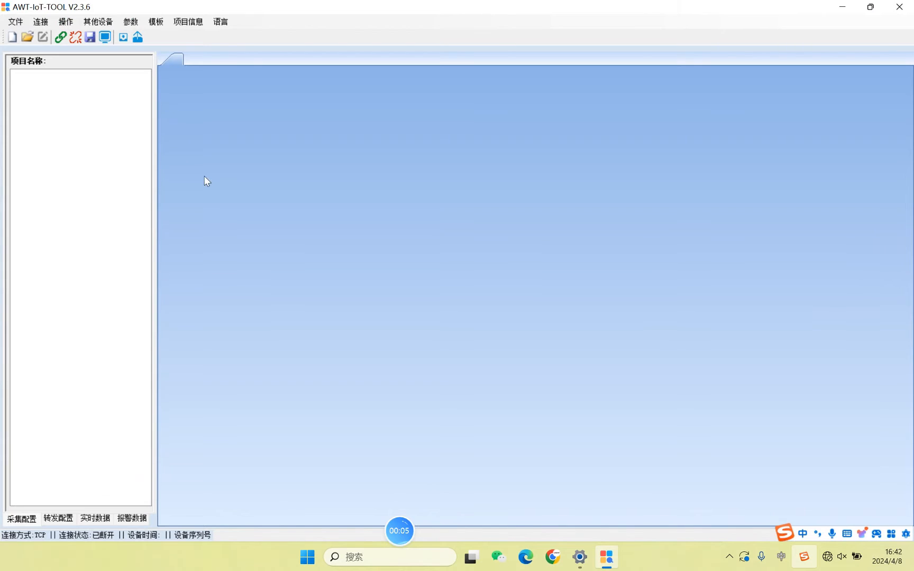
- Choose English from the 语言 (Language) menu to switch the interface language
click(221, 22)
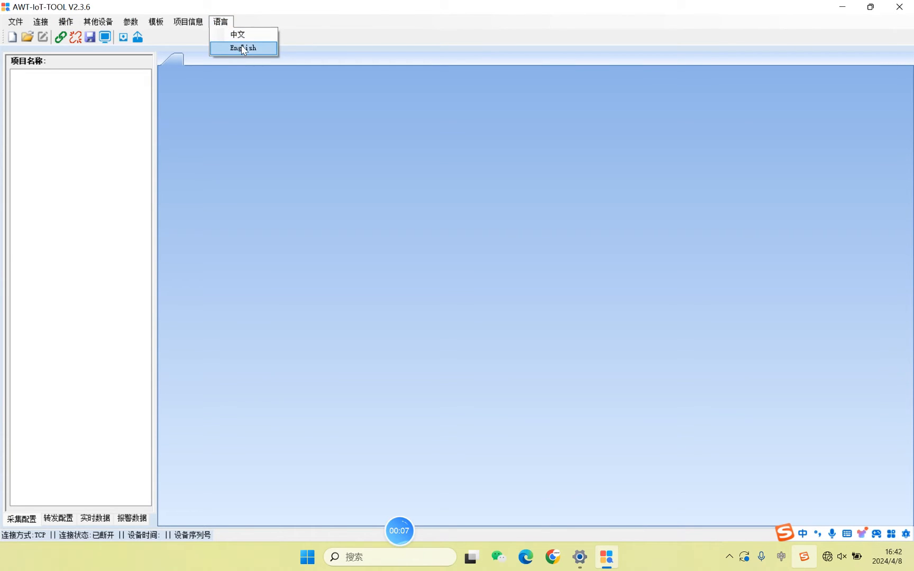
click(244, 48)
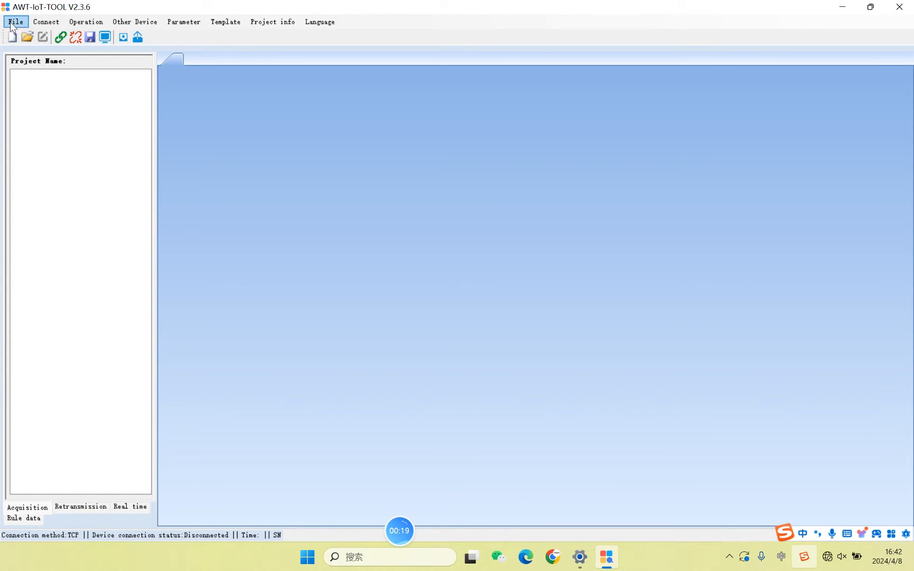
- Scan the LAN, load the found gateway's details, and connect to 192.168.1.136
click(45, 22)
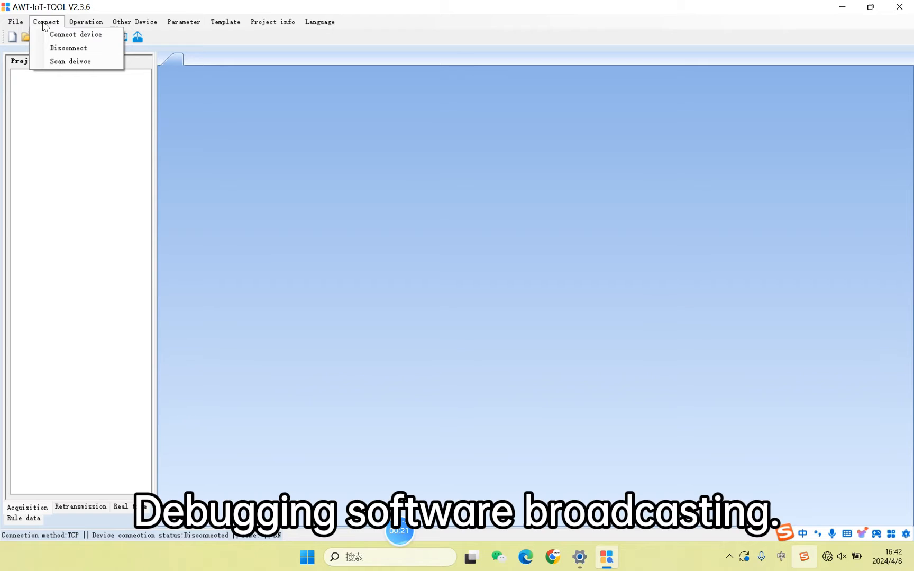
mouse_move(70, 61)
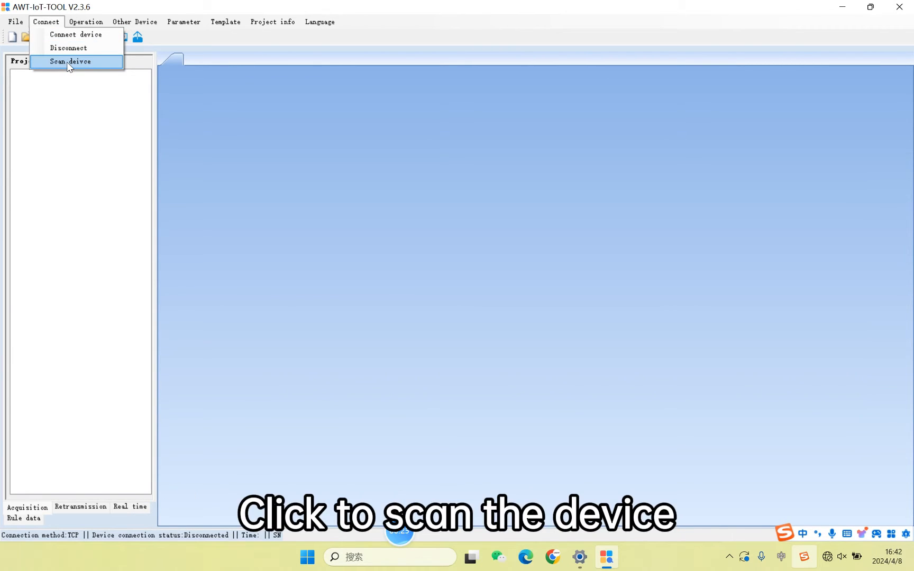
click(69, 62)
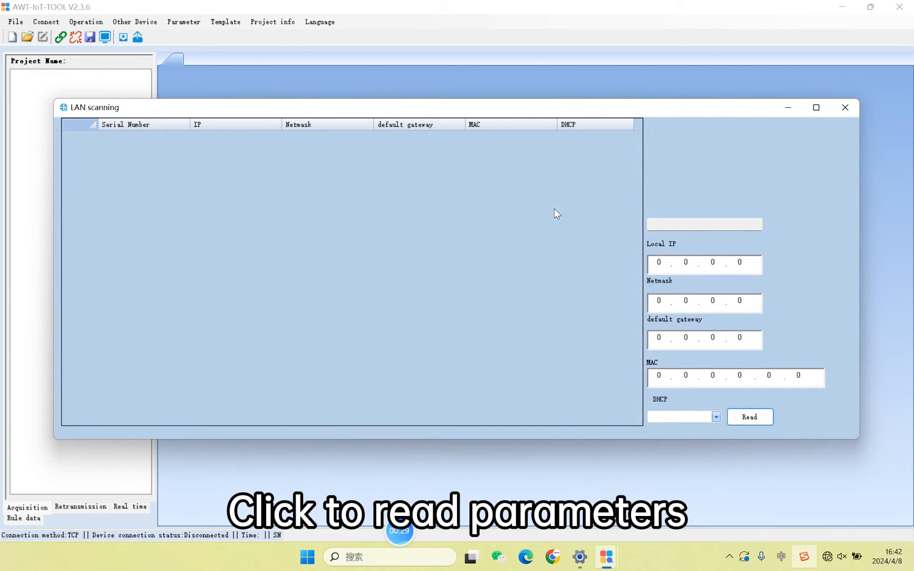
click(750, 417)
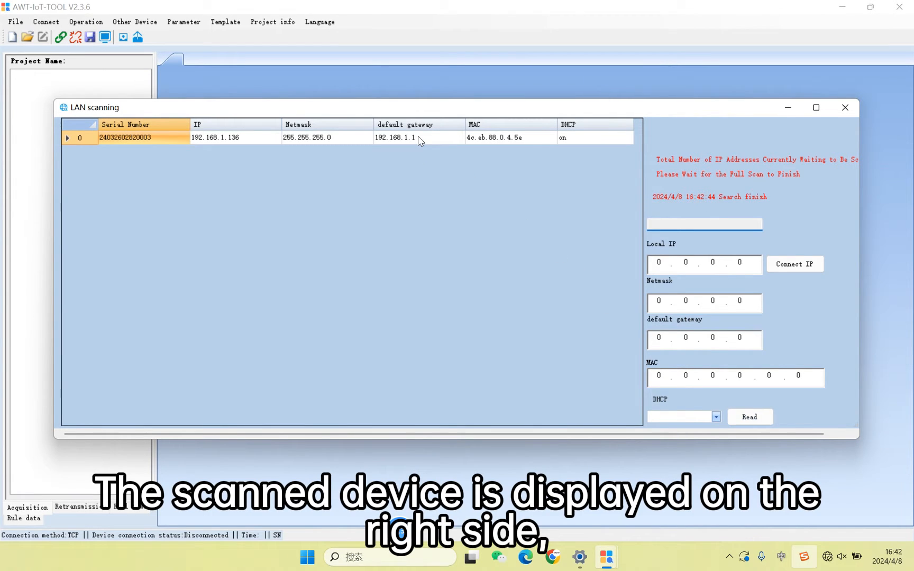
double_click(418, 137)
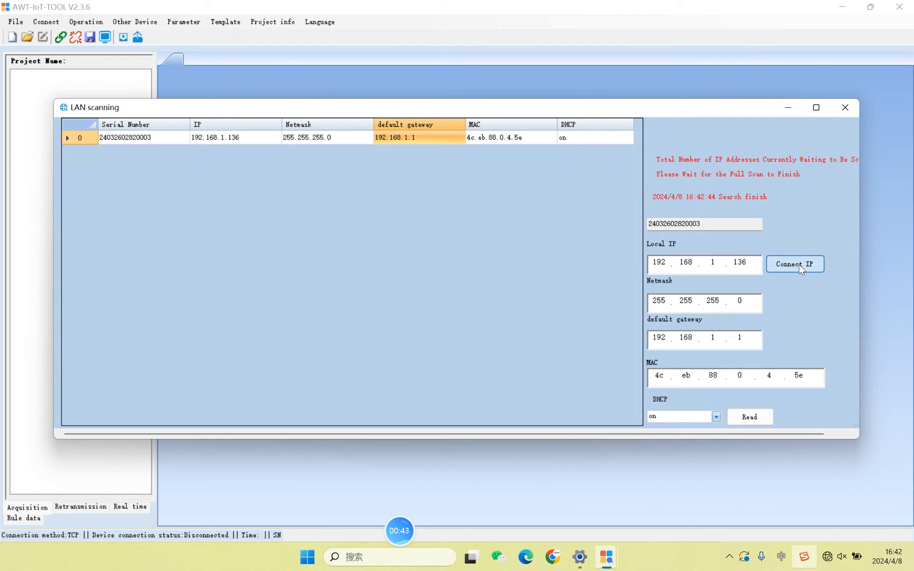
click(795, 263)
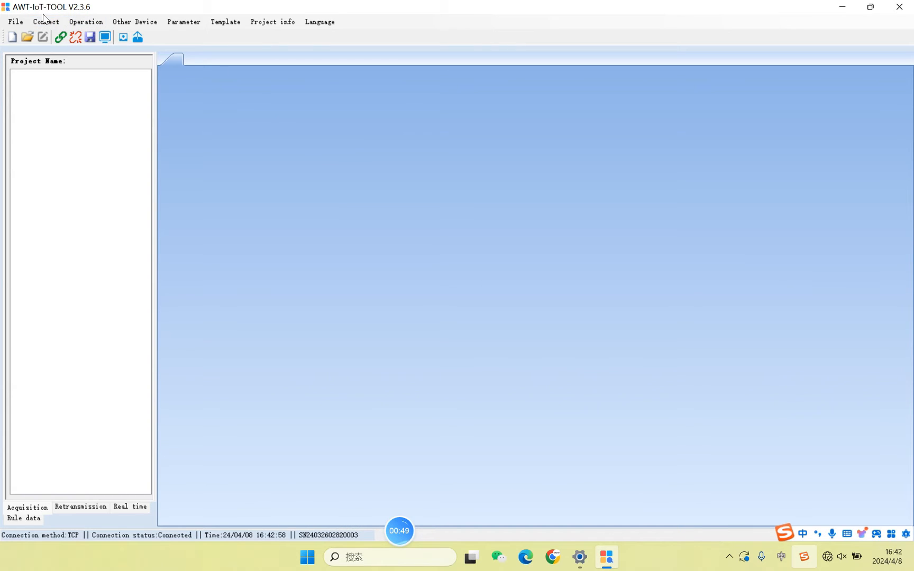
- Reconnect over TCP to 192.168.1.136 through the Connect device dialog
click(45, 22)
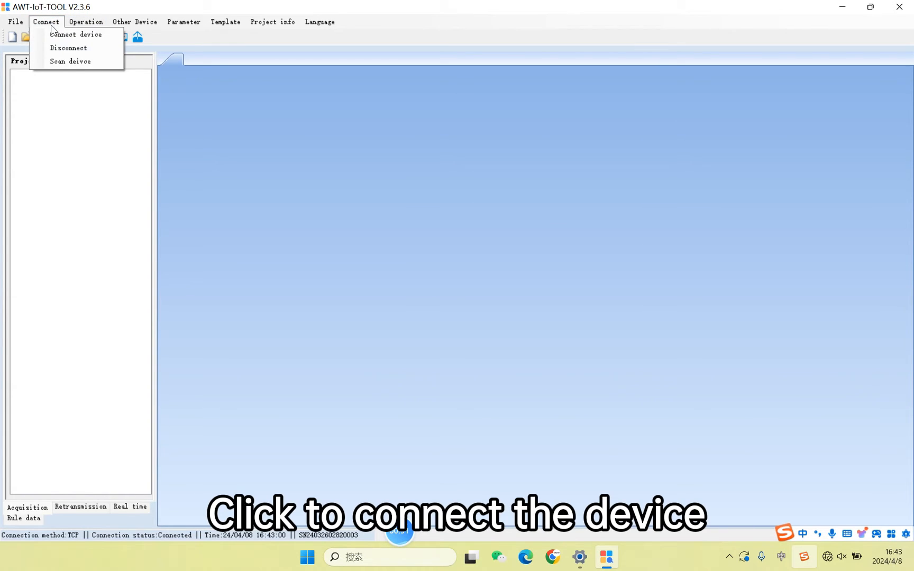
click(76, 34)
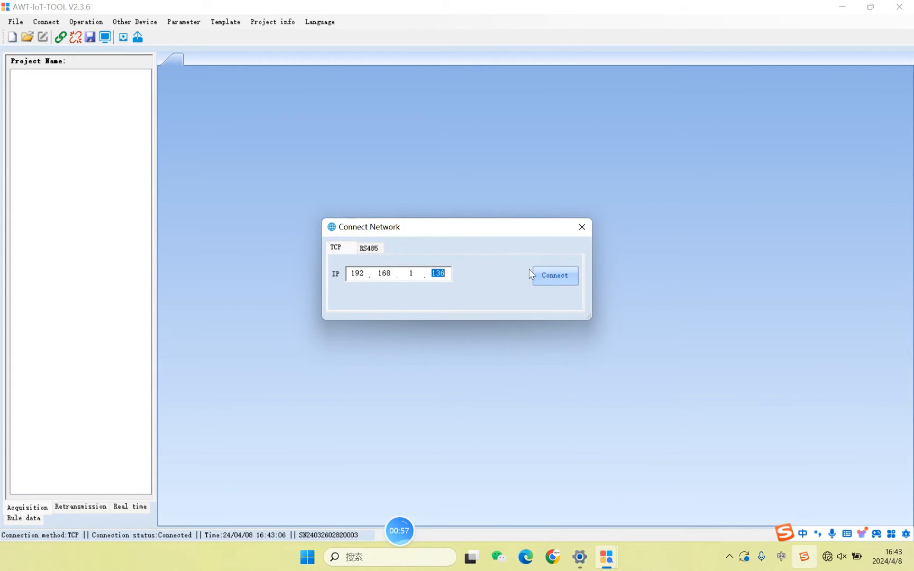
click(554, 275)
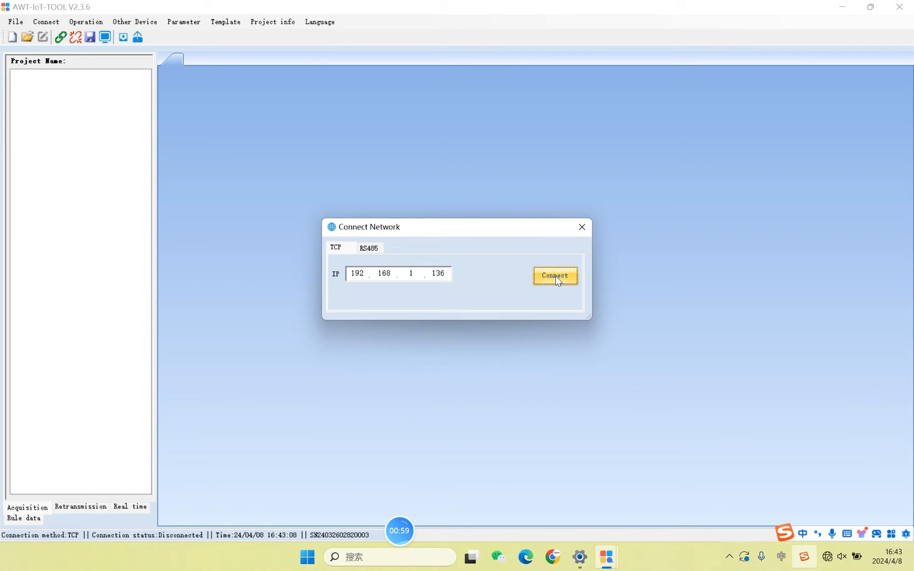
click(554, 275)
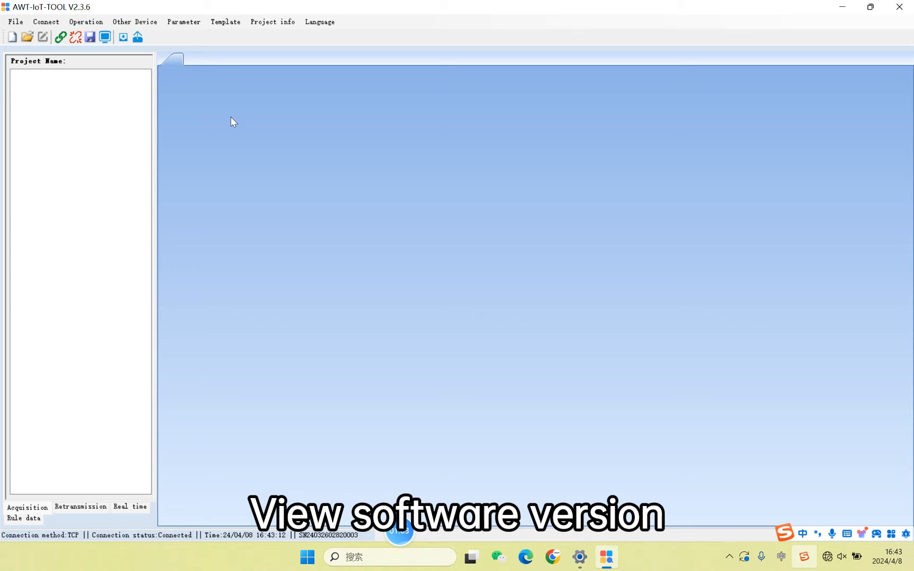
click(183, 21)
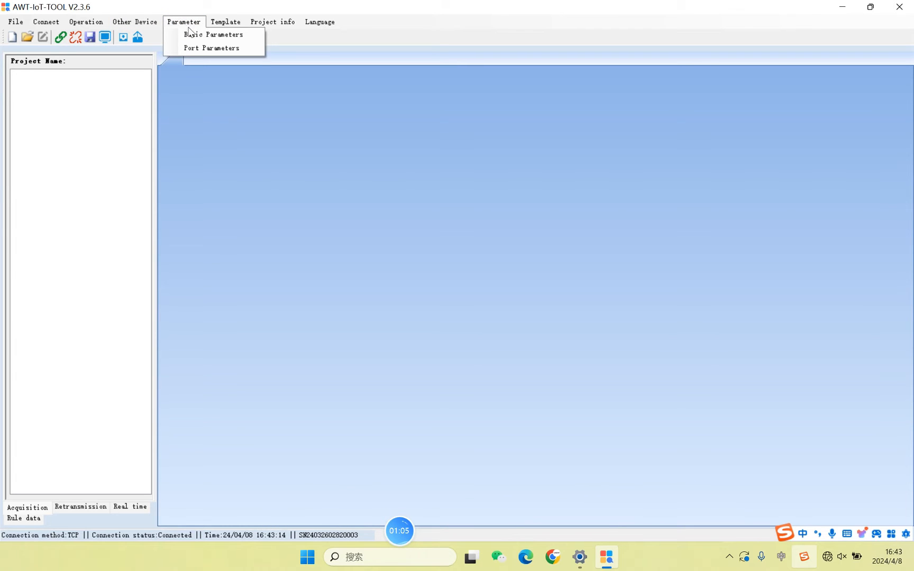
mouse_move(212, 35)
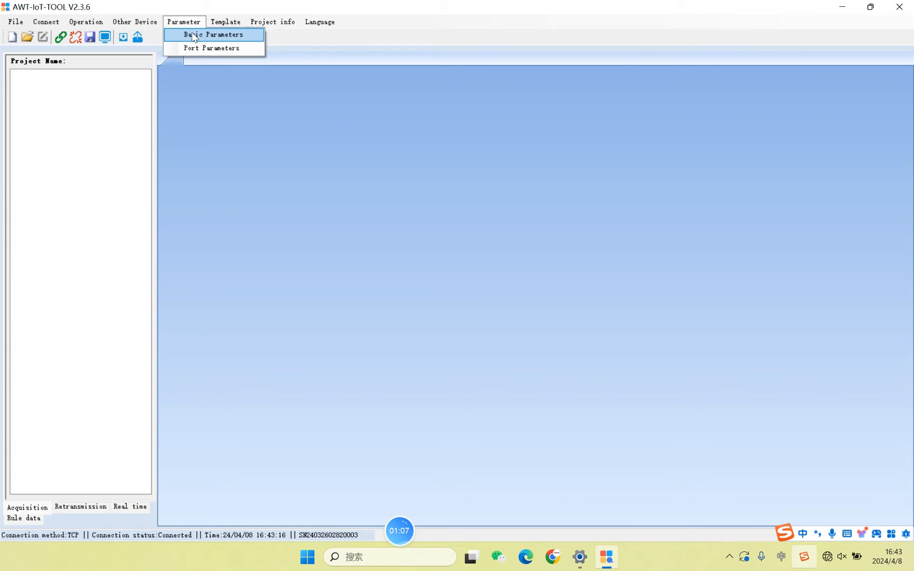
click(213, 35)
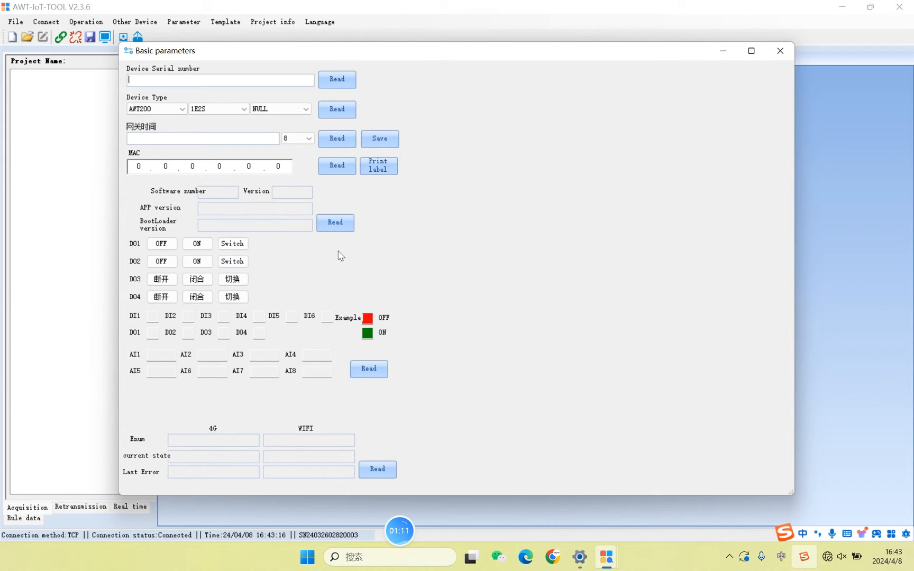
click(335, 222)
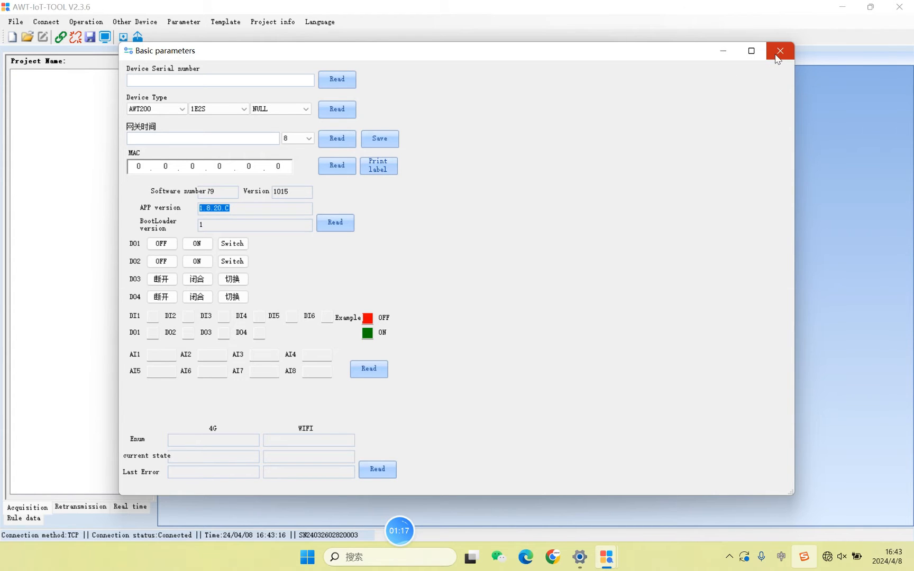
click(780, 51)
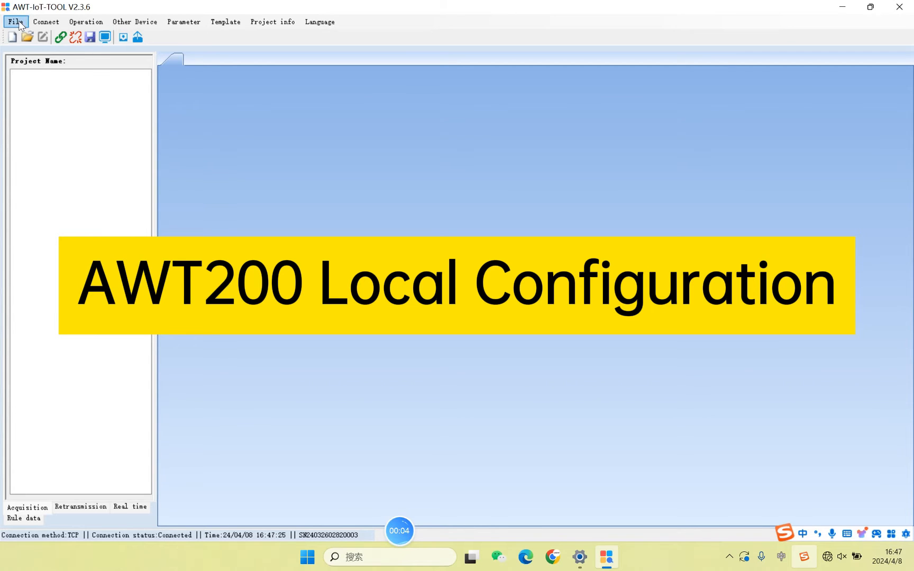
- Start a new project from the File menu, name it 111, and confirm
click(15, 22)
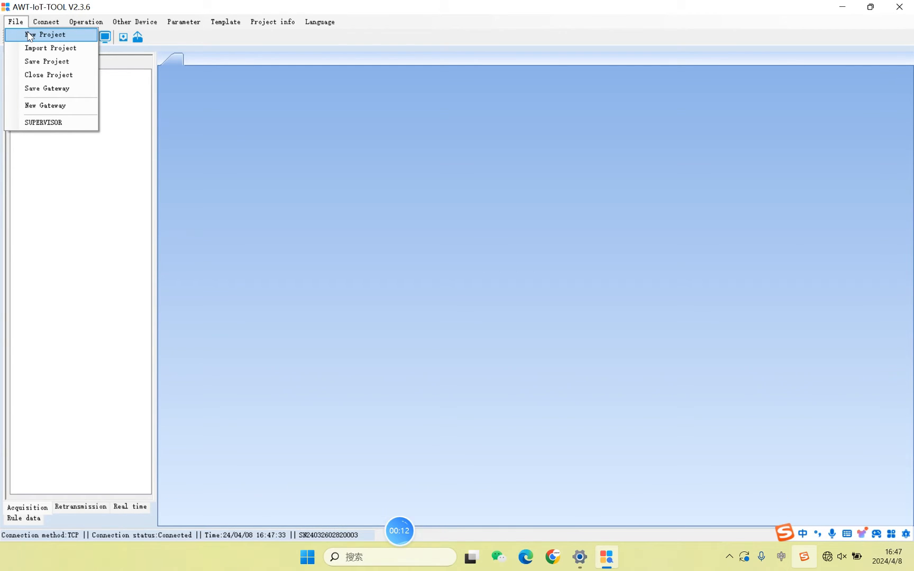
click(50, 35)
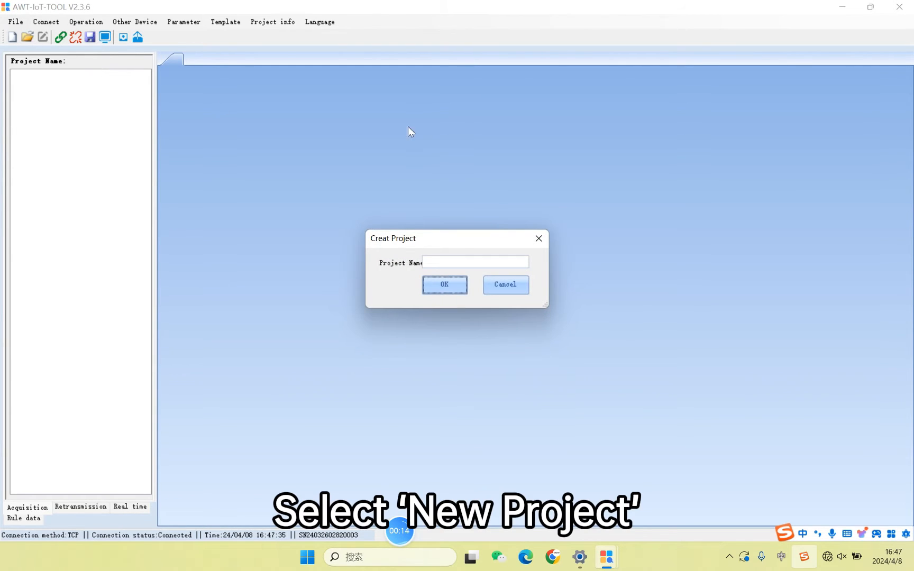
text(111)
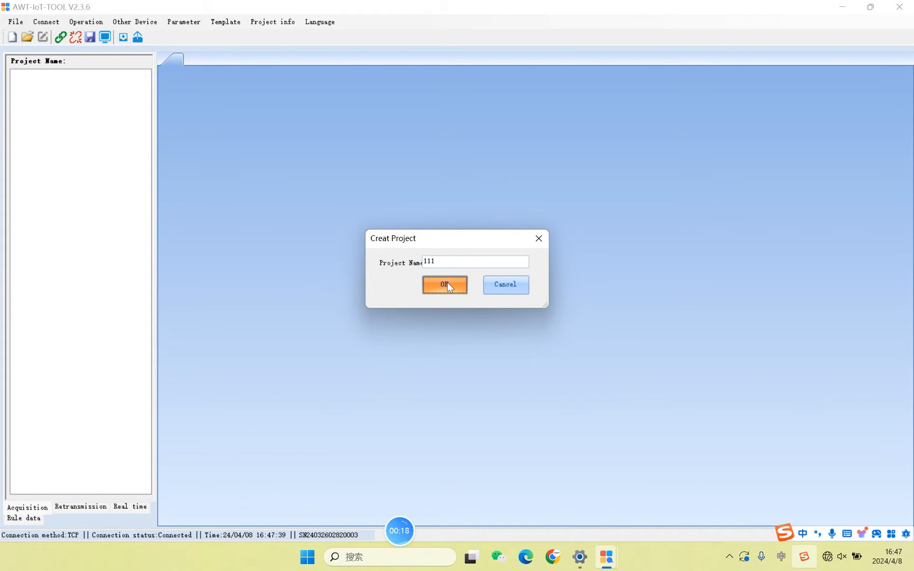
click(445, 285)
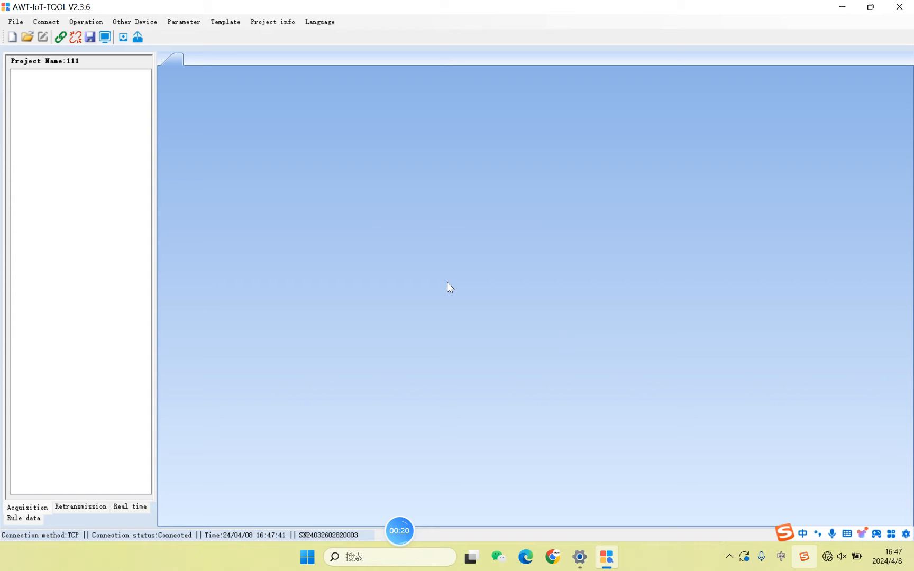
mouse_move(391, 274)
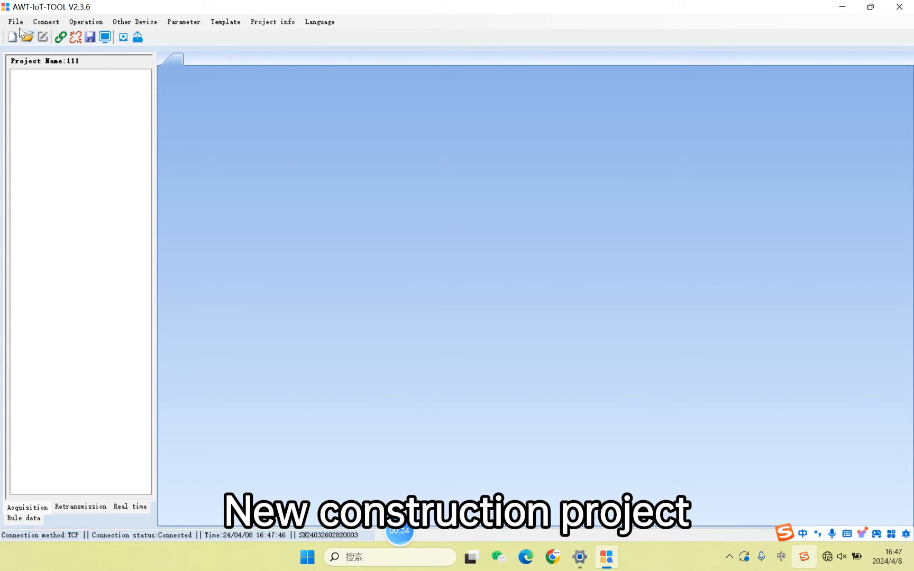
- Add a gateway to project 111 with model 1E4S and its communication module
click(15, 22)
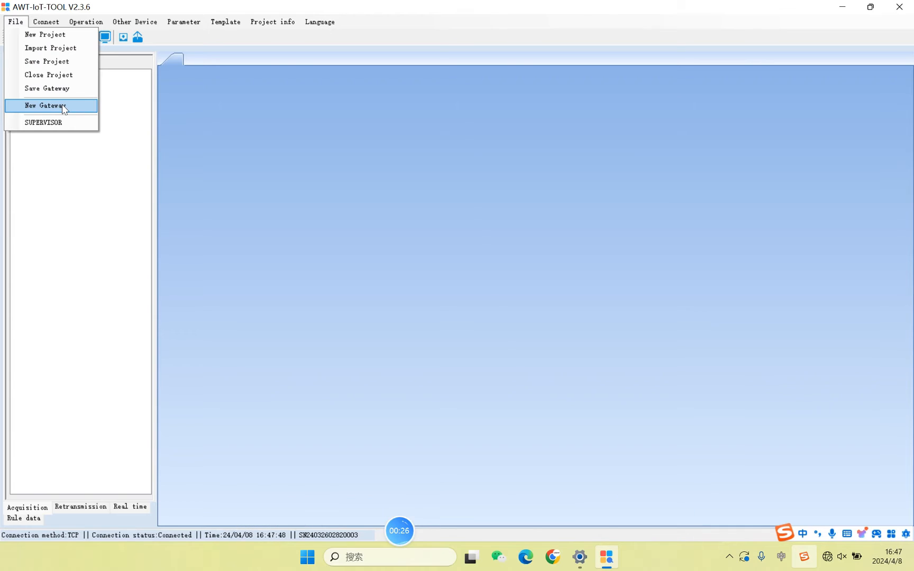
click(45, 105)
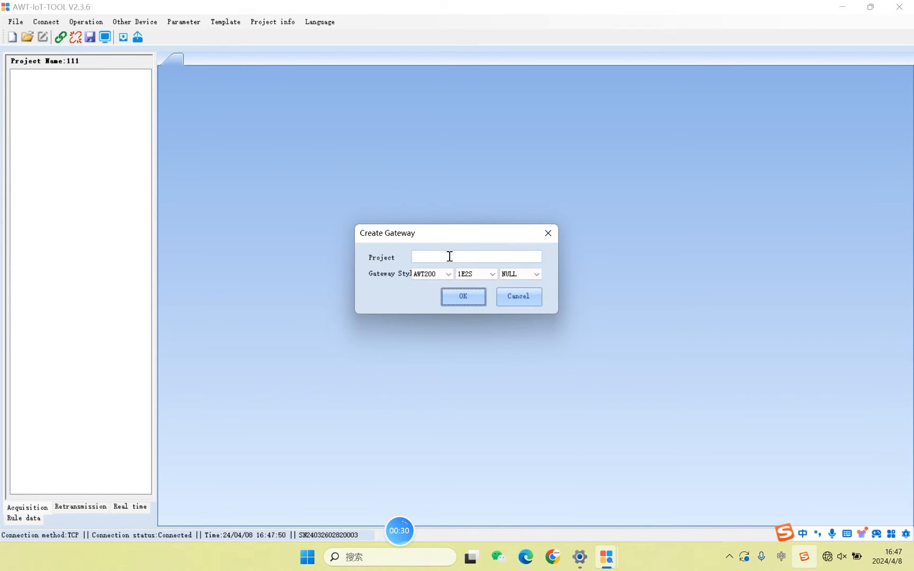
click(492, 274)
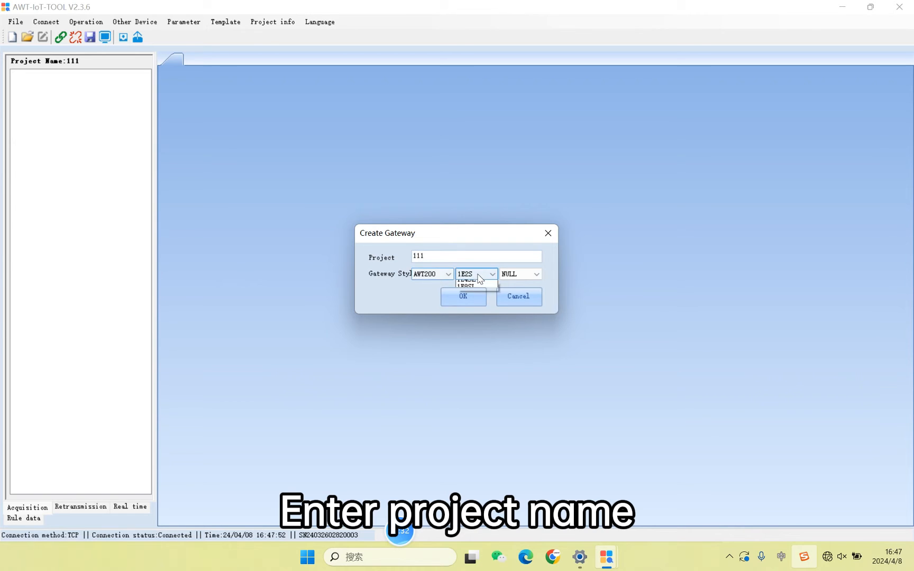
click(466, 286)
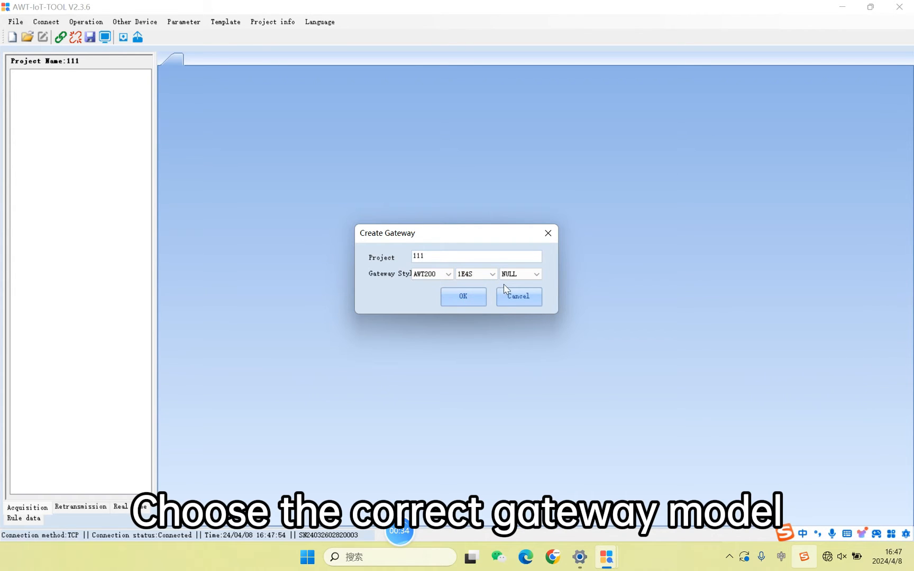
click(535, 274)
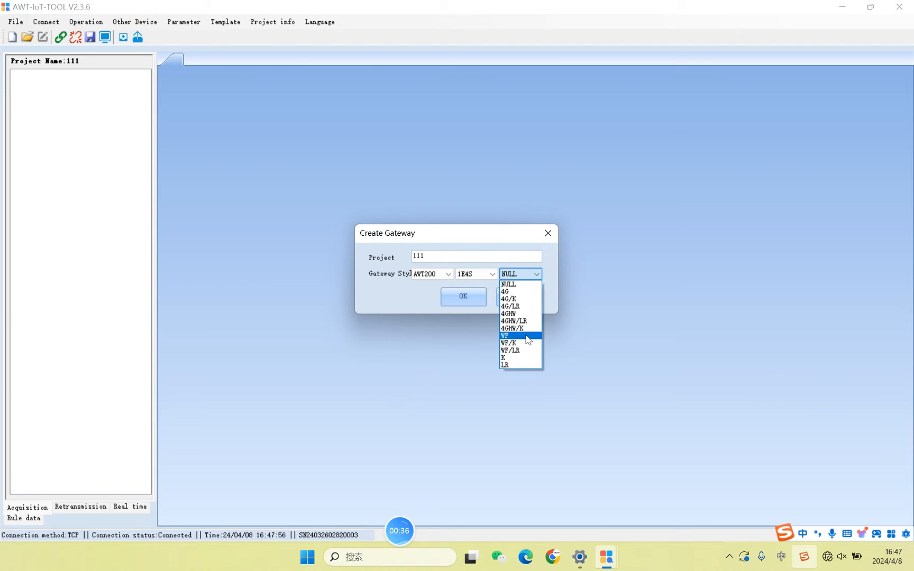
click(463, 296)
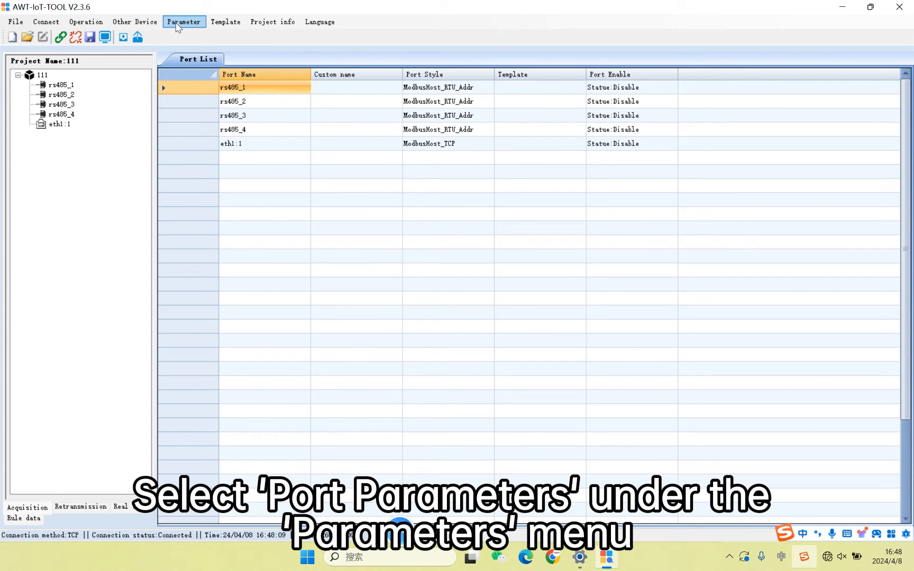
- Open the port parameters and keep rs485_1 and rs485_2 at 9600 baud
click(184, 21)
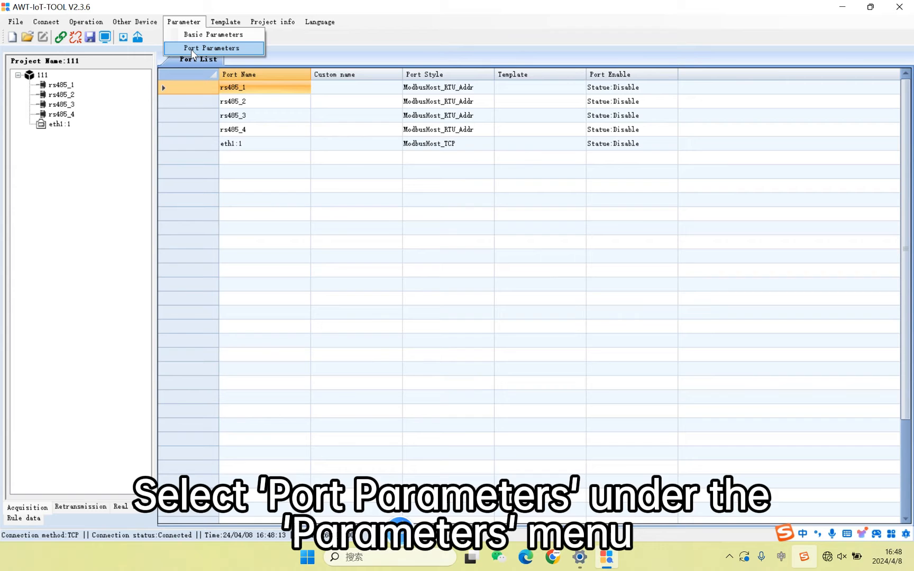
click(211, 48)
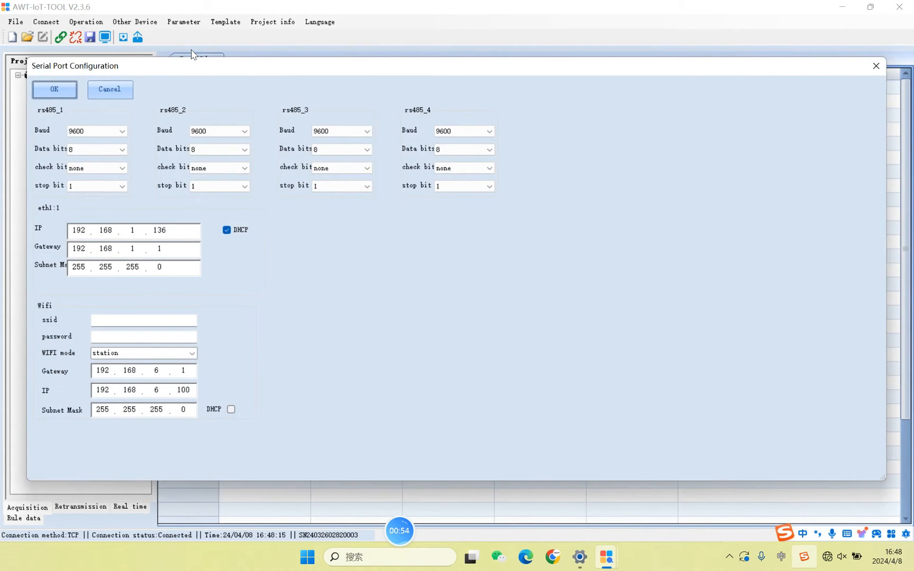
click(122, 130)
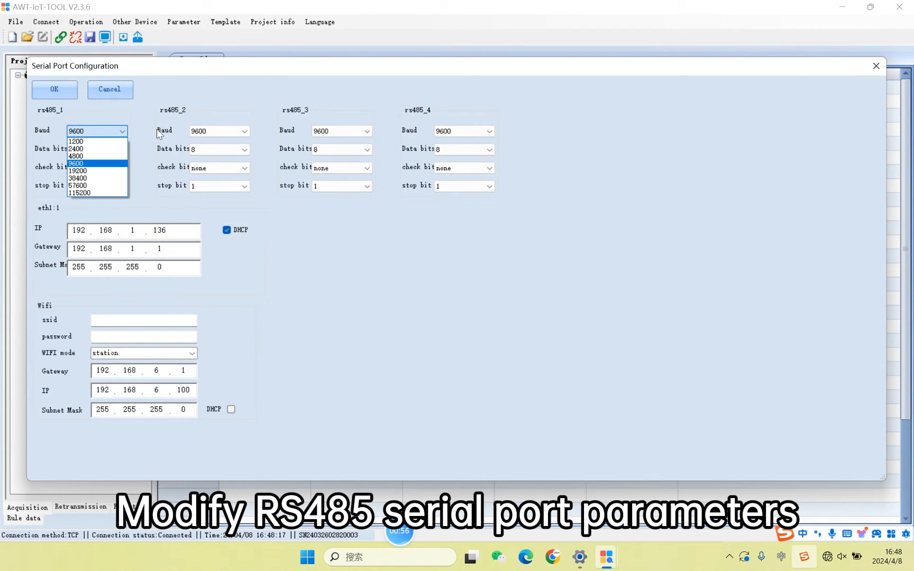
click(244, 130)
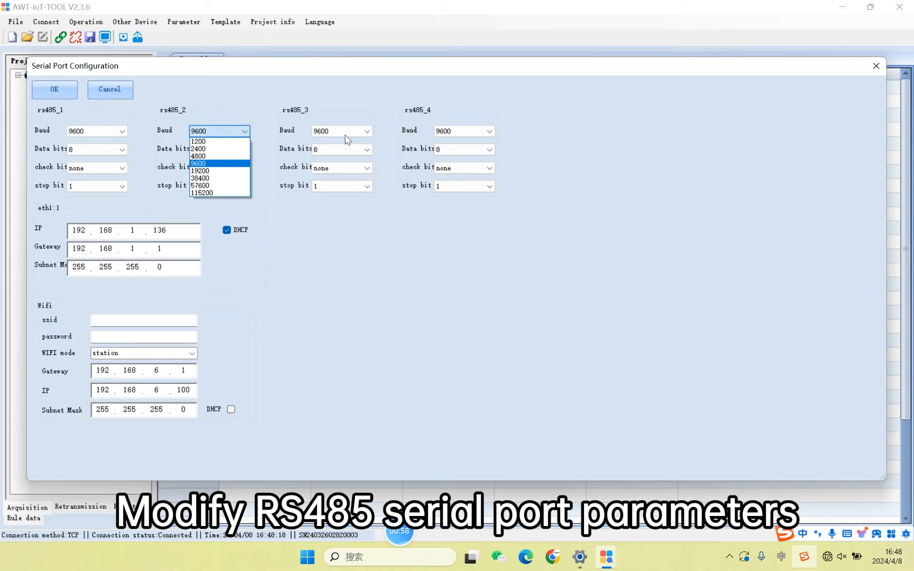
click(489, 131)
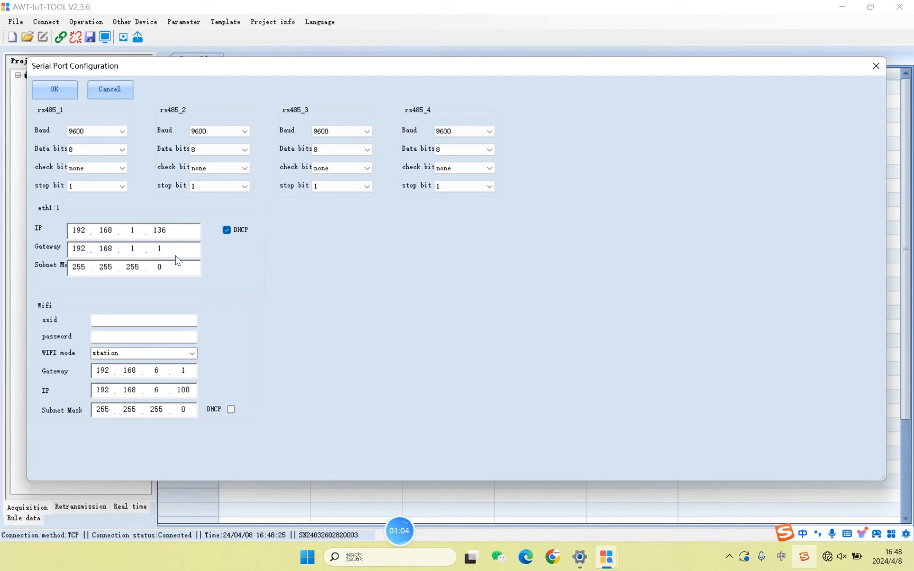
- Review the eth1 IP and Wi-Fi password fields, then save the port settings
double_click(160, 230)
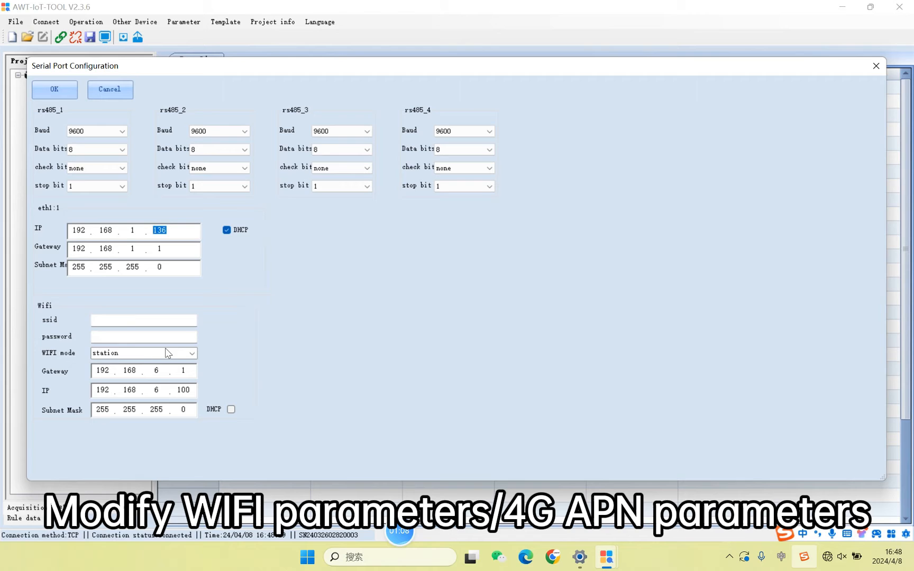
click(143, 337)
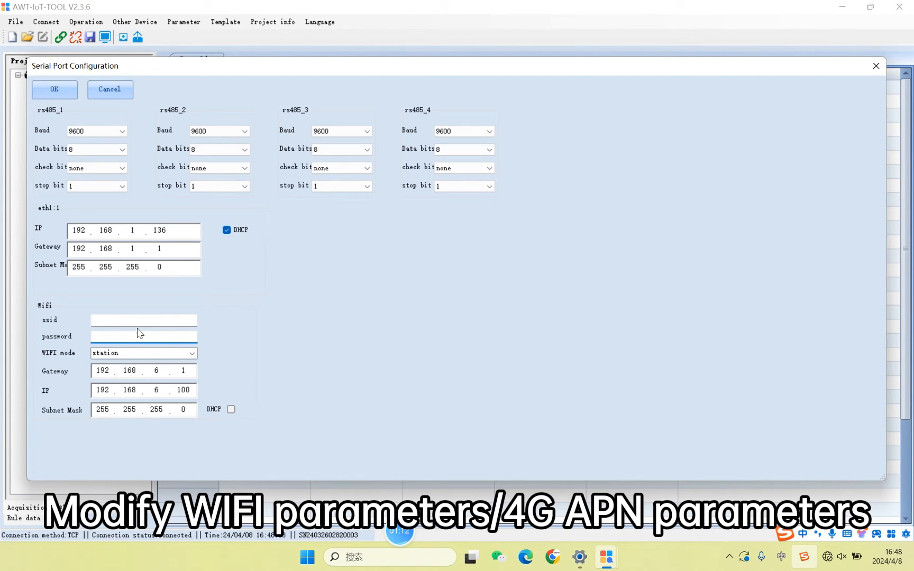
click(143, 336)
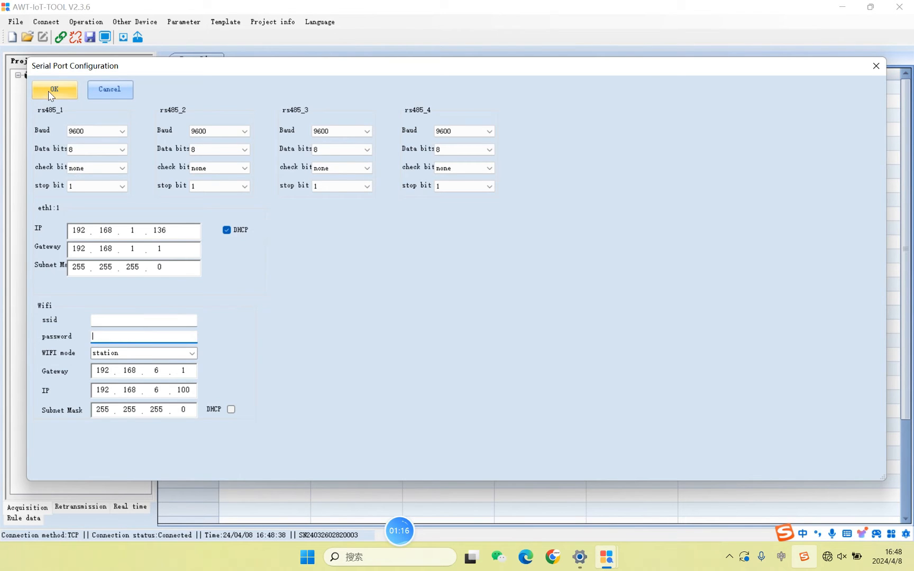
click(54, 90)
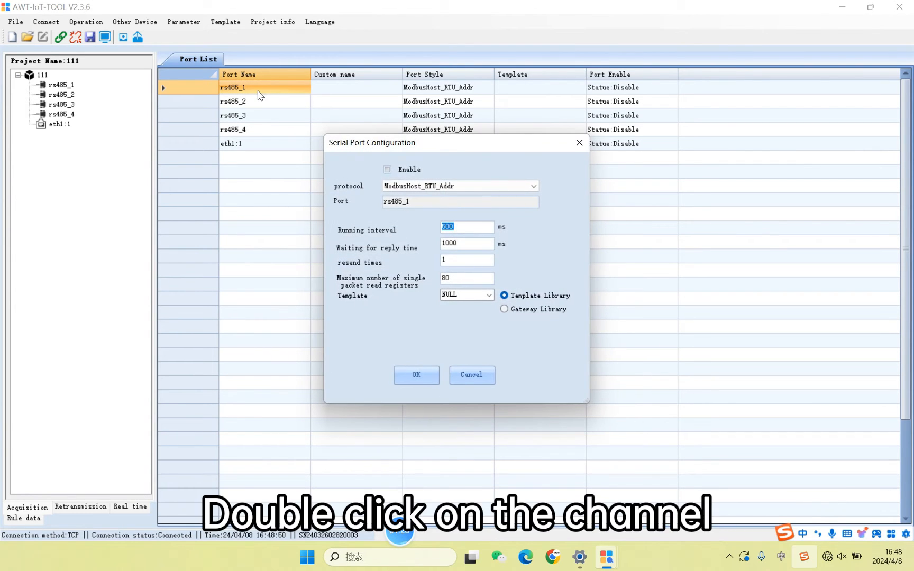
mouse_move(438, 164)
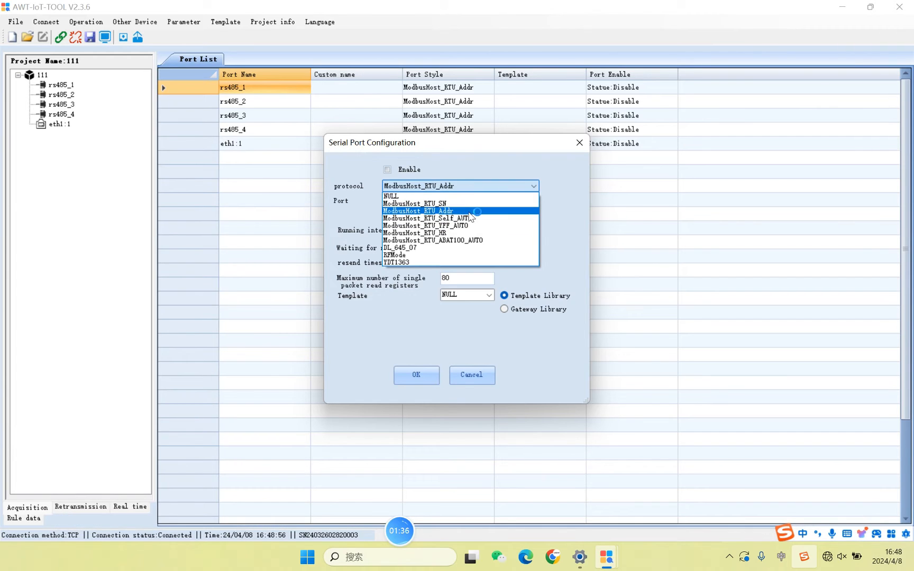
- Keep rs485_1 on ModbusHost_RTU_Addr with 1000 ms reply wait, and apply
click(418, 210)
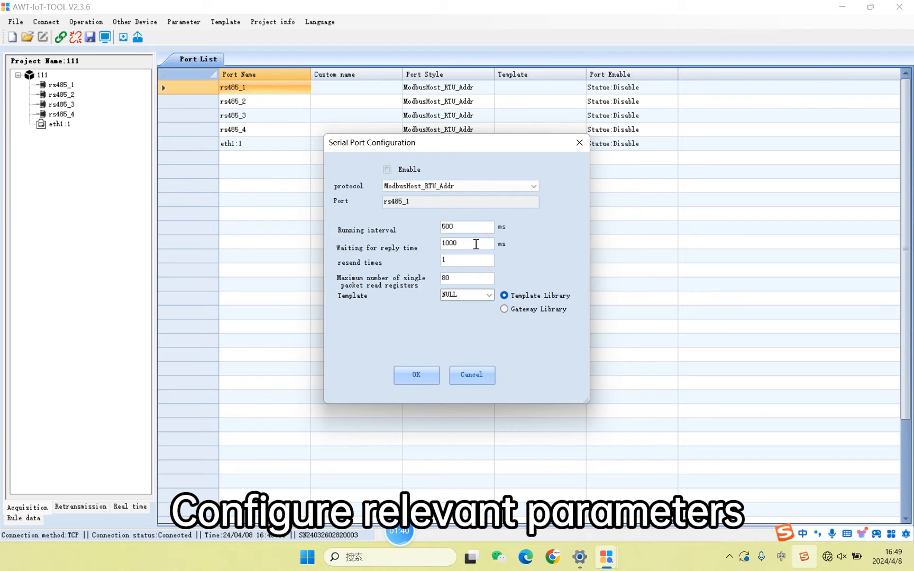
click(467, 243)
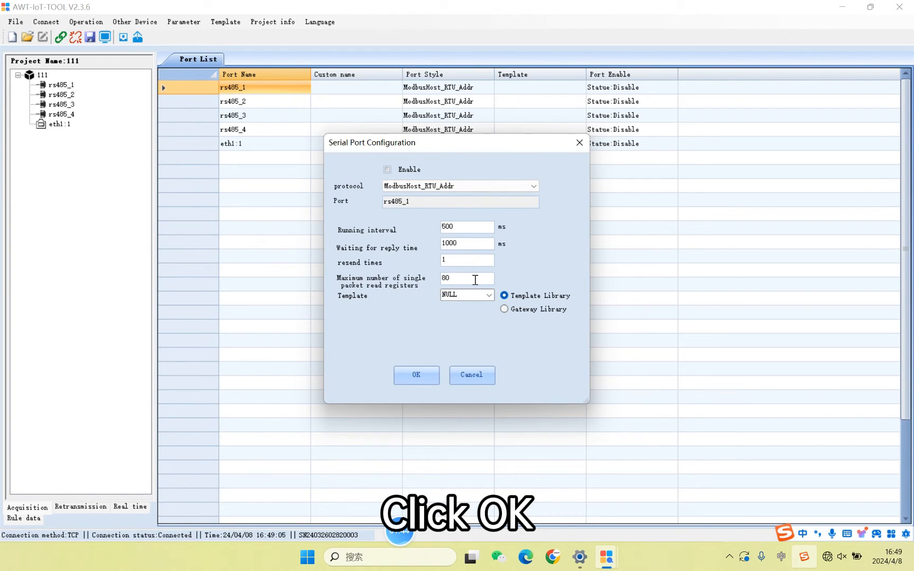
click(417, 376)
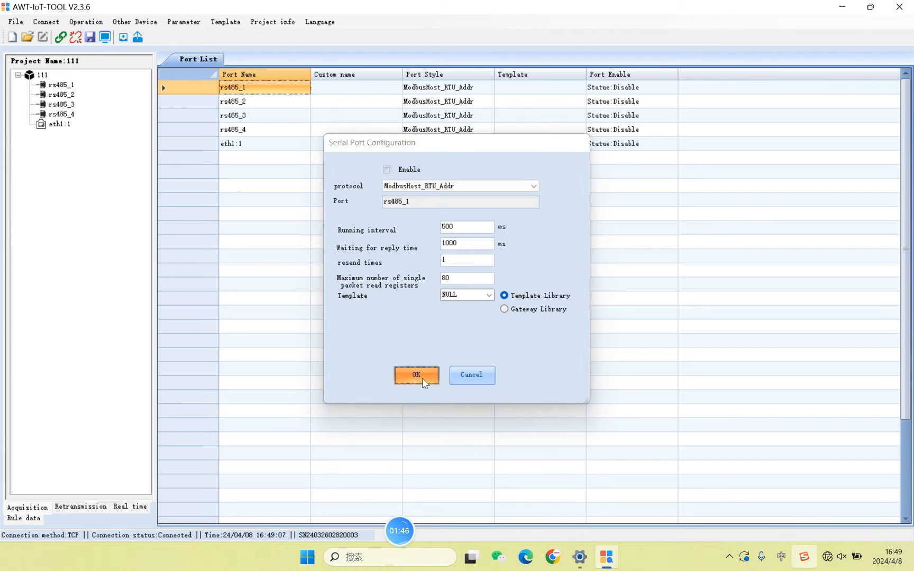
click(416, 375)
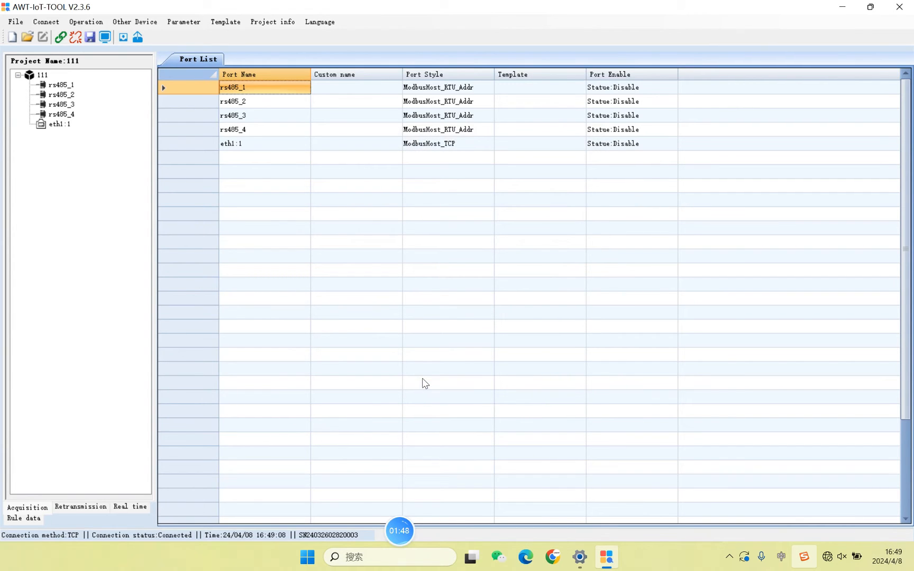
mouse_move(243, 190)
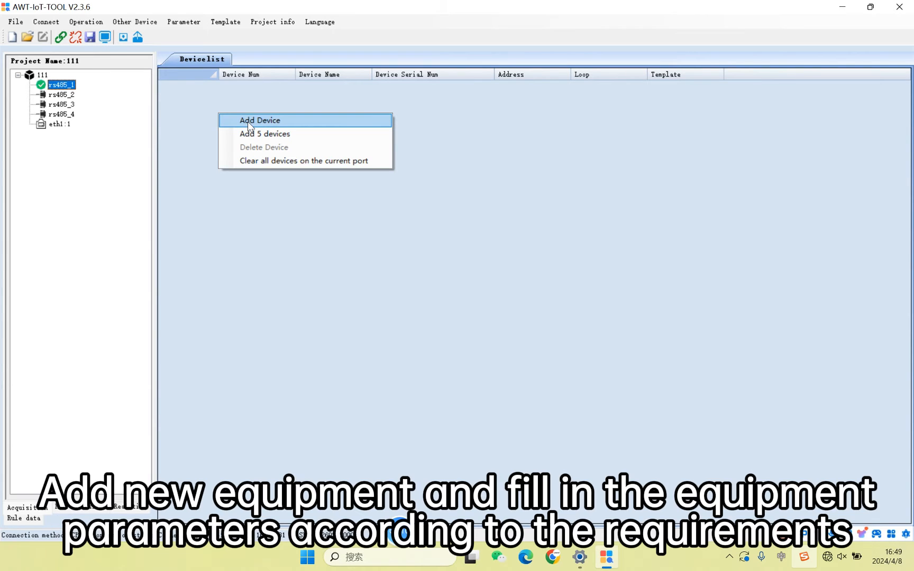
- Add Dev1 under rs485_1 with serial 1, address 2, and template library 111
click(259, 120)
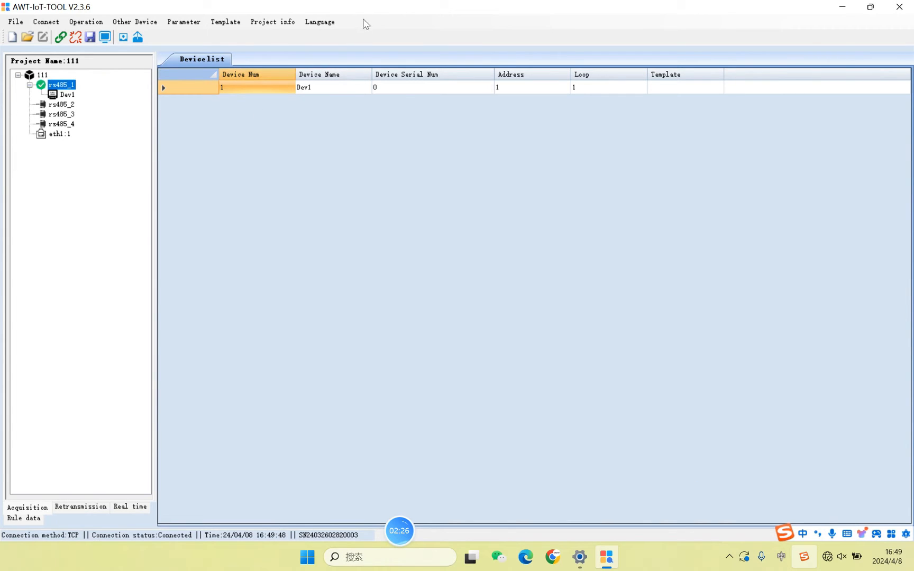
click(433, 87)
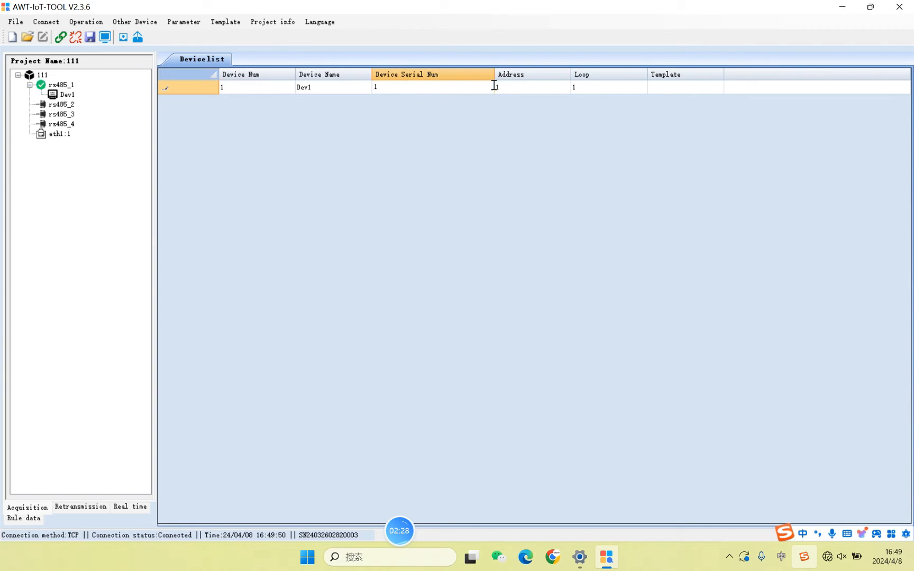
click(608, 87)
text(3)
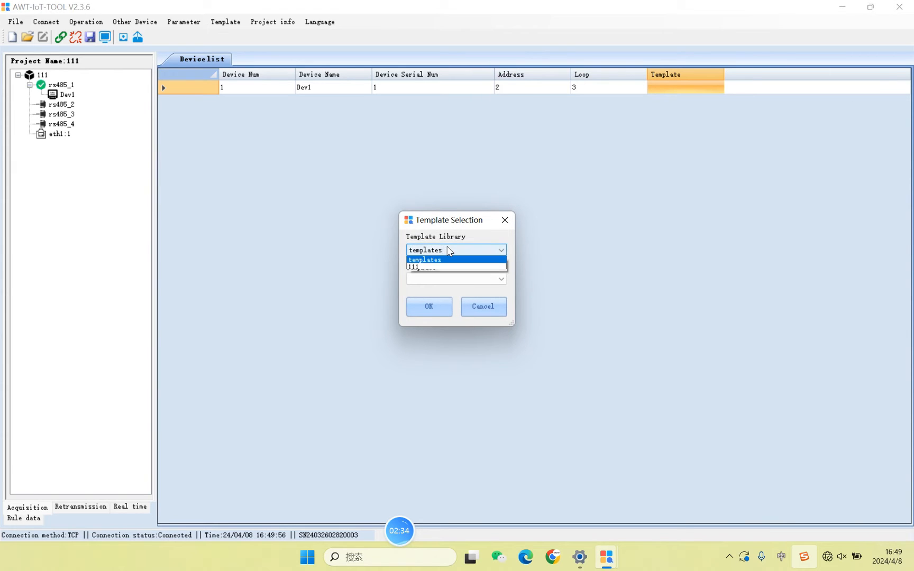
click(413, 268)
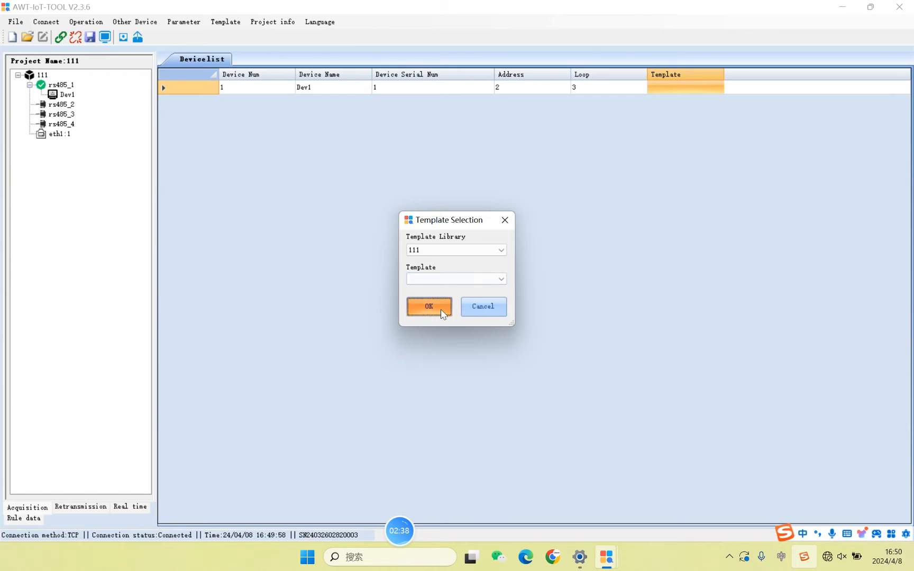
click(429, 307)
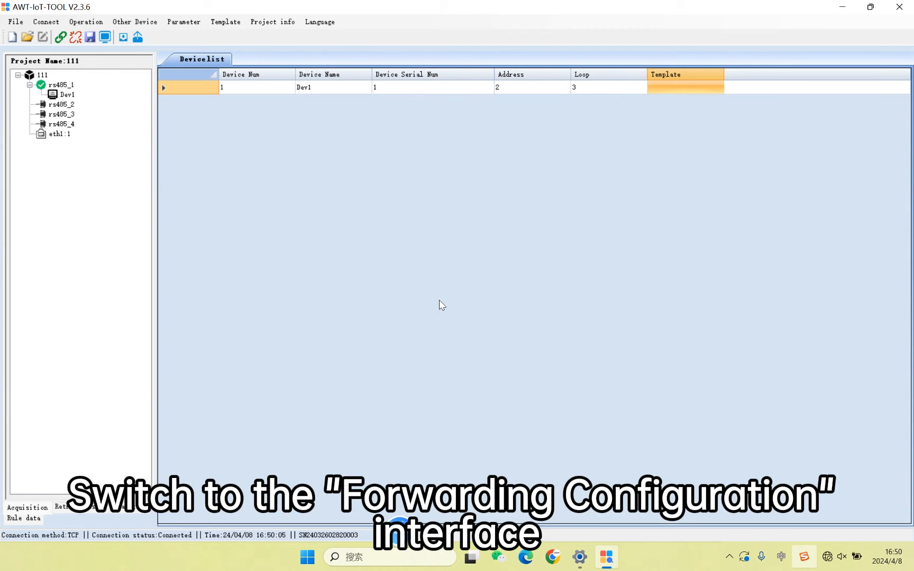
mouse_move(426, 293)
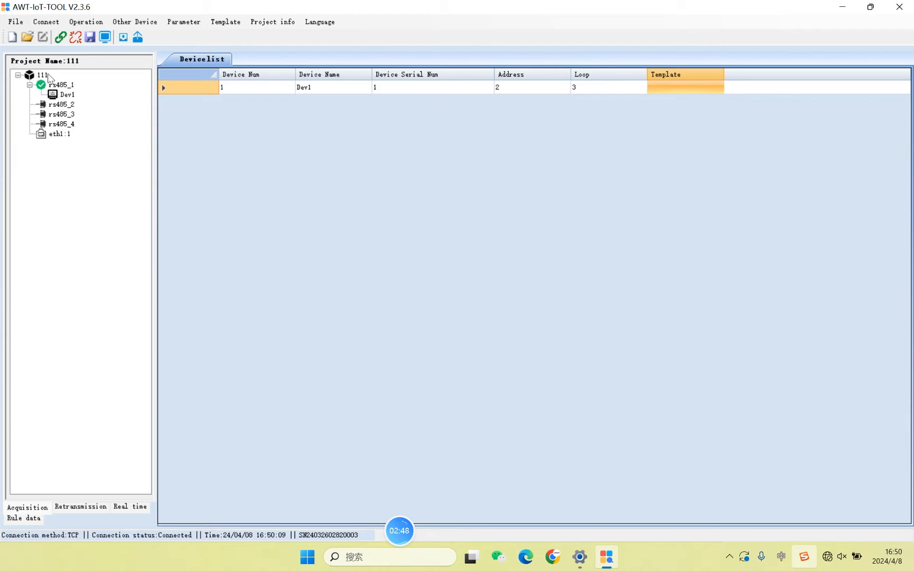
- Switch to the Retransmission tab and start a new forwarding scheme
click(42, 75)
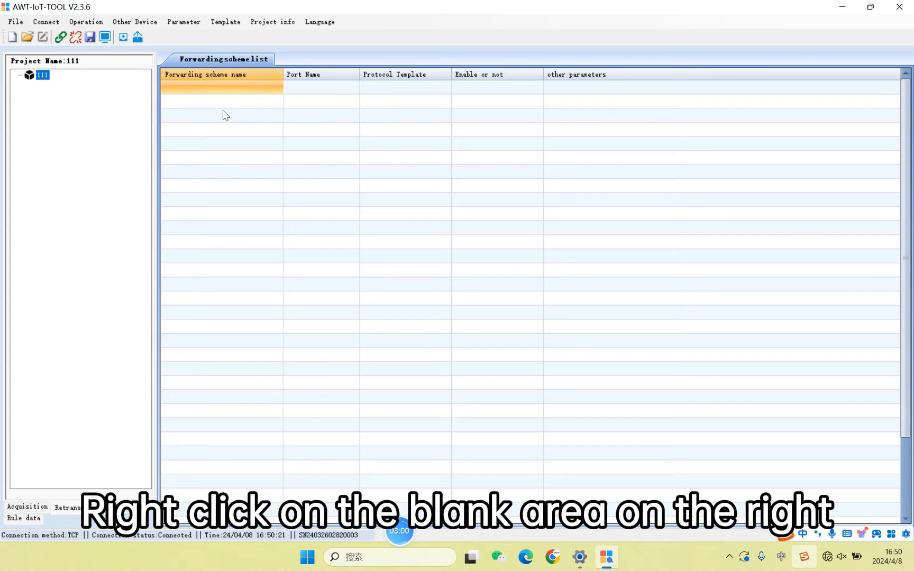
right_click(250, 119)
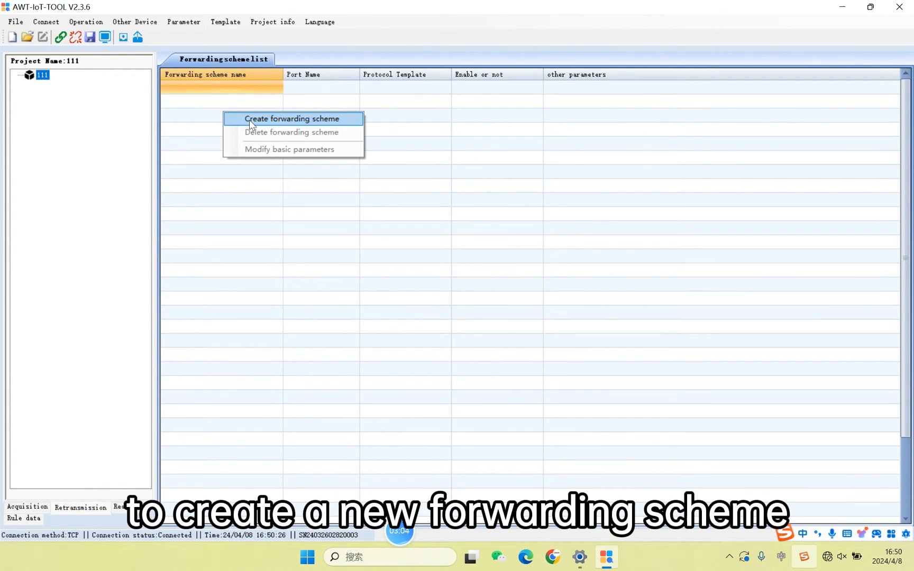
click(291, 119)
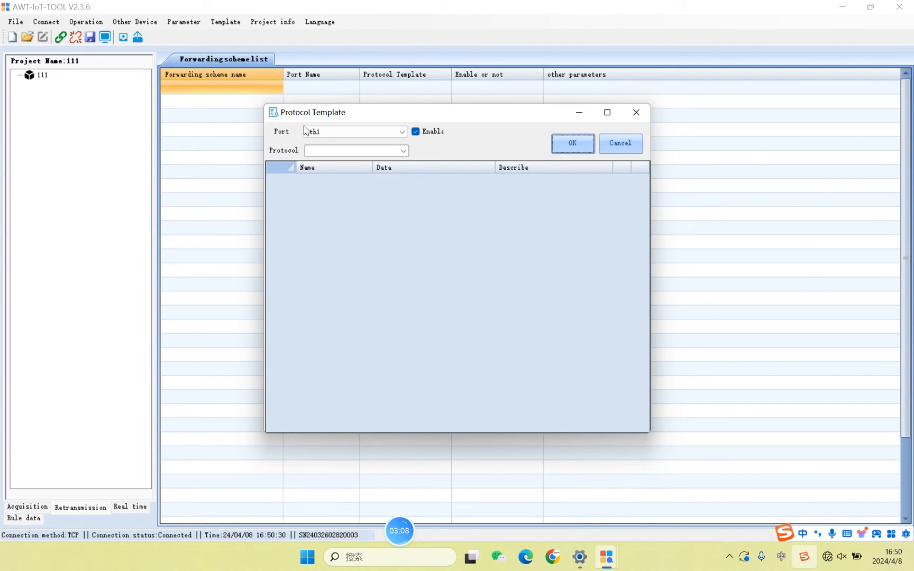
- Set the scheme's port to wifi and protocol to Oversea_mqtt, then save it as trans1
click(402, 131)
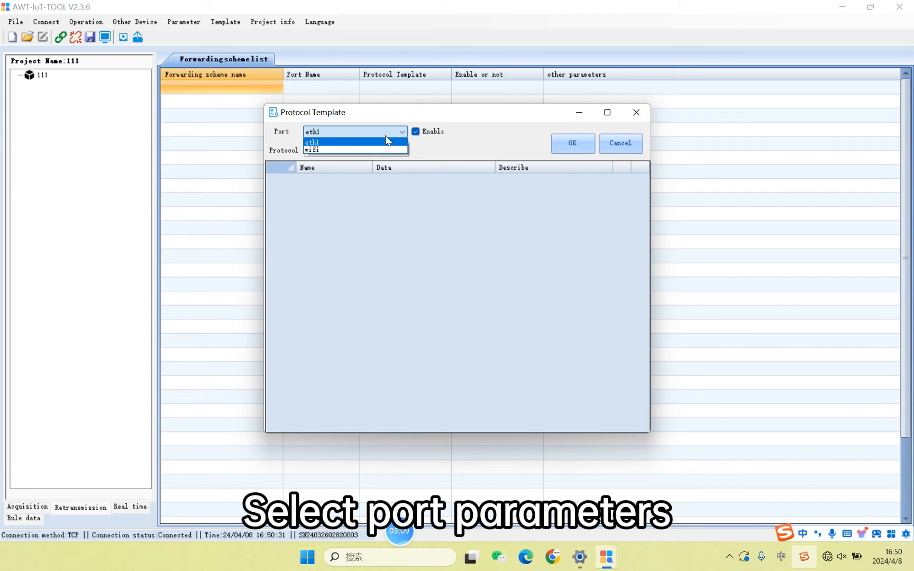
click(312, 151)
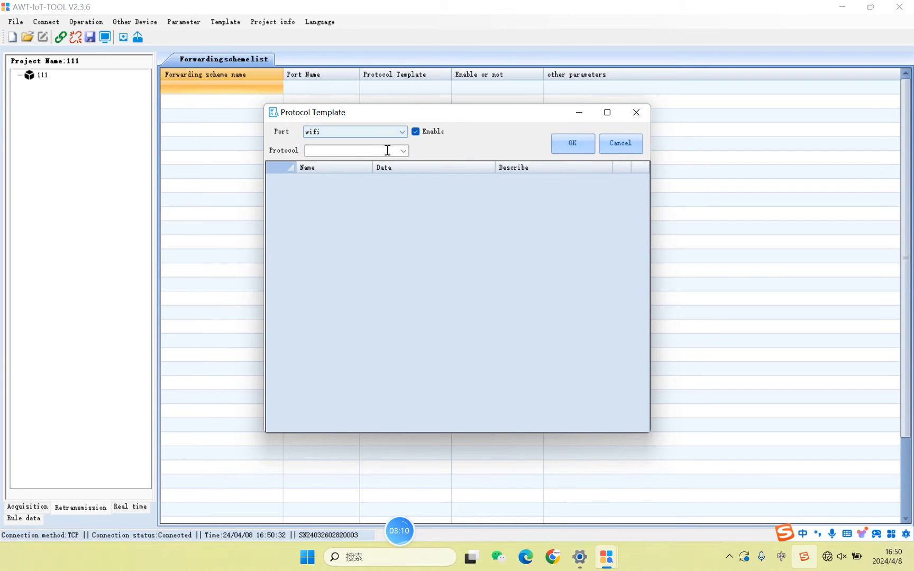
click(402, 150)
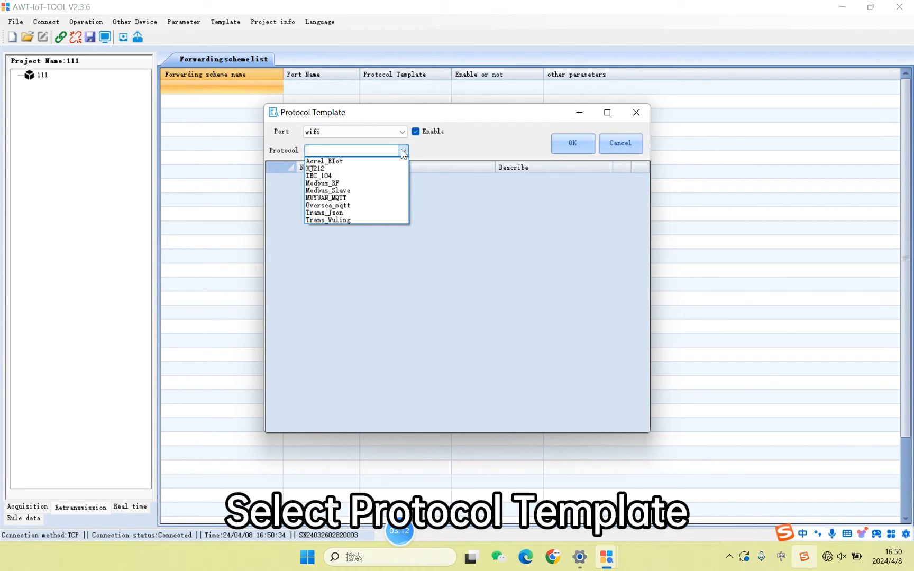
mouse_move(355, 183)
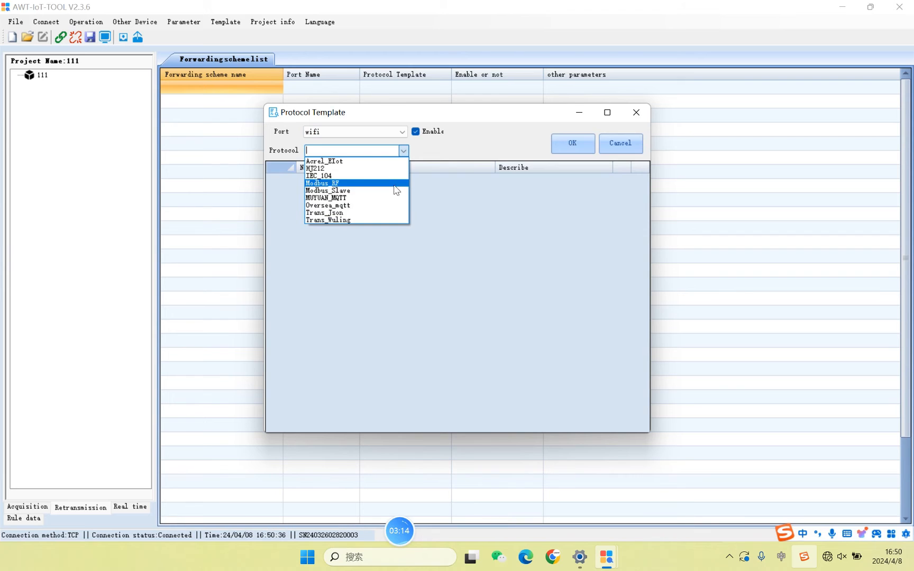
click(328, 206)
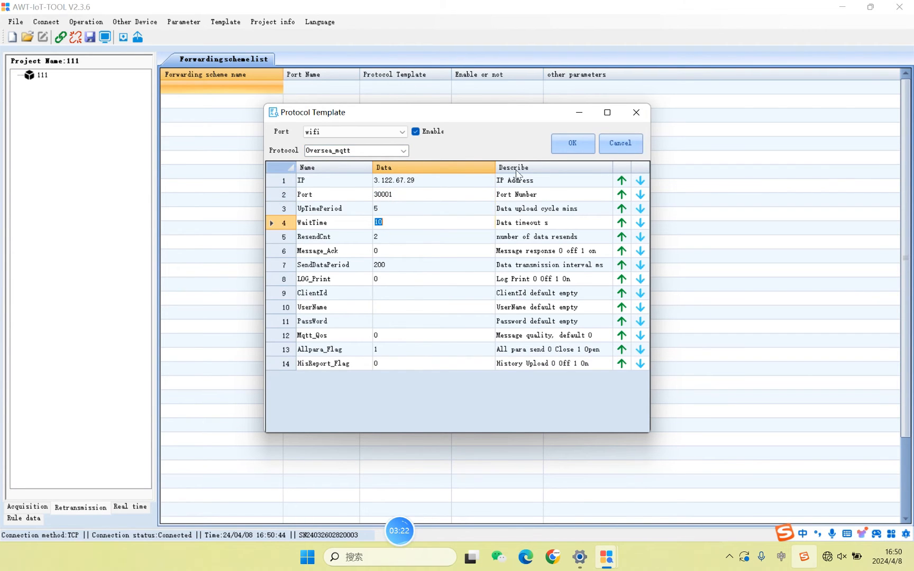
click(572, 143)
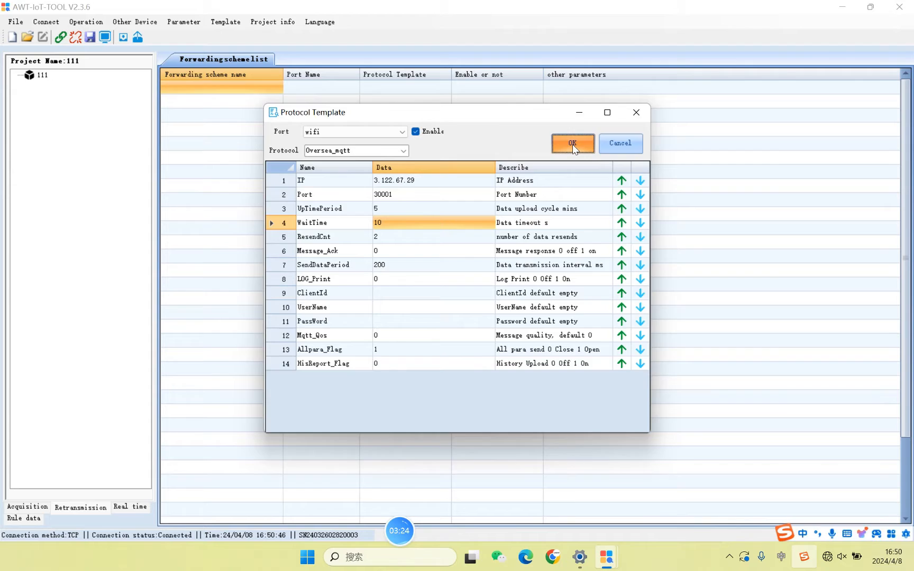
click(573, 144)
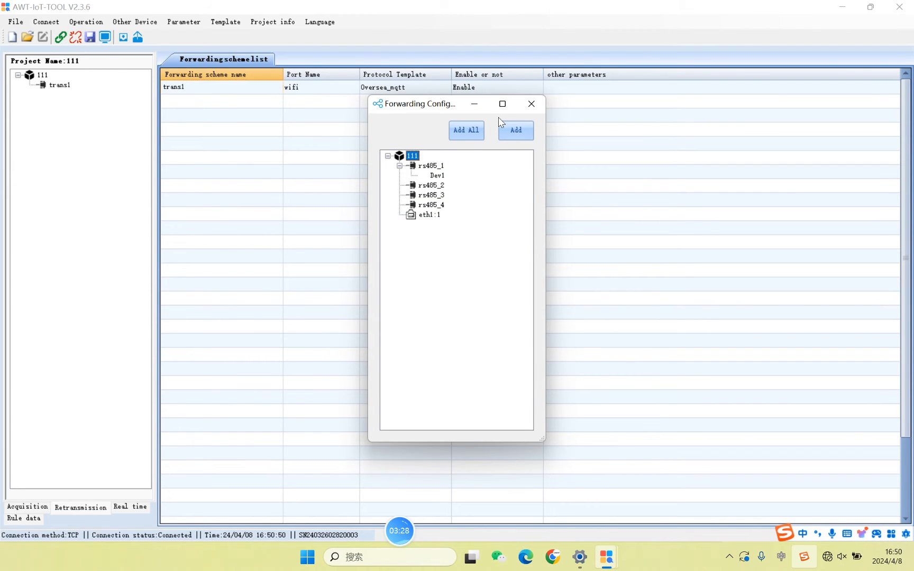
- Dismiss the device-adding window and show scheme trans1's device list
click(530, 104)
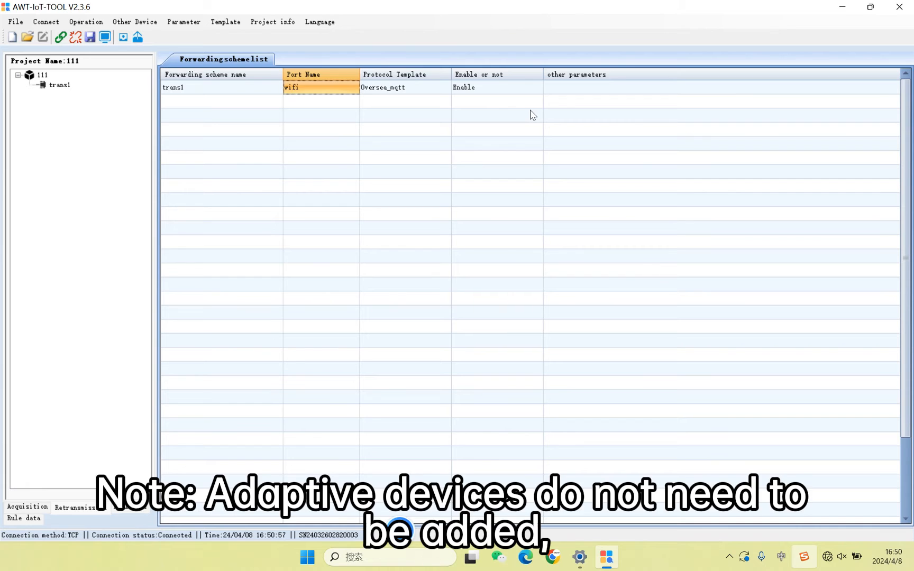
mouse_move(396, 110)
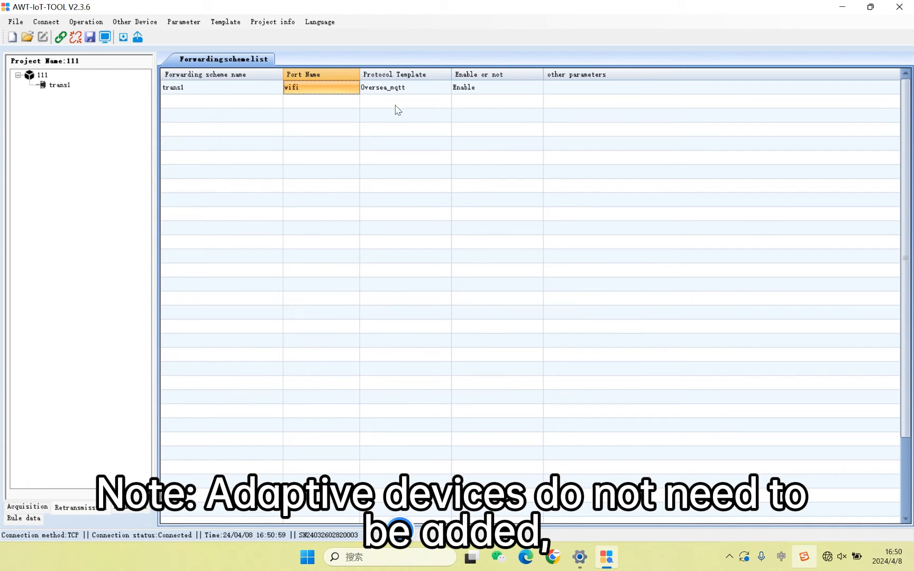
click(59, 84)
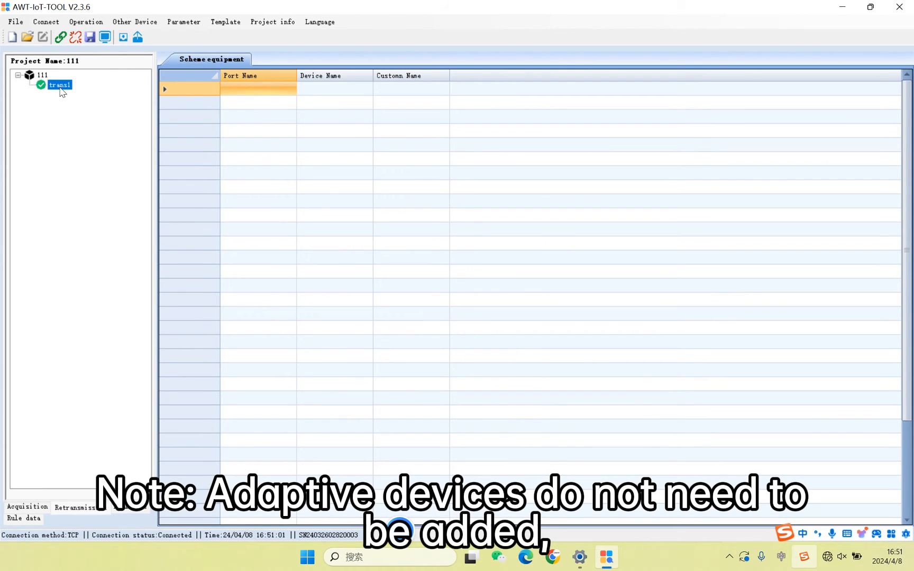
click(189, 118)
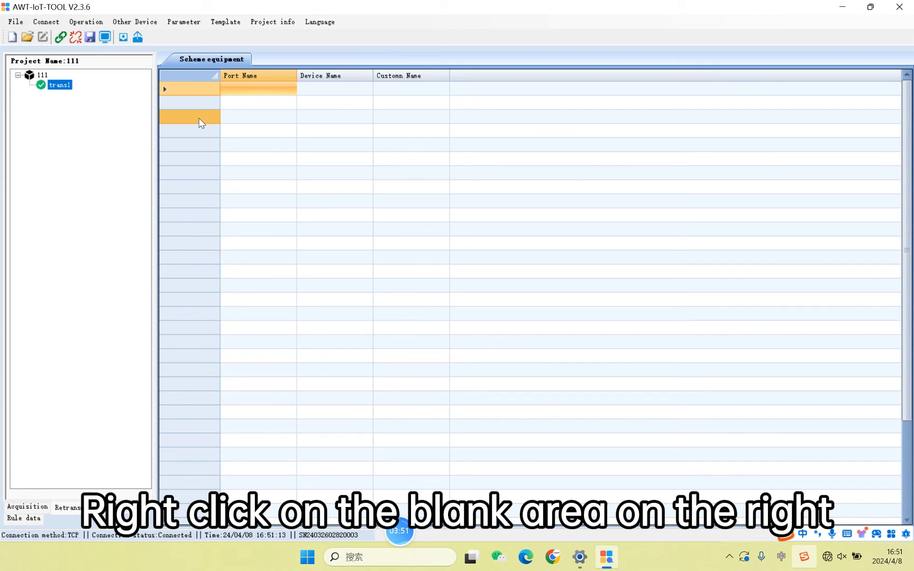
- Add all acquisition devices, including Dev1, to trans1 and close the window
right_click(201, 120)
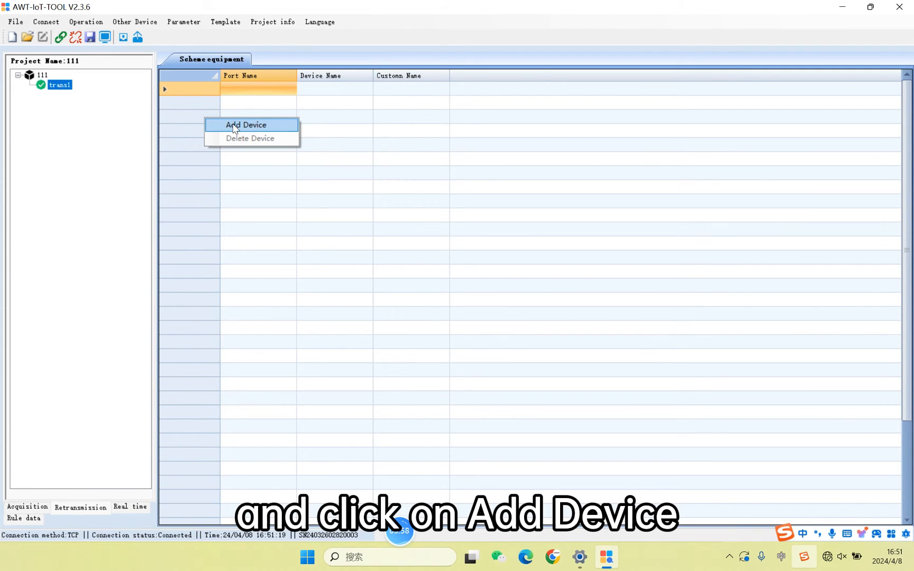
click(246, 125)
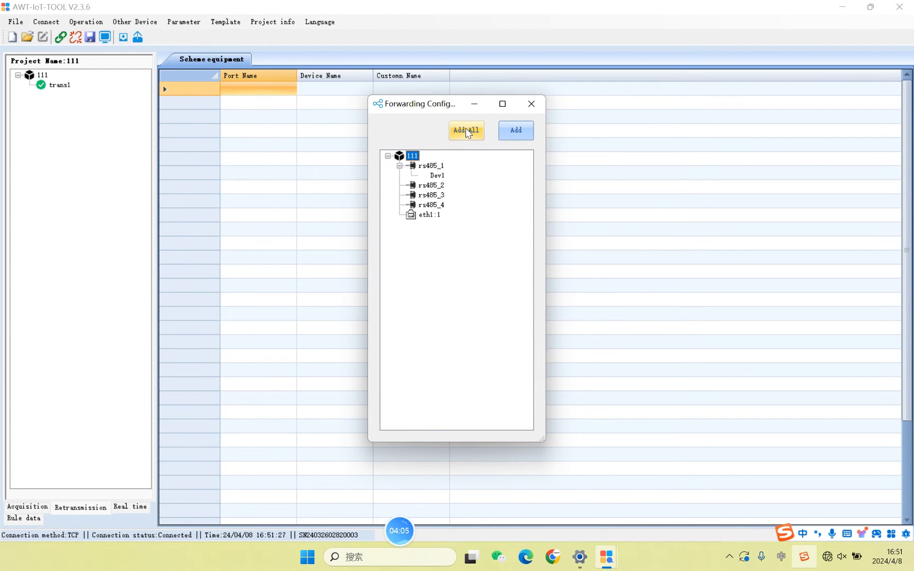
click(467, 130)
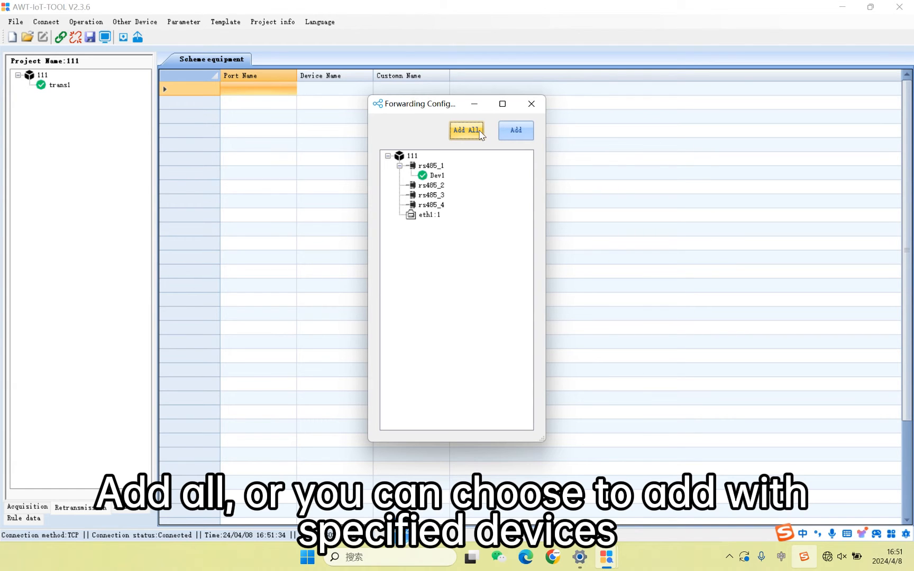
mouse_move(531, 104)
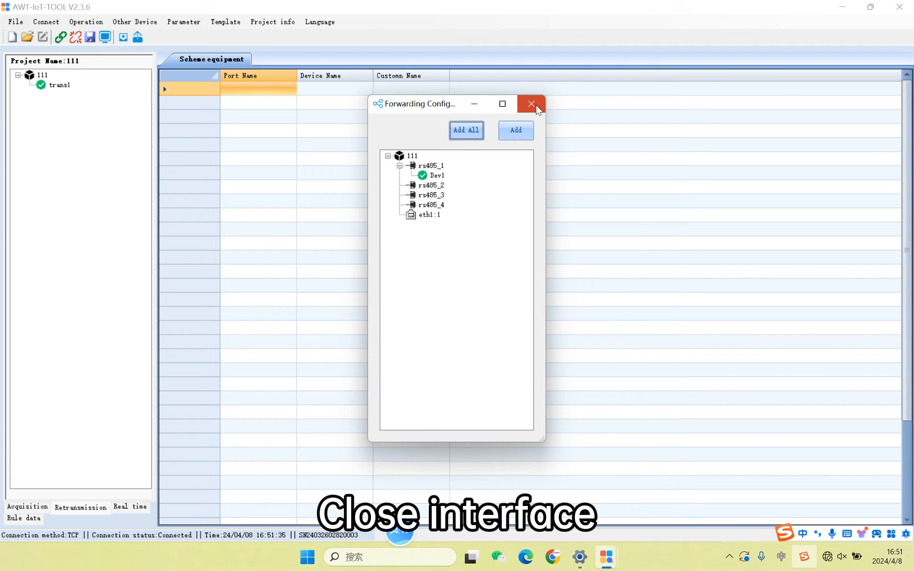
click(530, 103)
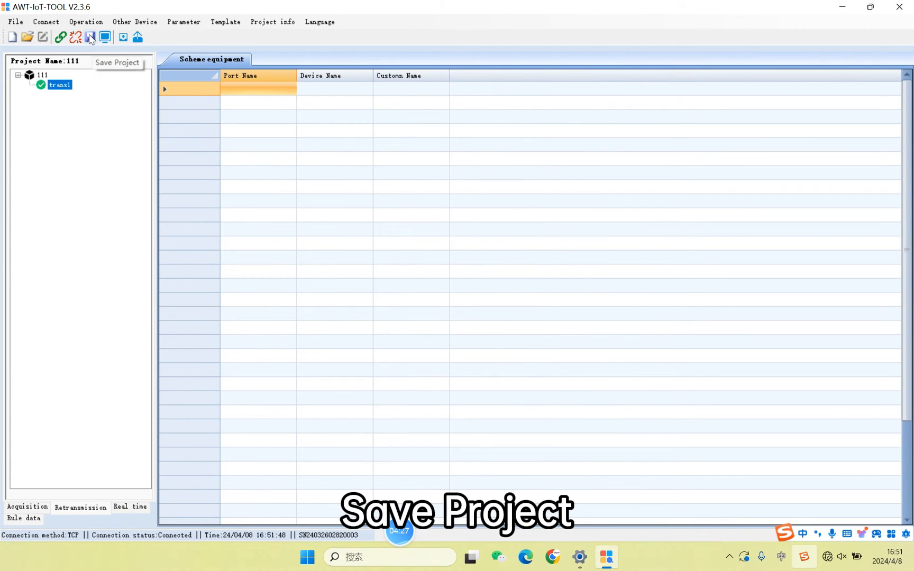
- Save project 111 and dismiss the 'Successfully saved' message
click(90, 37)
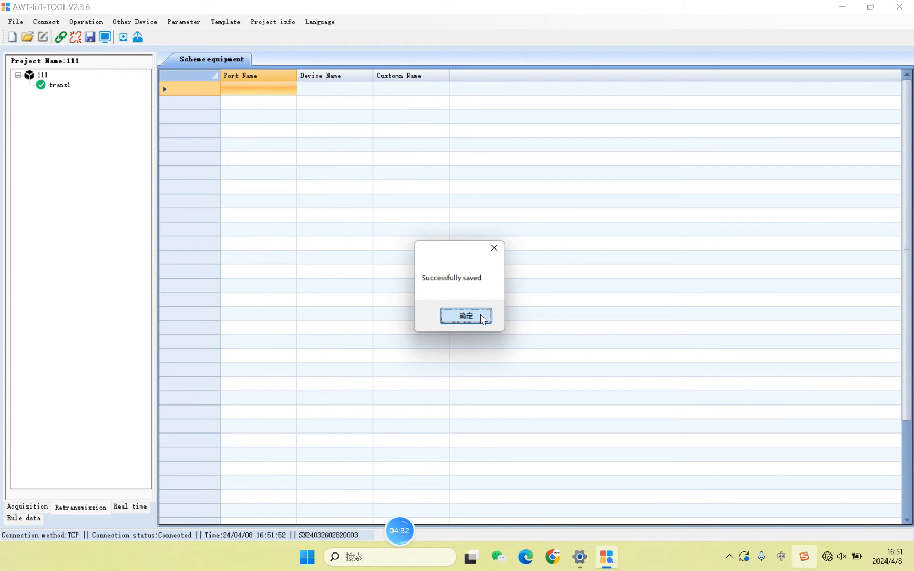
click(465, 316)
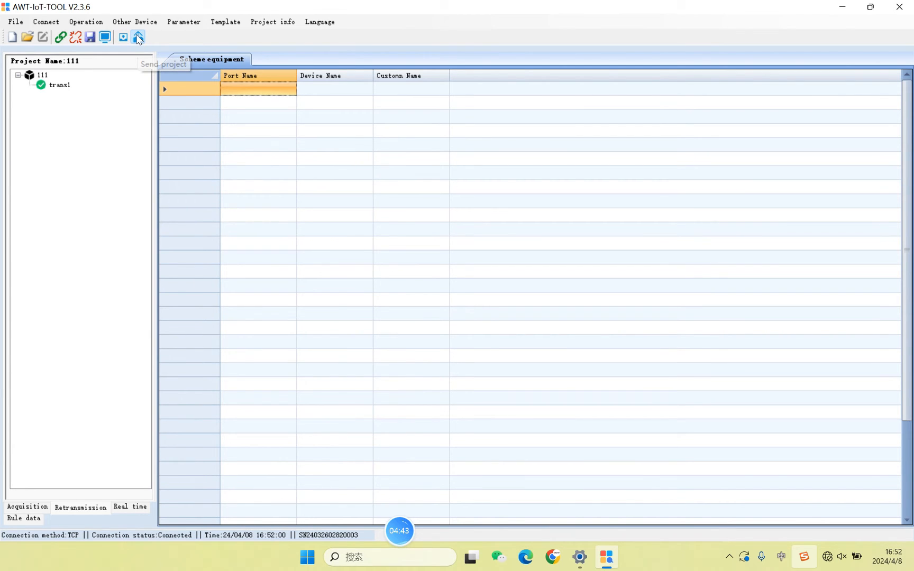
- Download project 111's SYS, CLT and RULE files to gateway 111 and restart the device
click(137, 36)
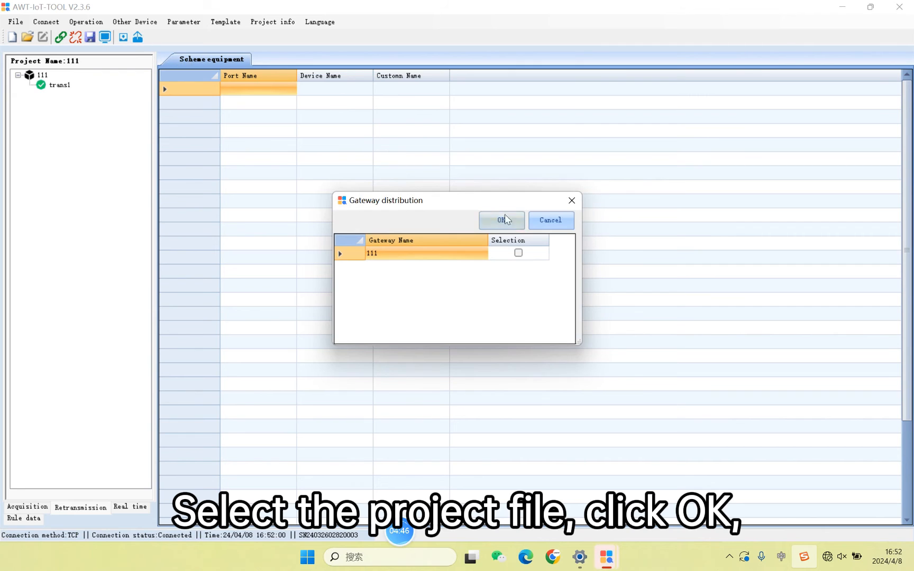
click(518, 253)
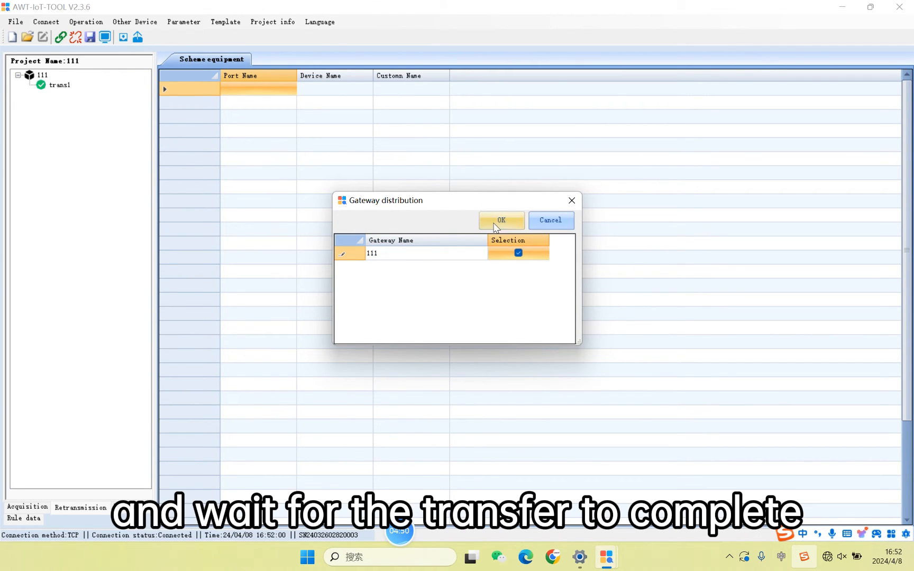
click(501, 220)
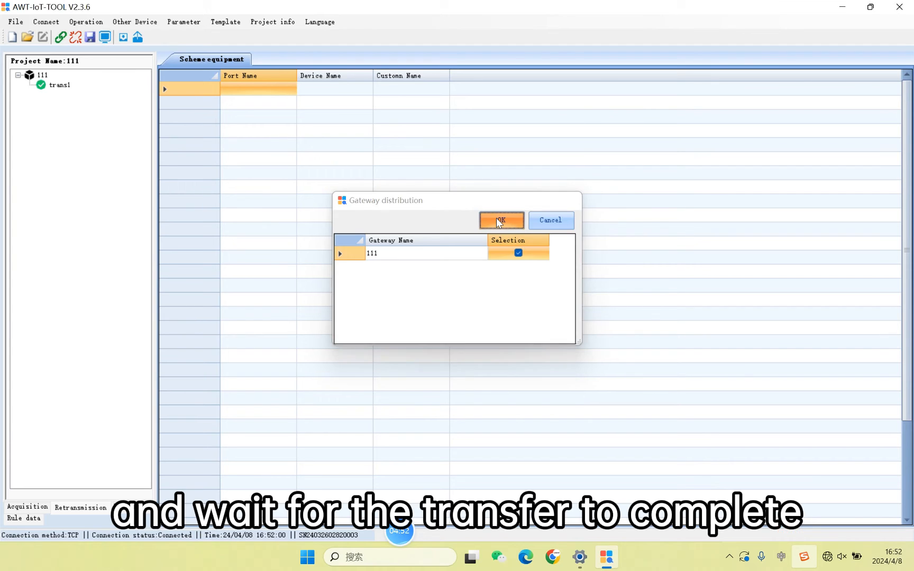
click(501, 221)
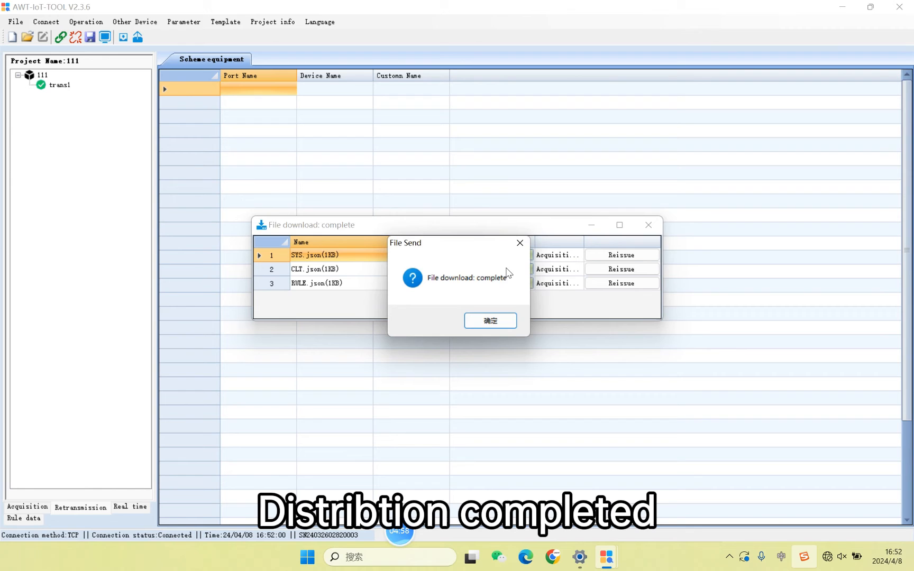
click(490, 321)
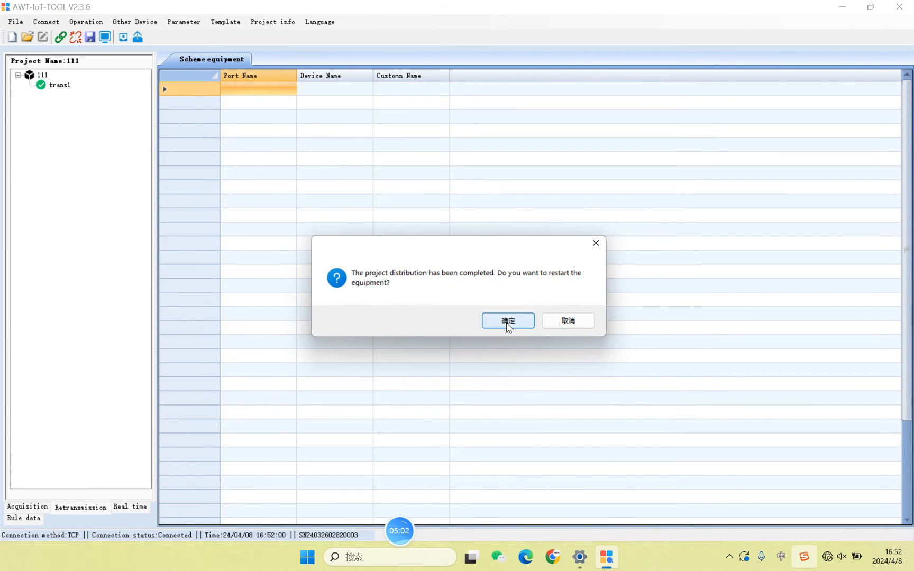
click(507, 320)
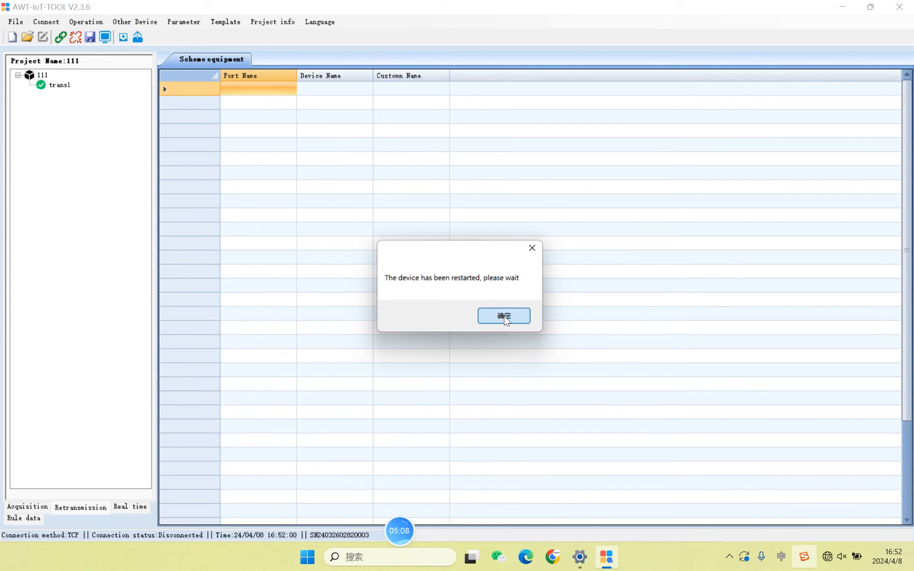
click(504, 315)
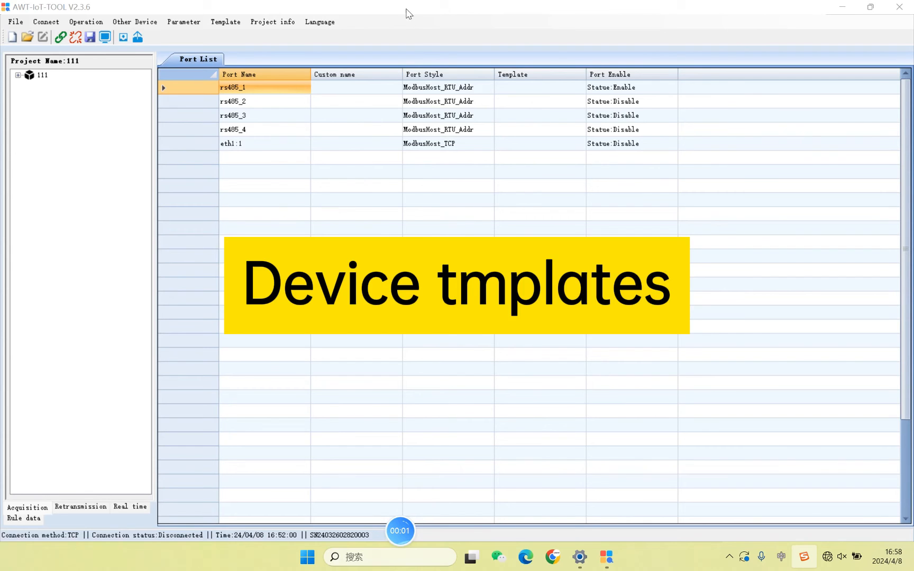
- Create a new device template from the Template menu and name it 'test'
click(225, 22)
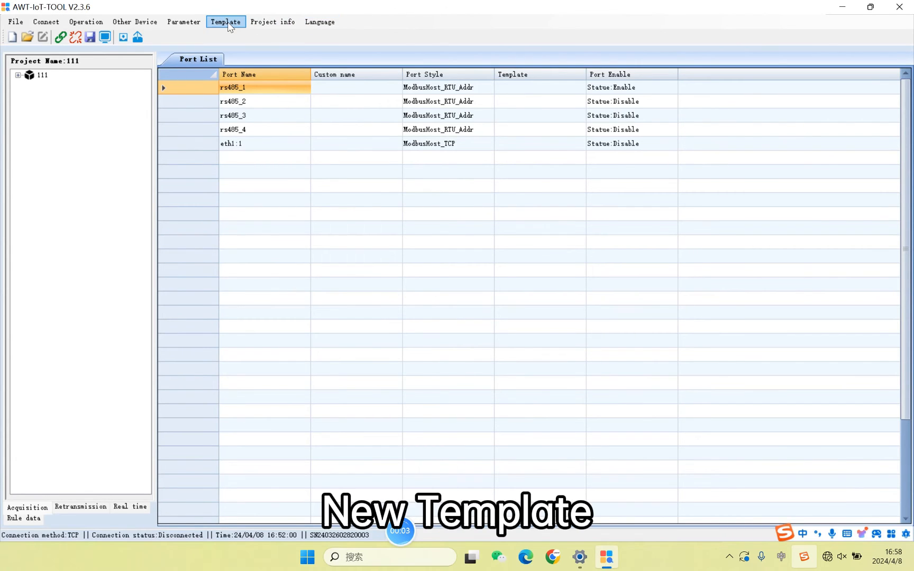
click(225, 22)
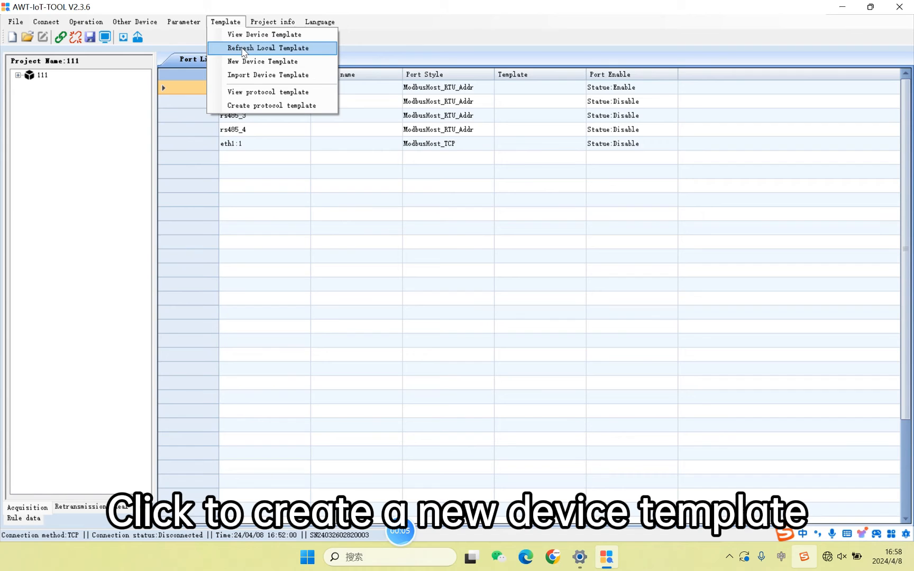
mouse_move(262, 62)
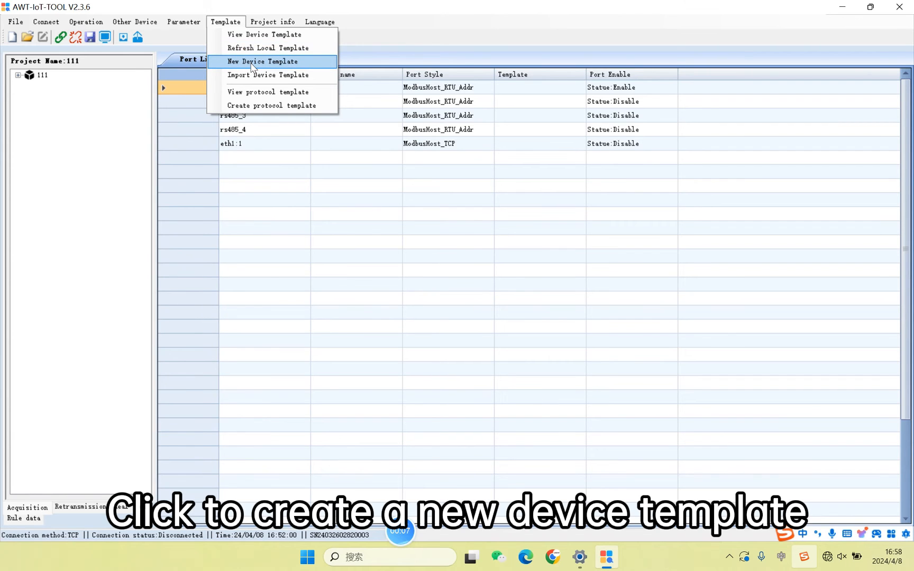
click(263, 62)
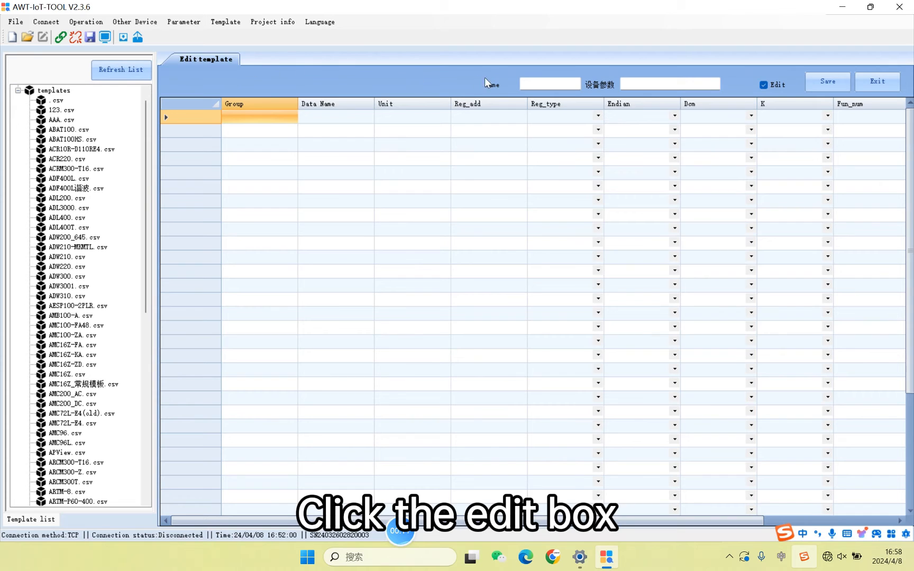
click(549, 84)
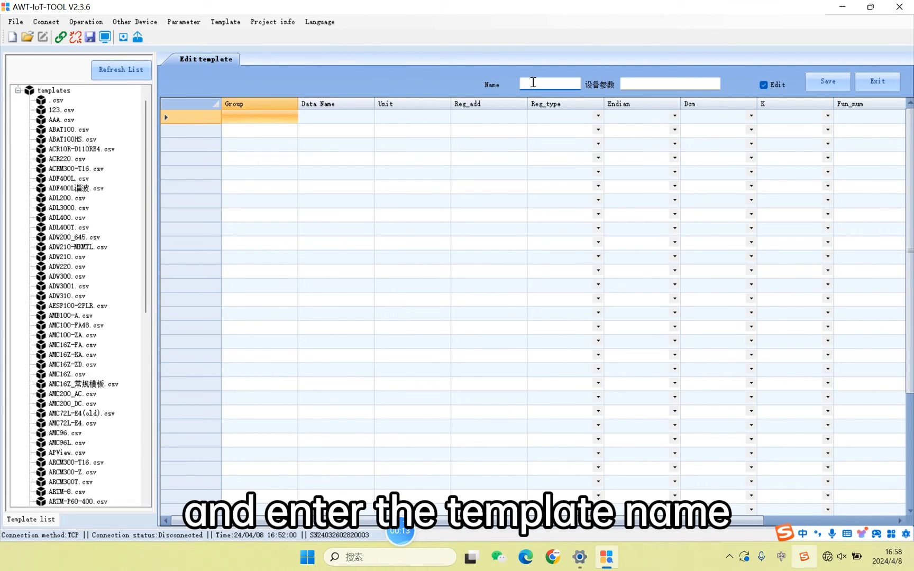
click(764, 85)
text(t)
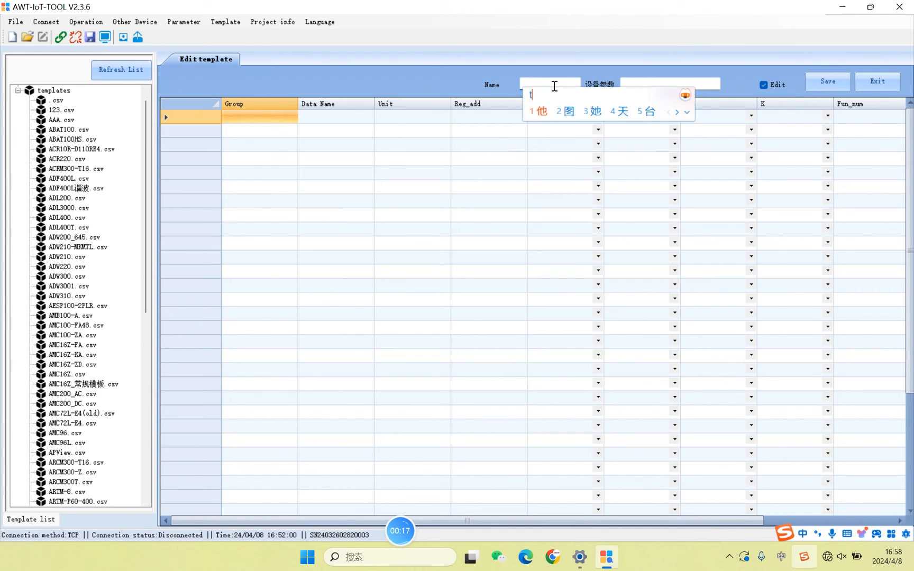
text(est)
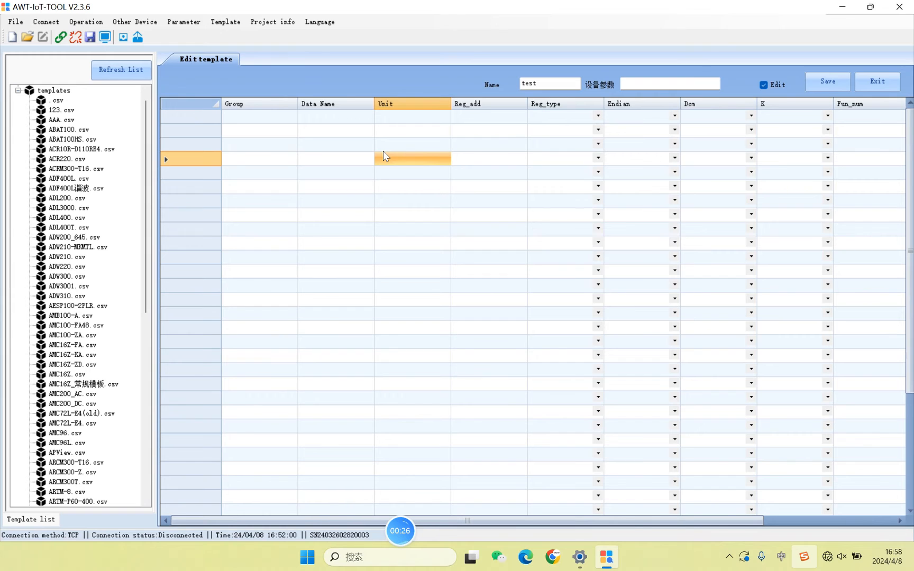
- Add point 'para' (group 1, register 1, Uint16, M2M1, function 3) and save the template
right_click(383, 158)
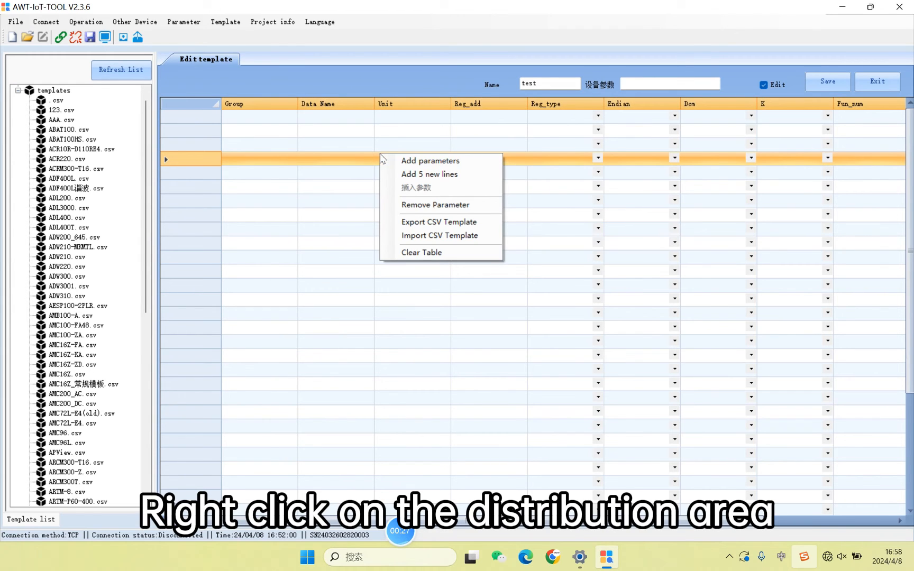
mouse_move(430, 161)
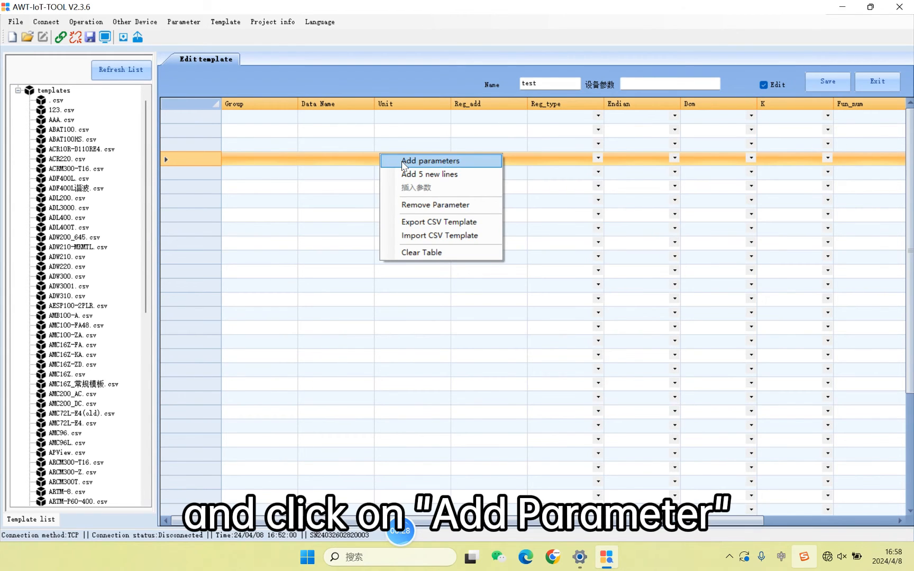
click(429, 161)
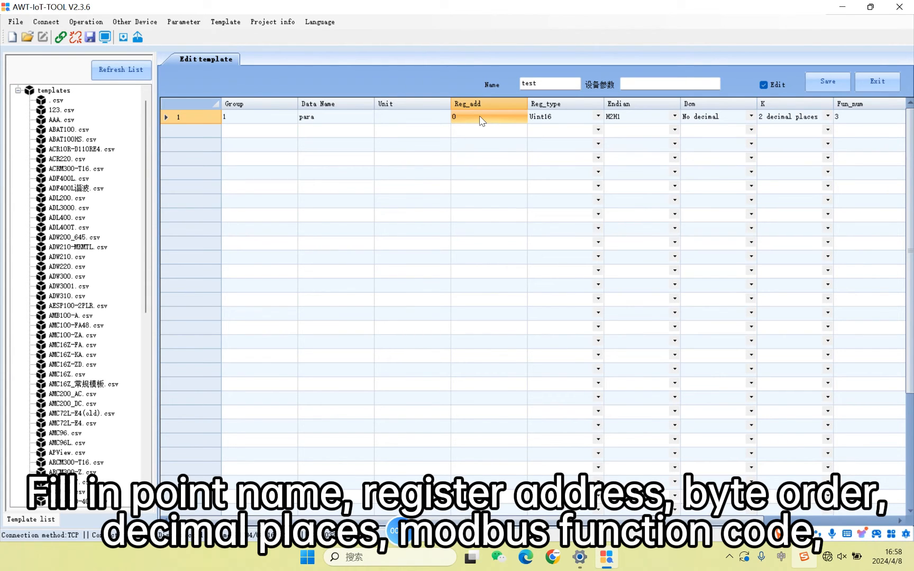
click(639, 116)
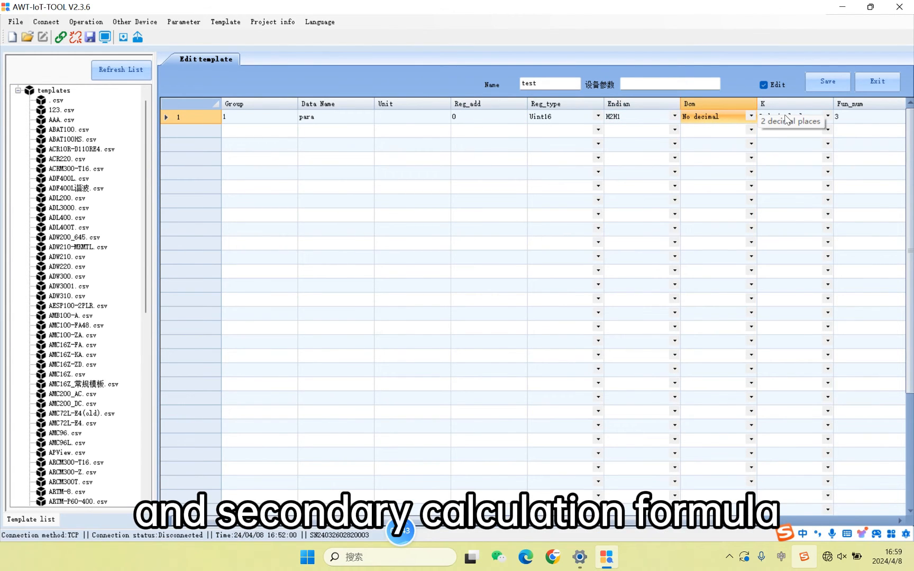
click(790, 116)
text(1)
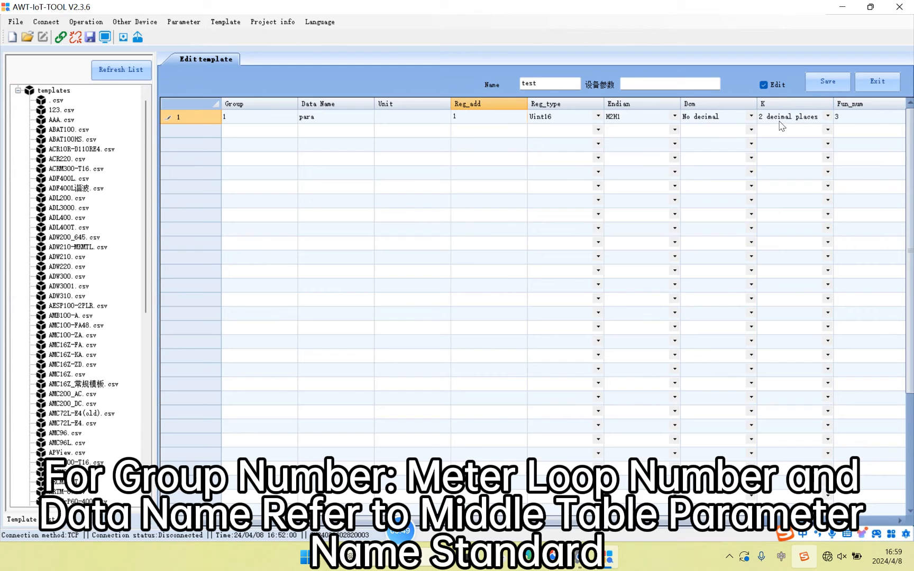
click(868, 116)
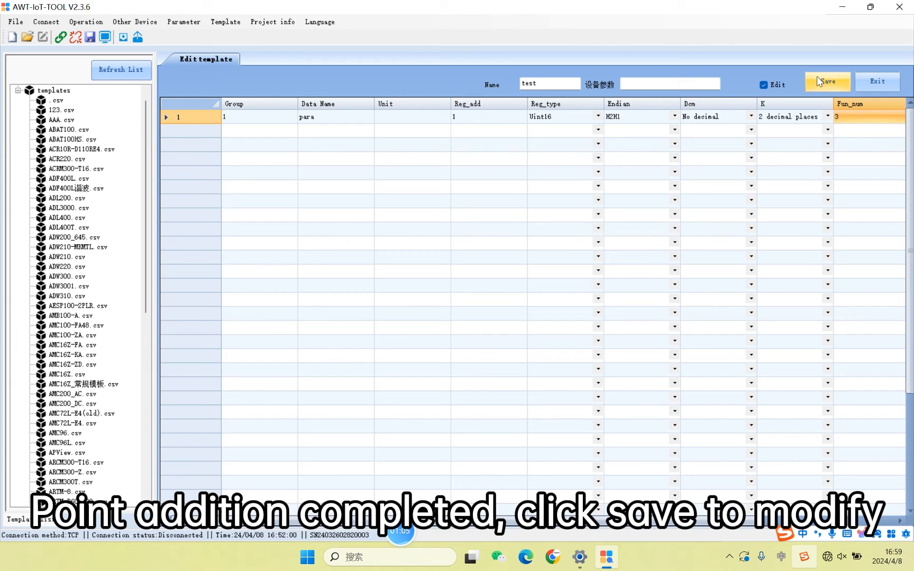
click(828, 81)
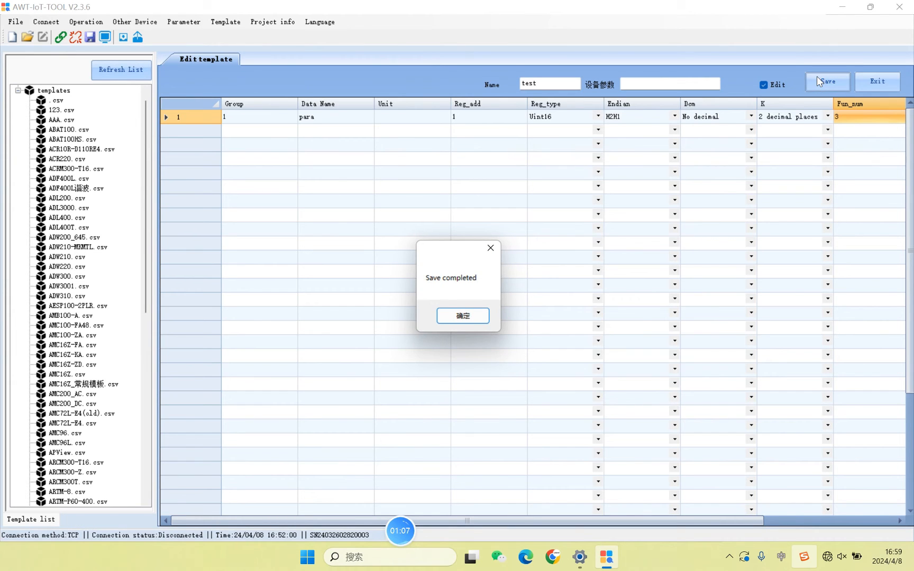
click(462, 314)
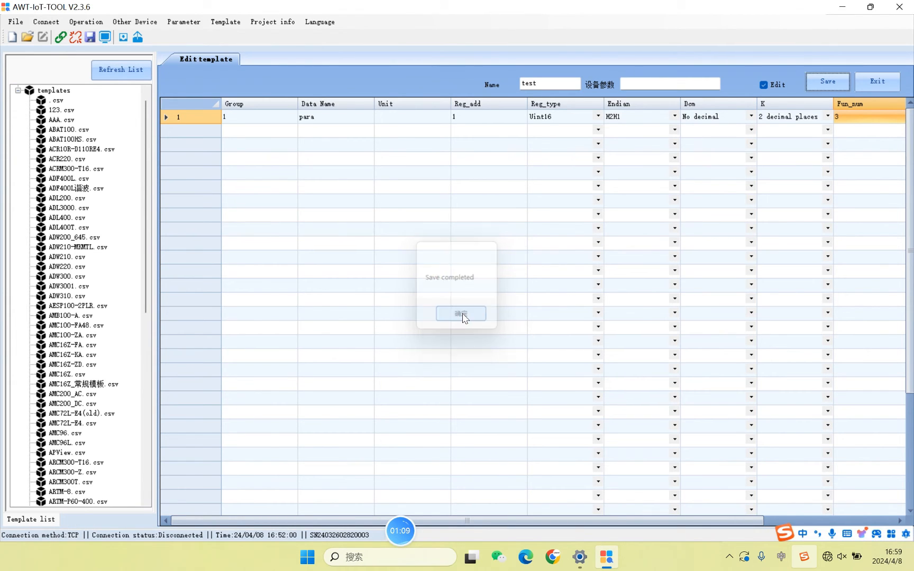
click(460, 314)
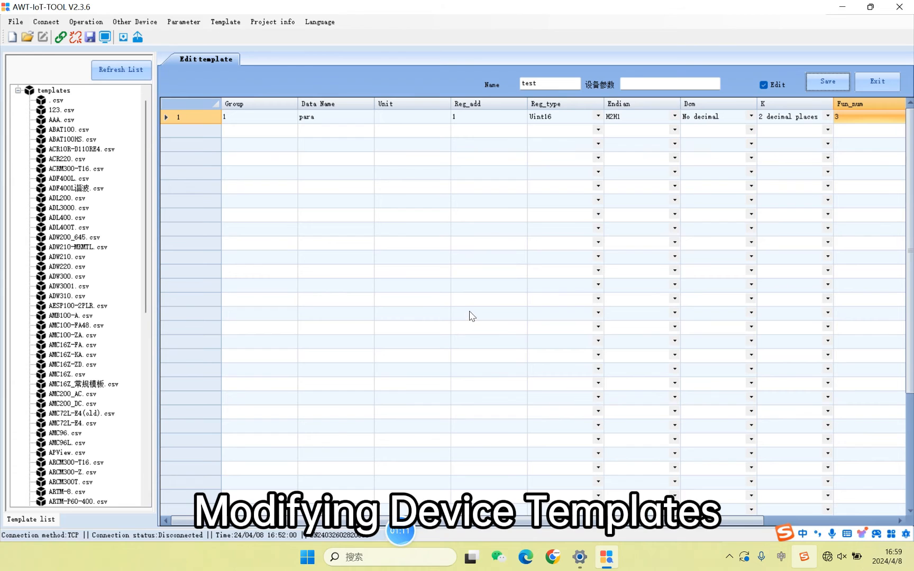
- Add parameters IB at register 1 and IA at register 2, both in A, and save
scroll(down, 3)
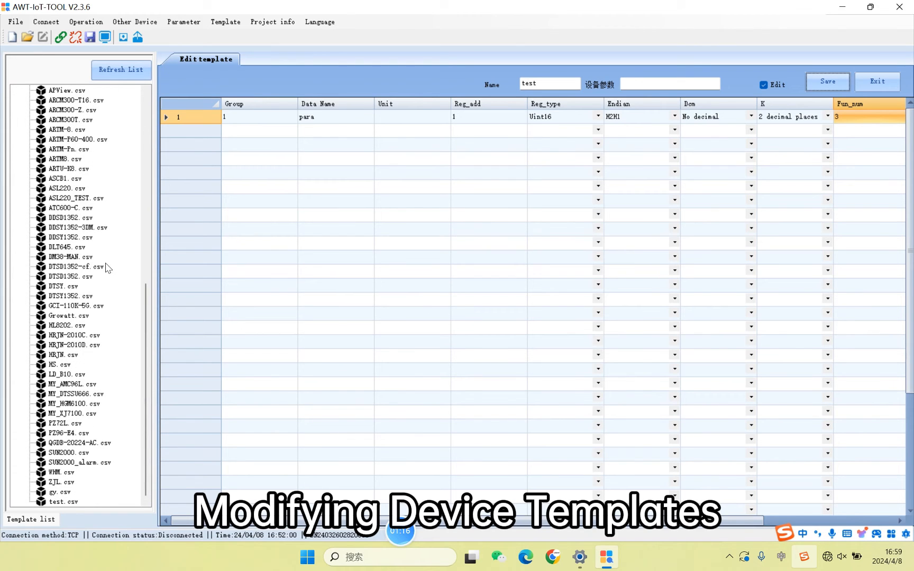
click(225, 22)
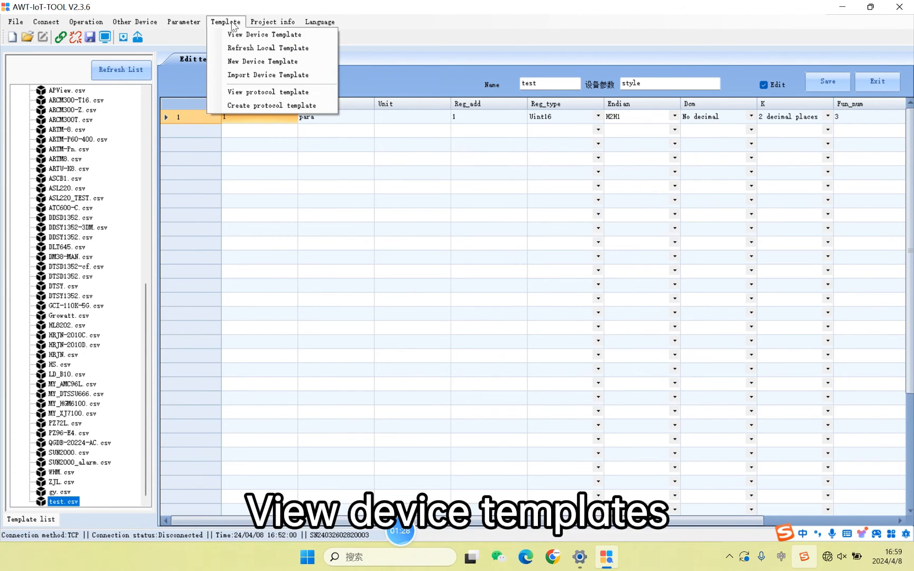
click(263, 35)
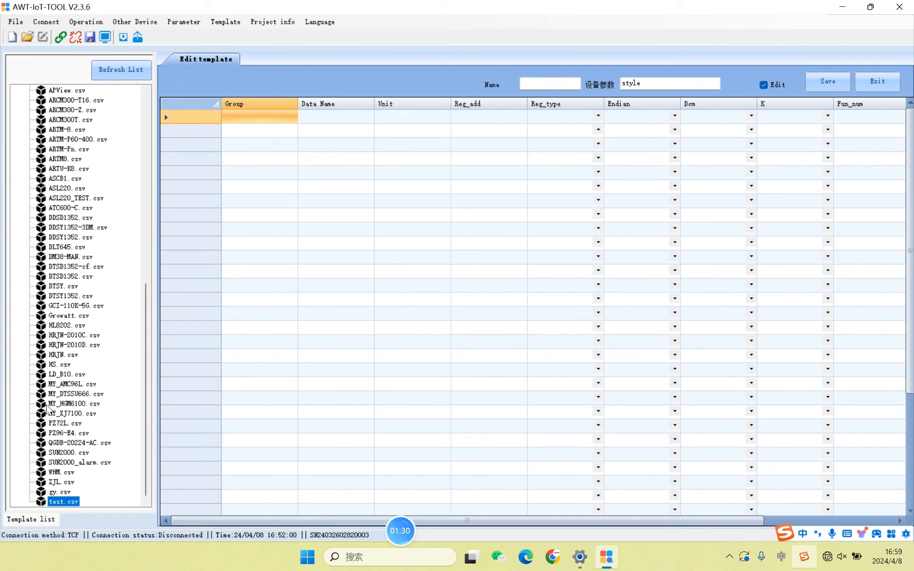
click(63, 502)
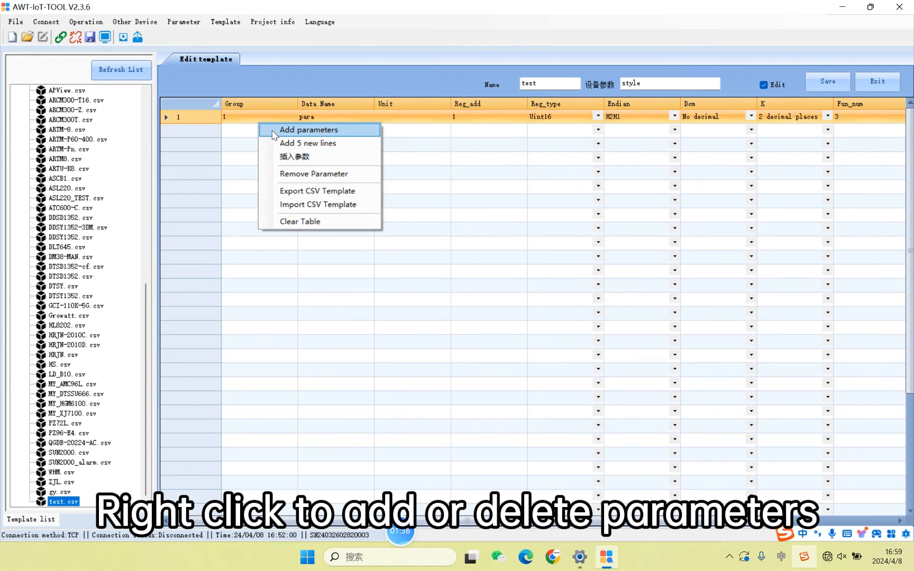
mouse_move(285, 137)
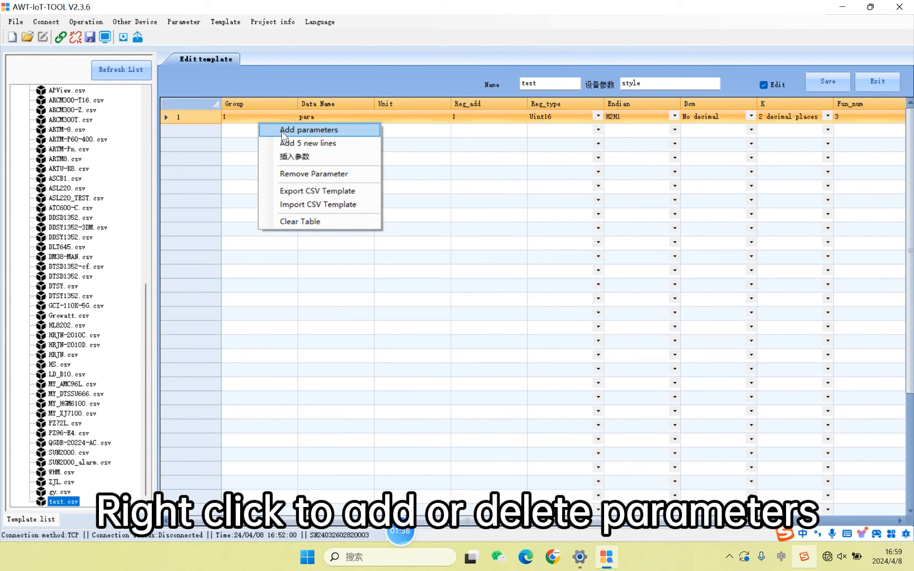
click(309, 130)
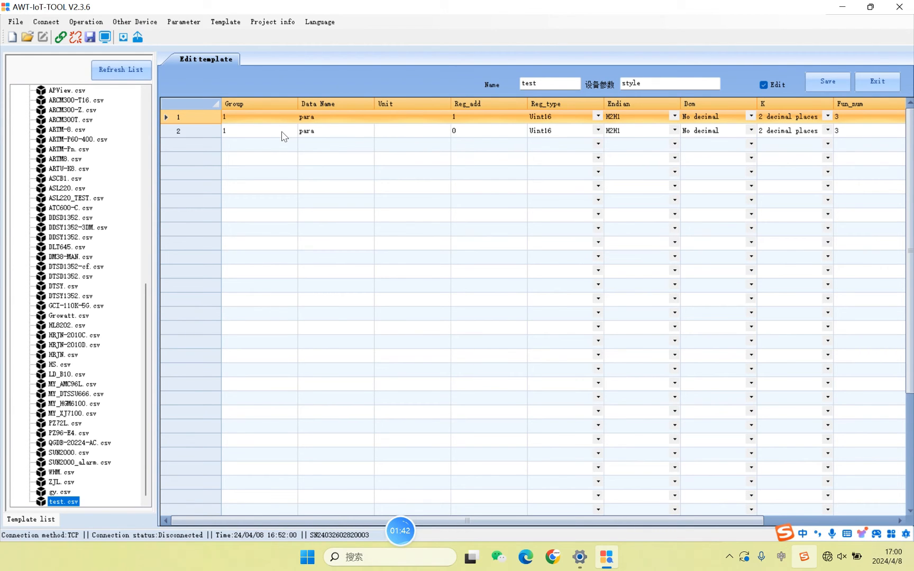
click(333, 130)
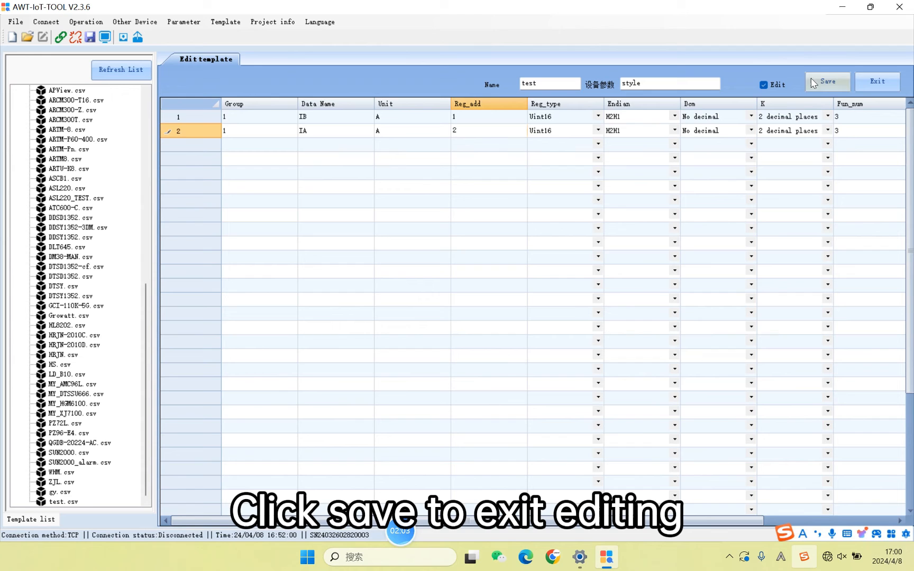
click(828, 81)
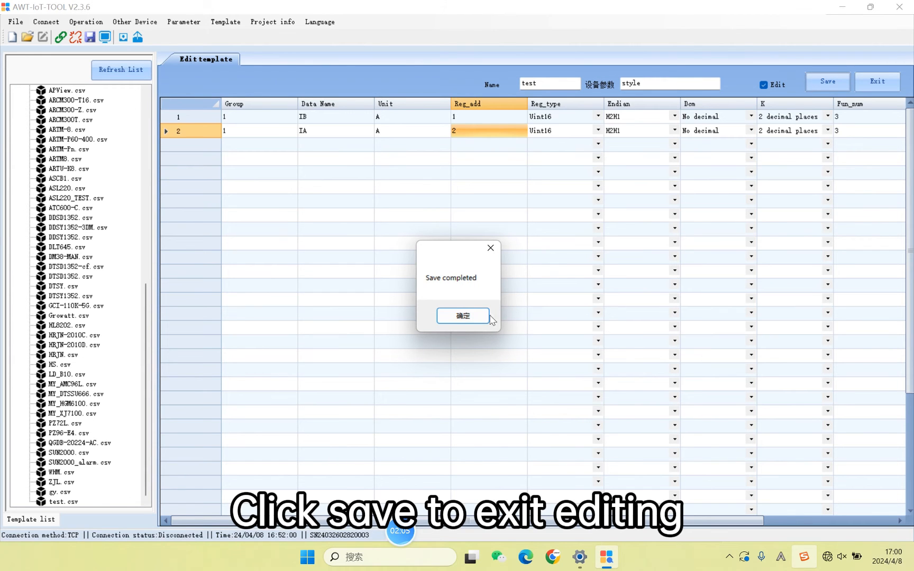
click(462, 316)
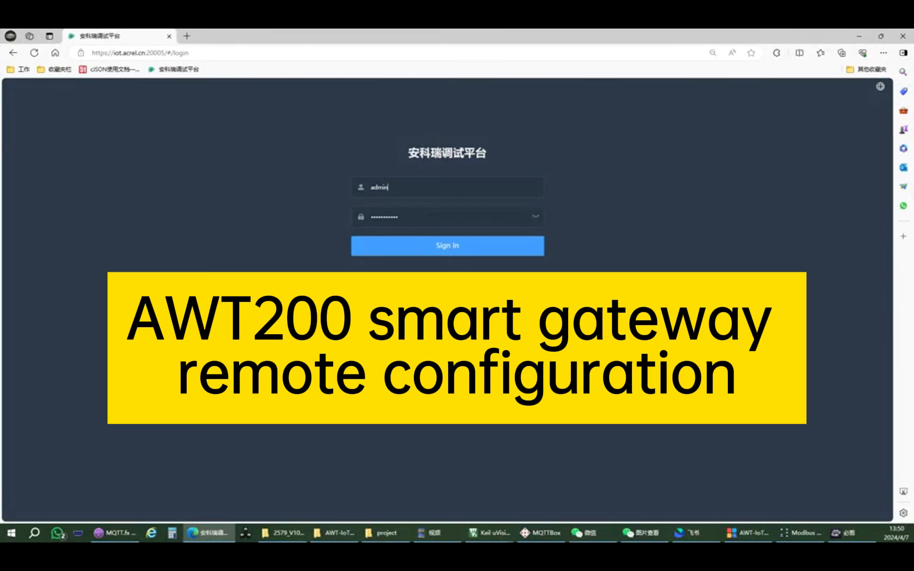
- Pick the interface language from the globe menu and sign in as admin
click(447, 187)
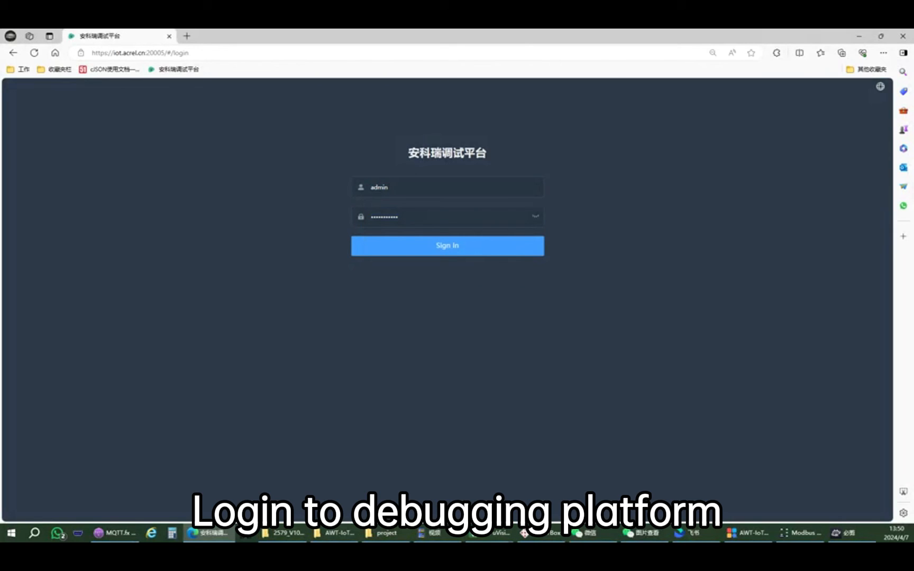
click(880, 87)
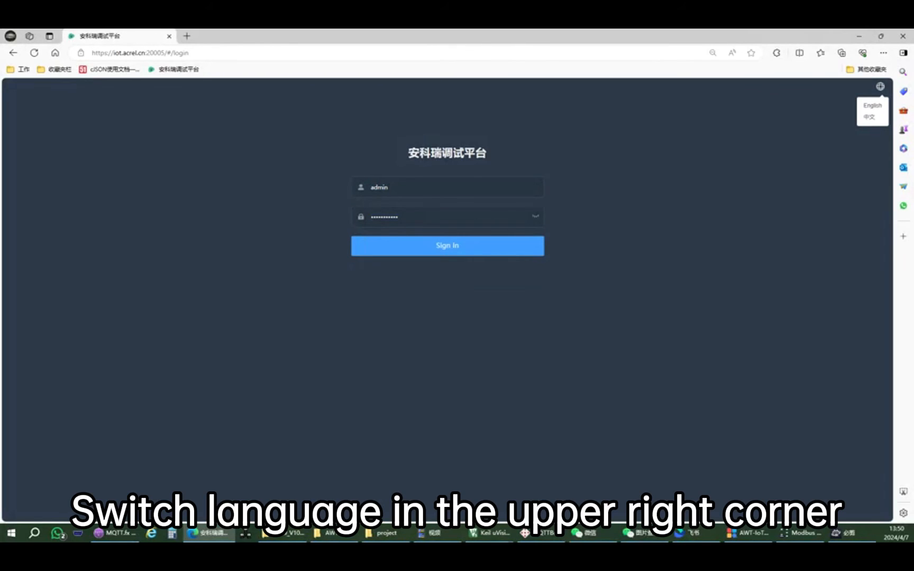
click(881, 86)
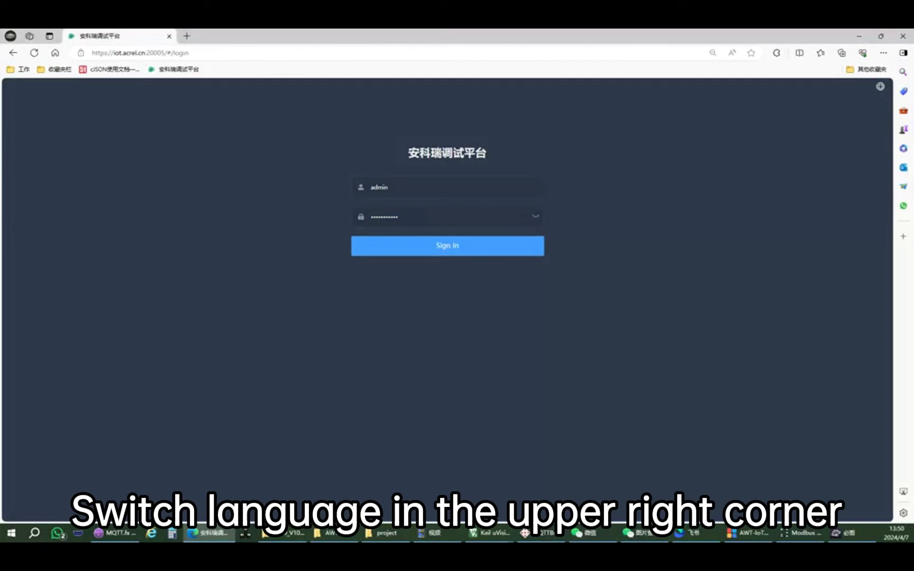
click(447, 245)
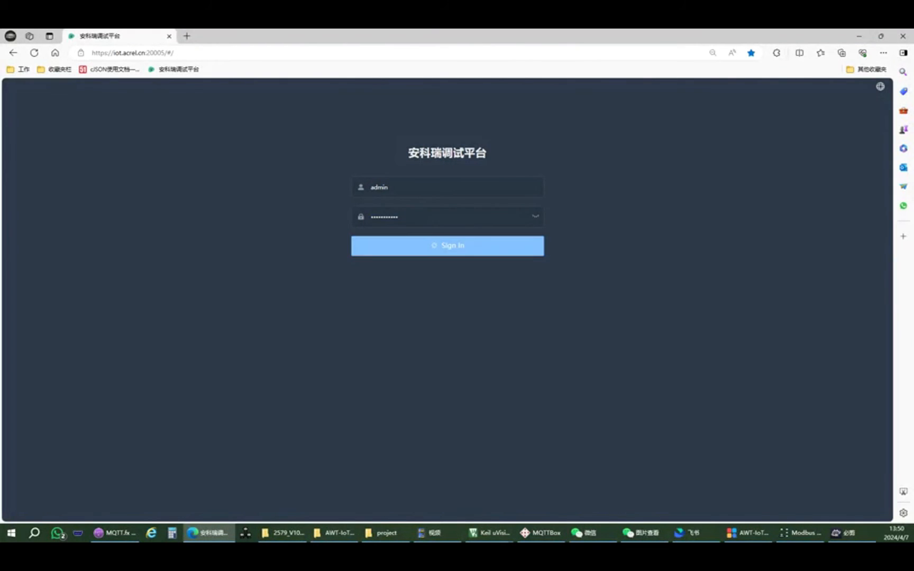
- Search for and confirm product AWT200, then search devices for serial 0212303
click(91, 88)
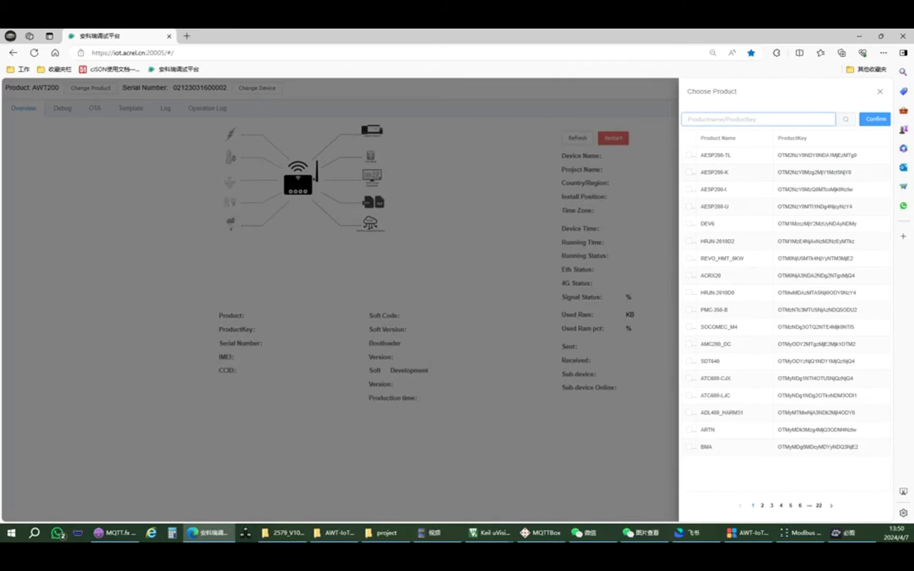
text(awt2)
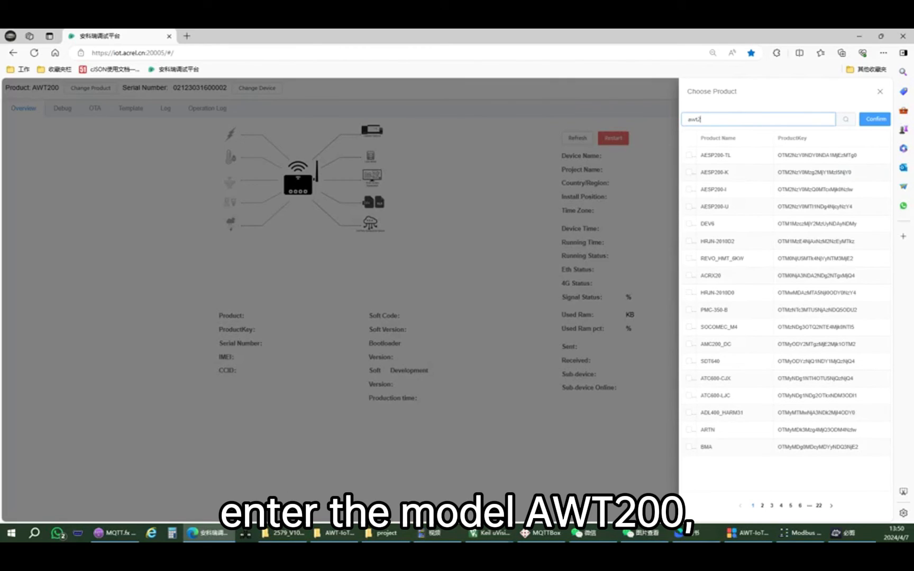
text(00)
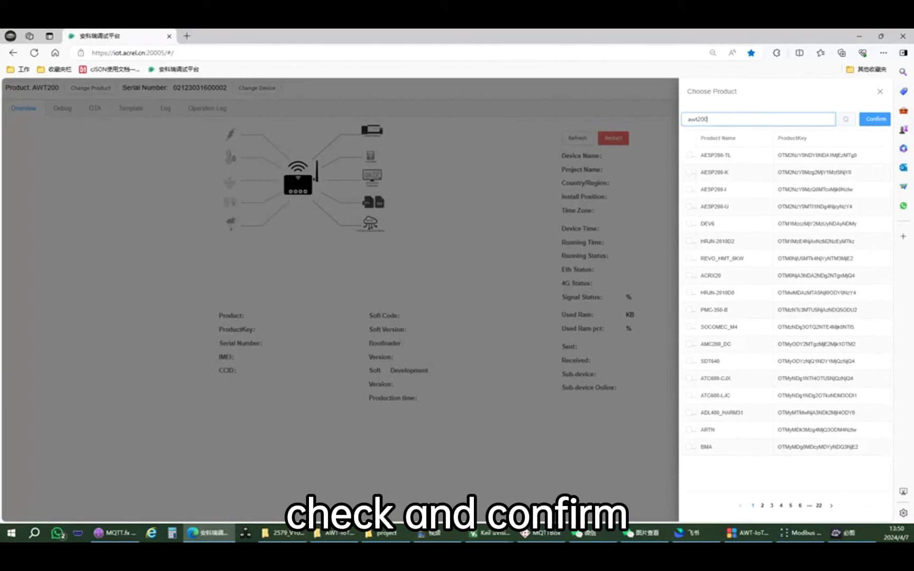
click(845, 119)
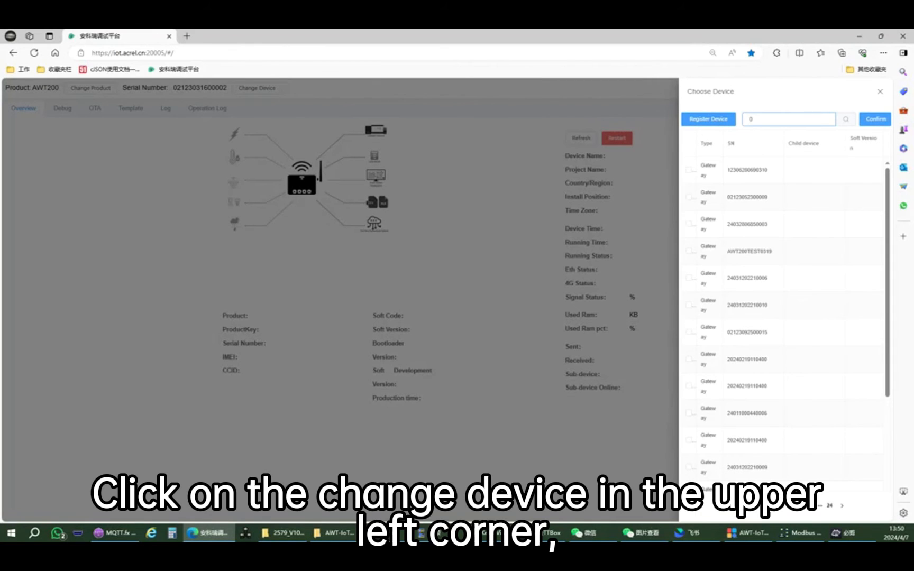
text(0212303)
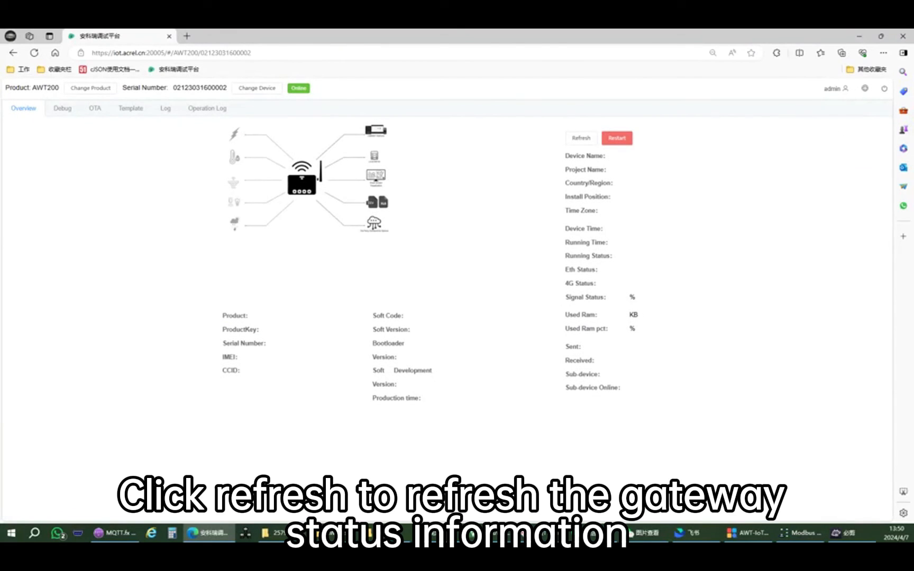
- Refresh the AWT200 gateway's status on the Overview, then switch to the Debug tab
click(580, 138)
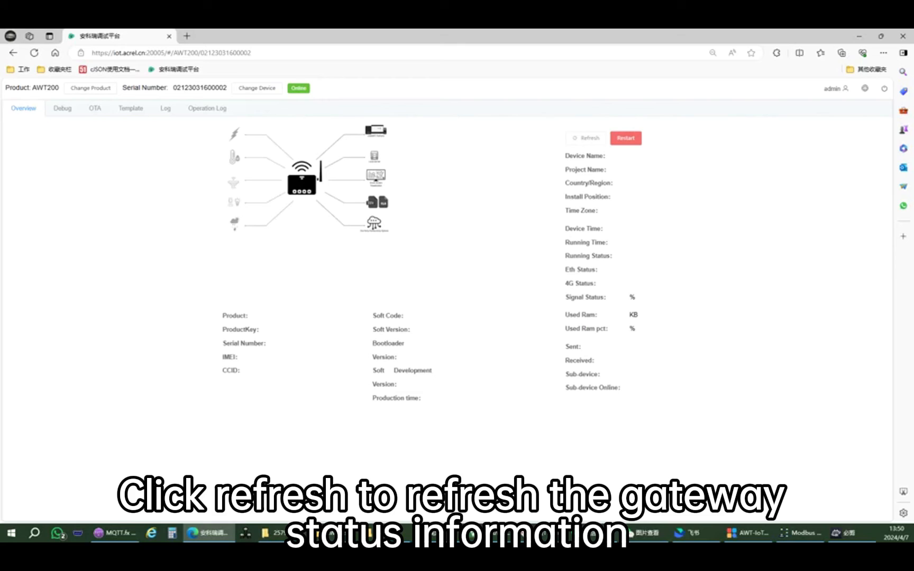
click(587, 138)
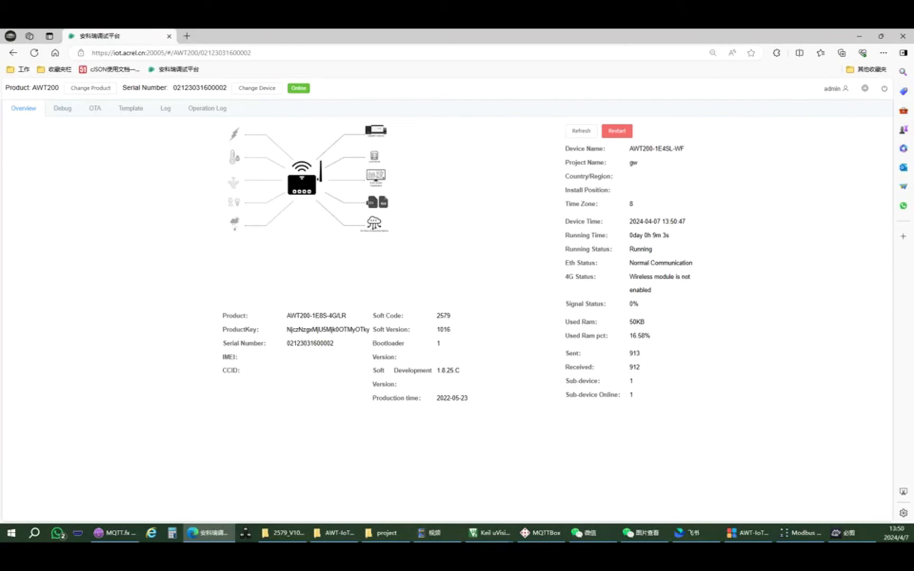
click(62, 108)
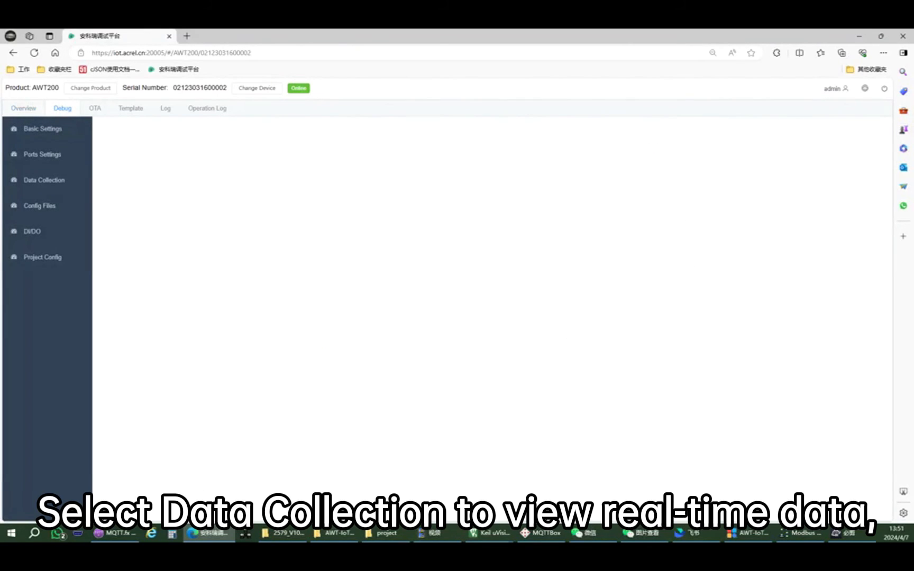
- Read loop1 real-time data for Uart1 Dev:1 (about 220 V) and close the panel
click(44, 179)
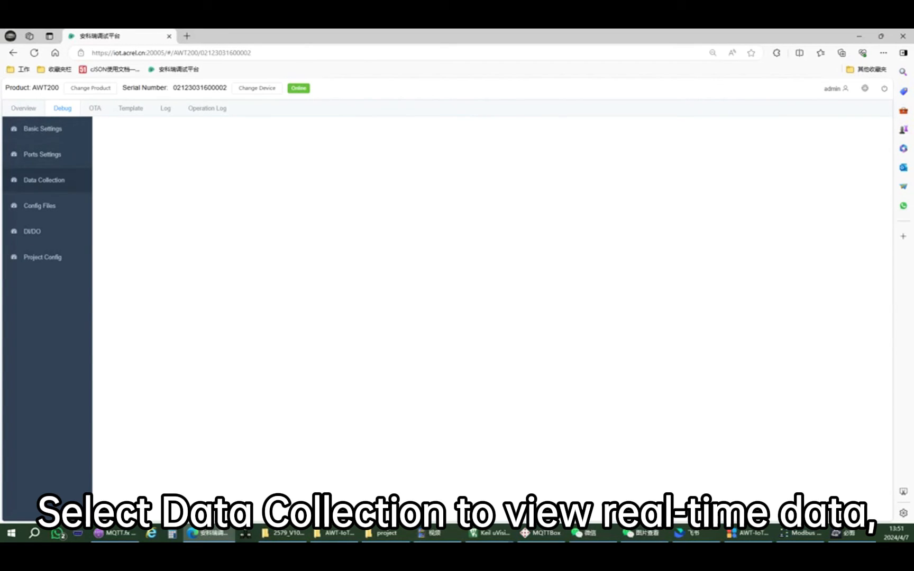
click(43, 179)
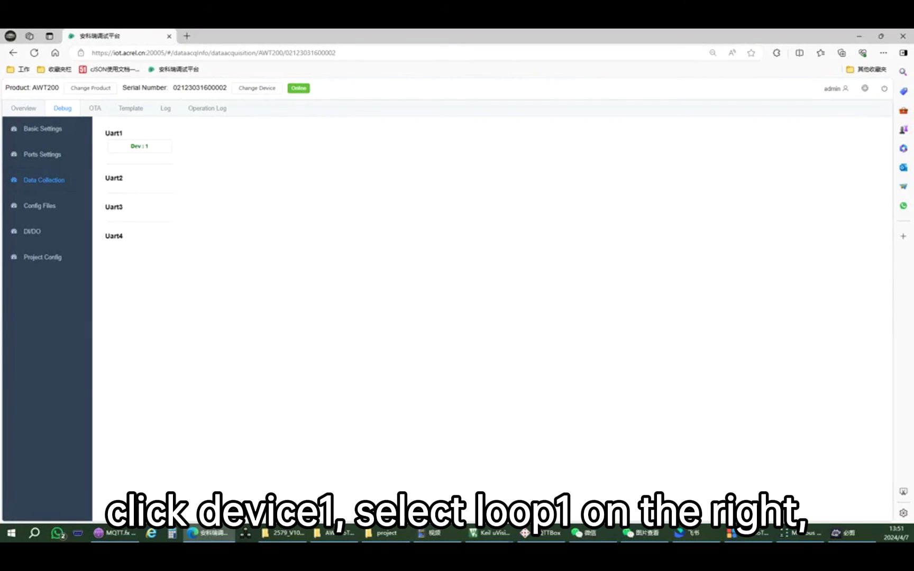
click(138, 146)
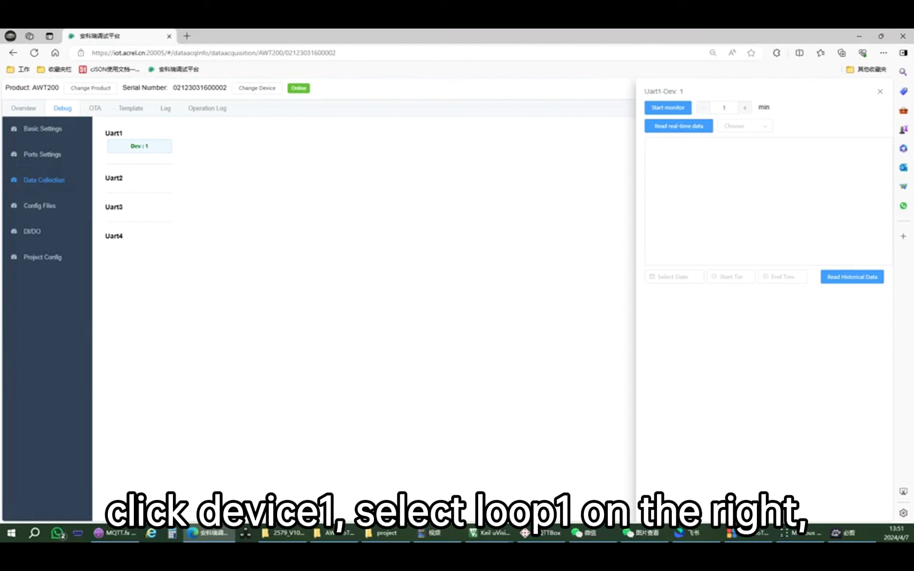
click(744, 126)
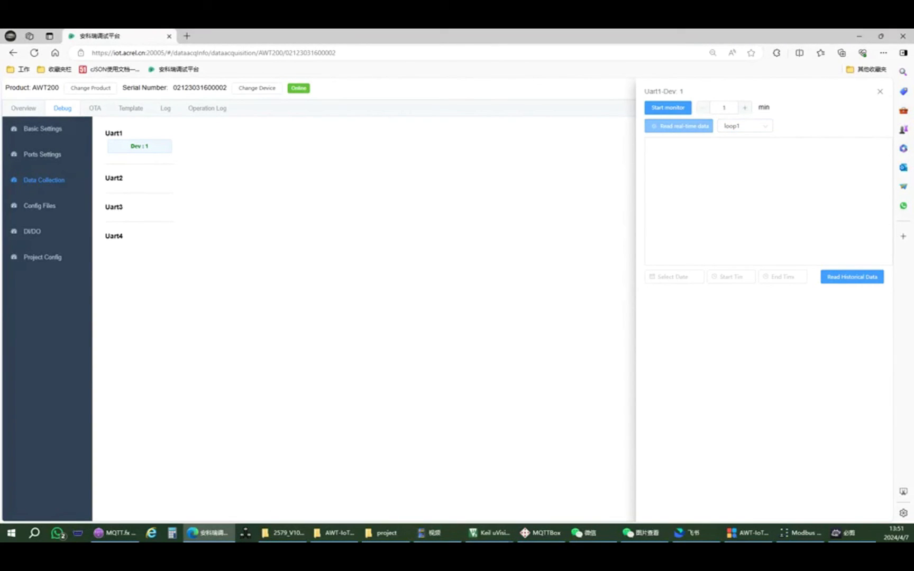
click(679, 126)
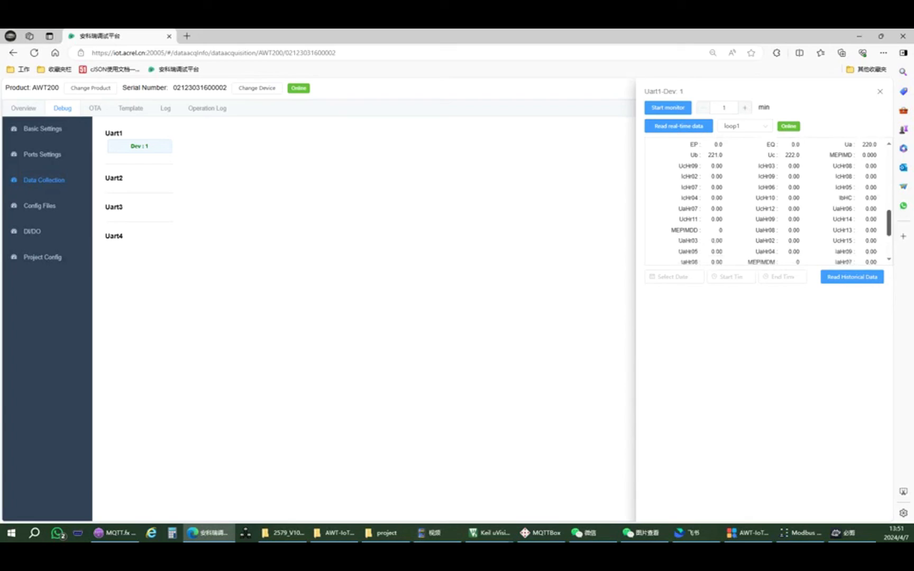
click(880, 92)
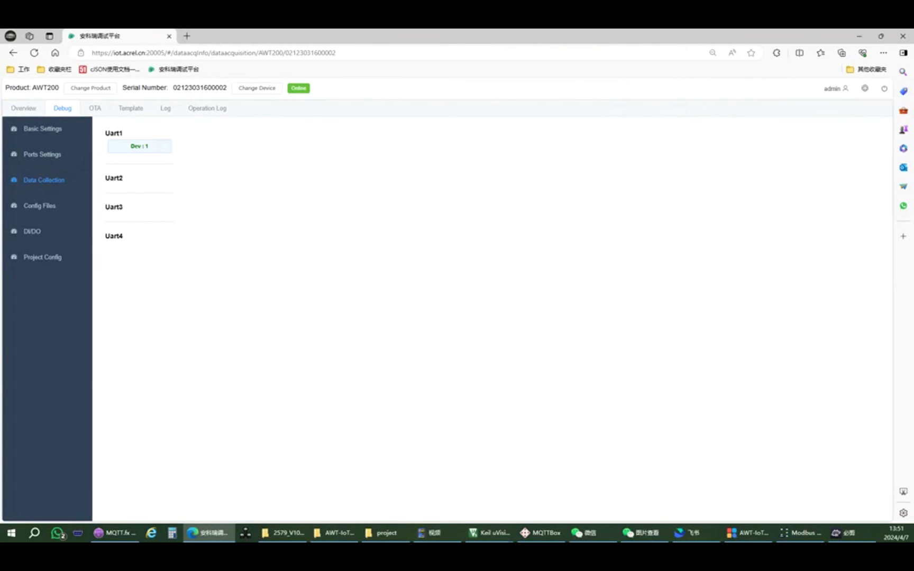
mouse_move(42, 257)
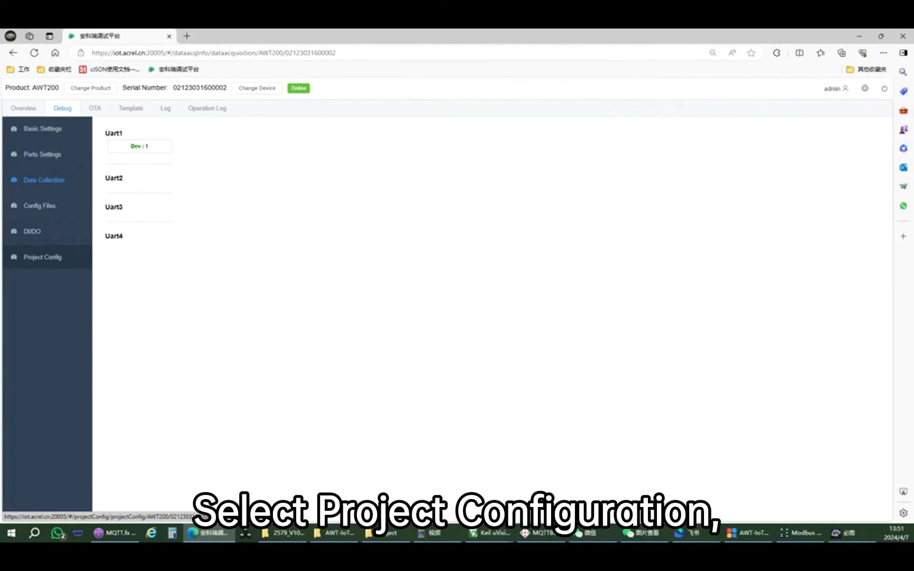
- Upload the SYS, CLT, RULE, AUTOPROBE and ADL400 configuration files from the gateway via Project Config
click(42, 257)
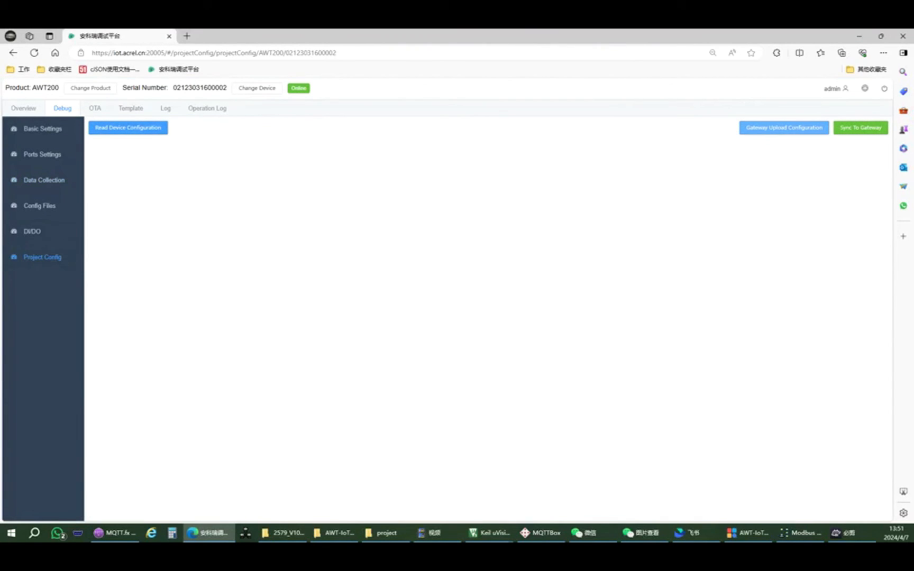
click(783, 127)
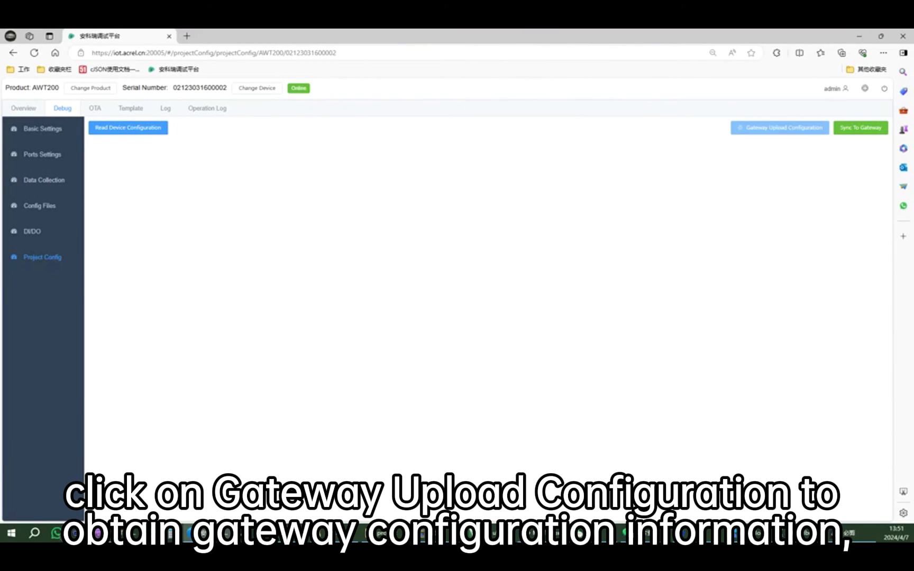
click(779, 127)
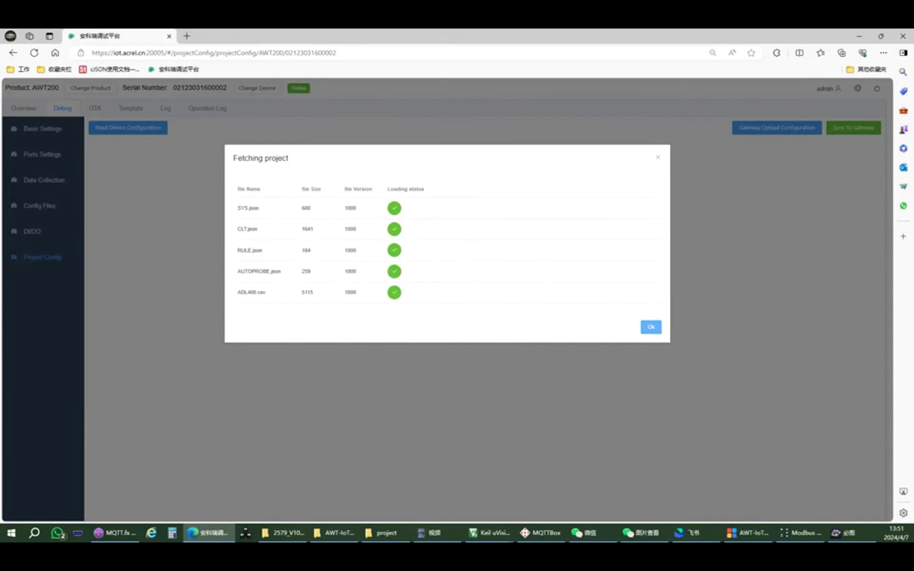
click(651, 327)
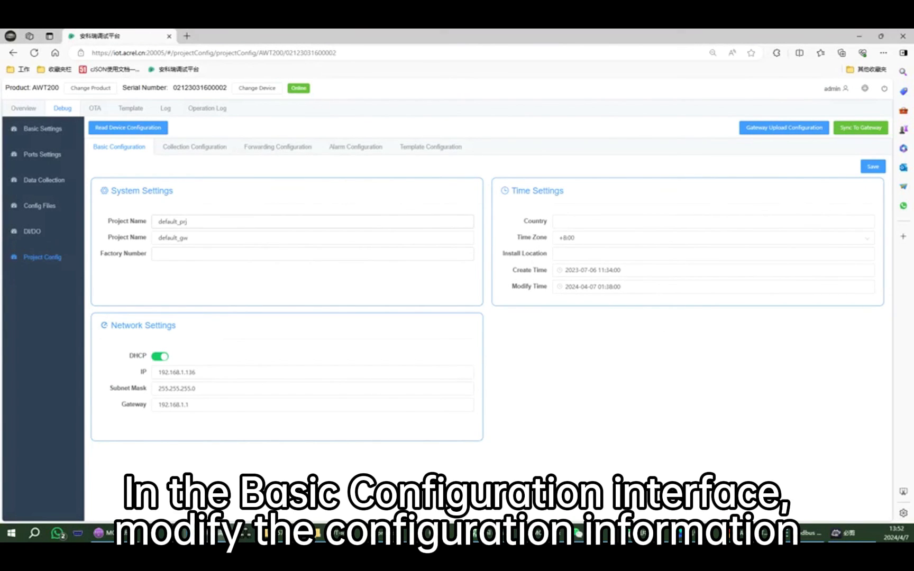
- Save the basic configuration changes, including the gateway project name
click(312, 238)
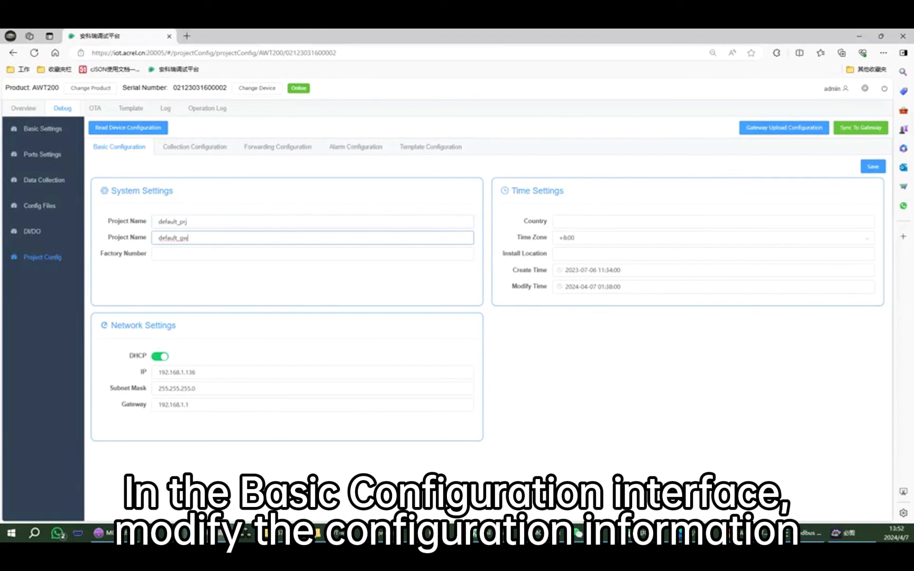
click(873, 167)
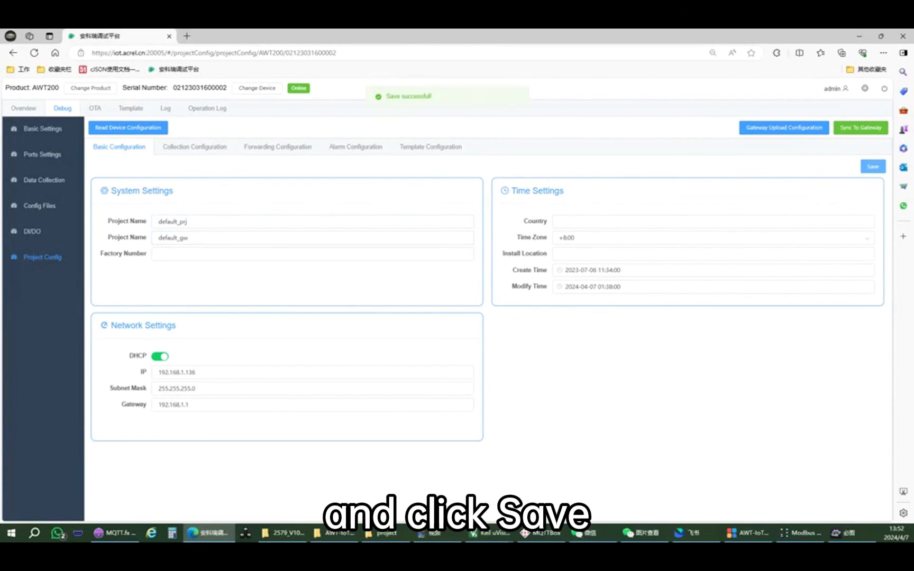
click(195, 147)
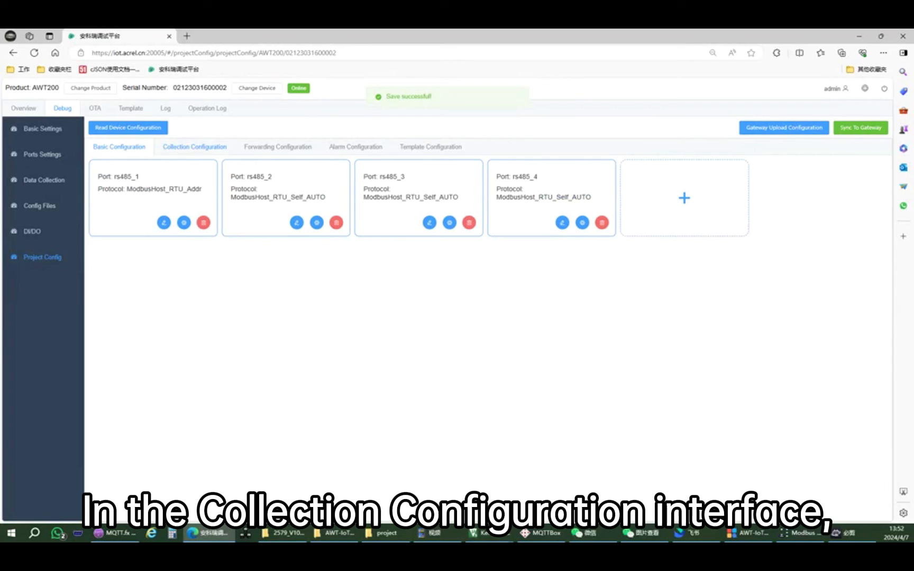
- Save rs485_1 port settings: Modbus RTU Addr, 9600 baud, 8 data bits, no parity
click(194, 146)
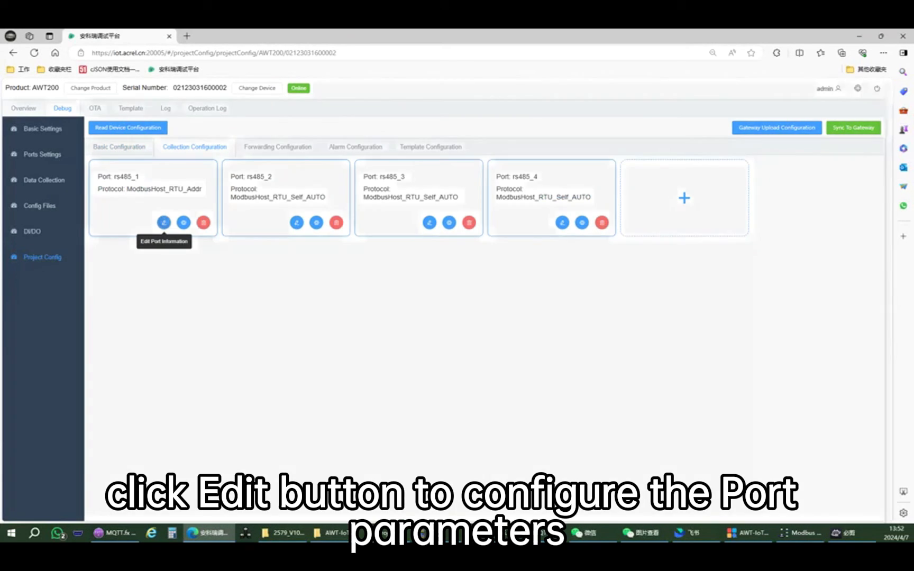
click(164, 223)
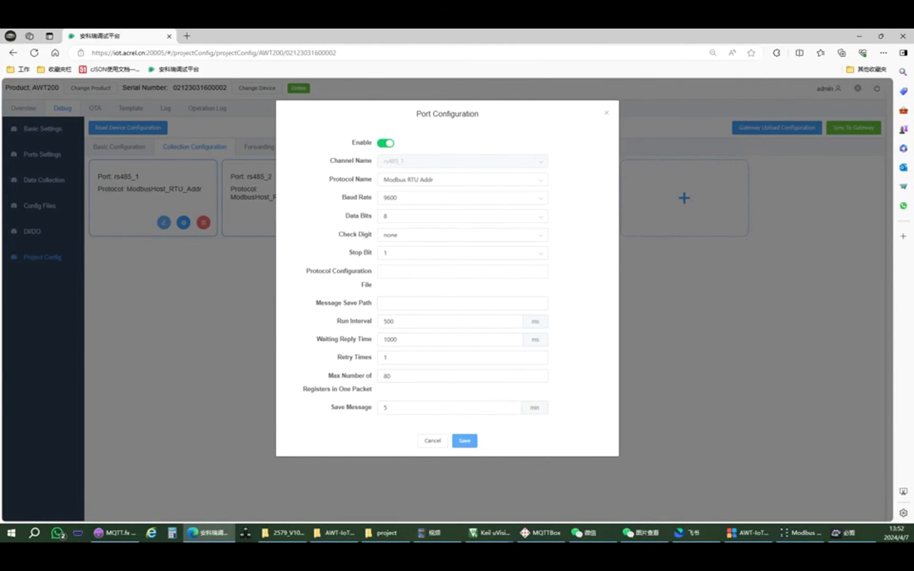
click(464, 440)
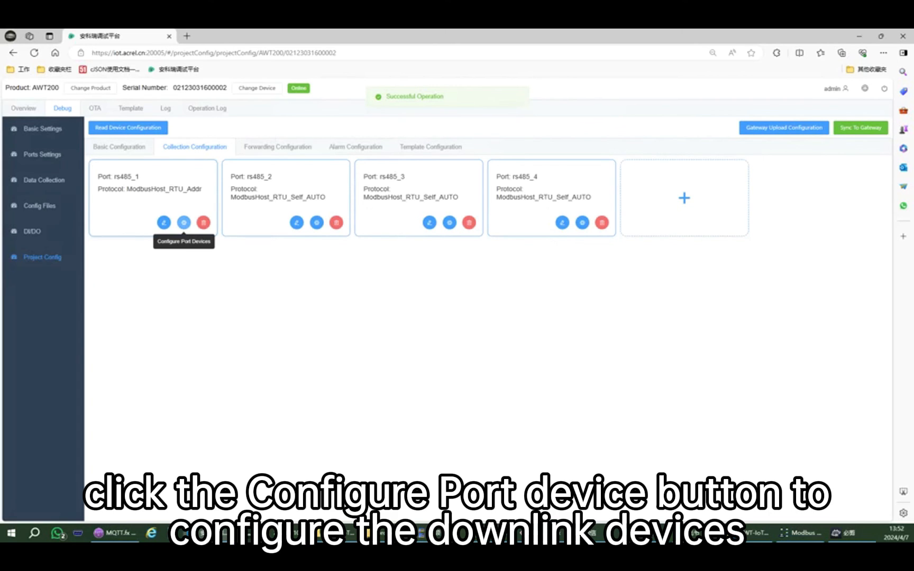
- Add two ADL400.csv devices (DEV1, address 1) under rs485_1 and save the list
click(183, 222)
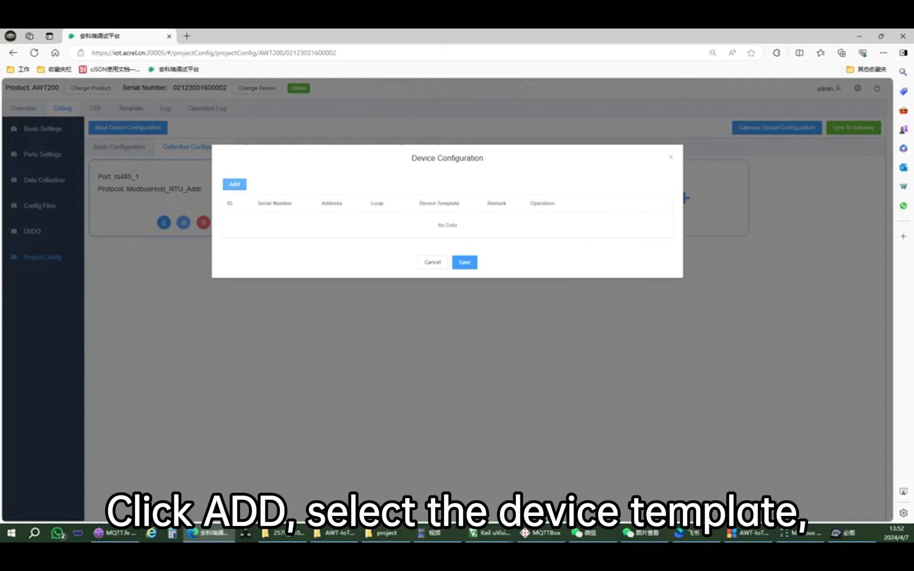
click(234, 184)
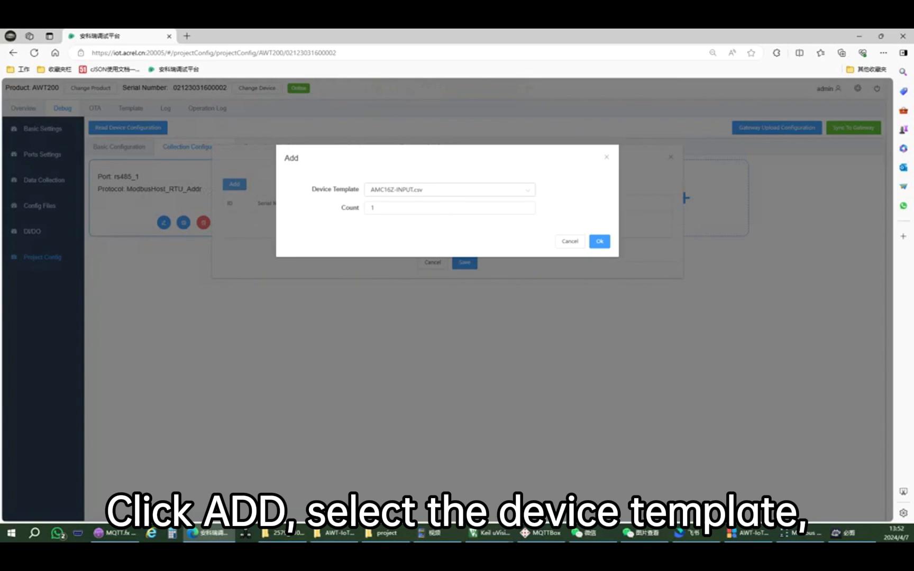
click(449, 189)
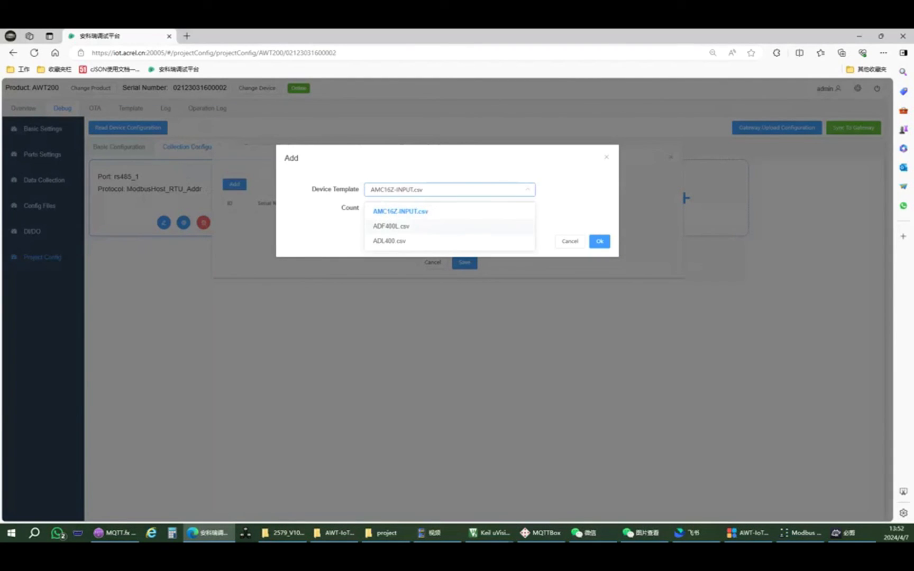
click(389, 241)
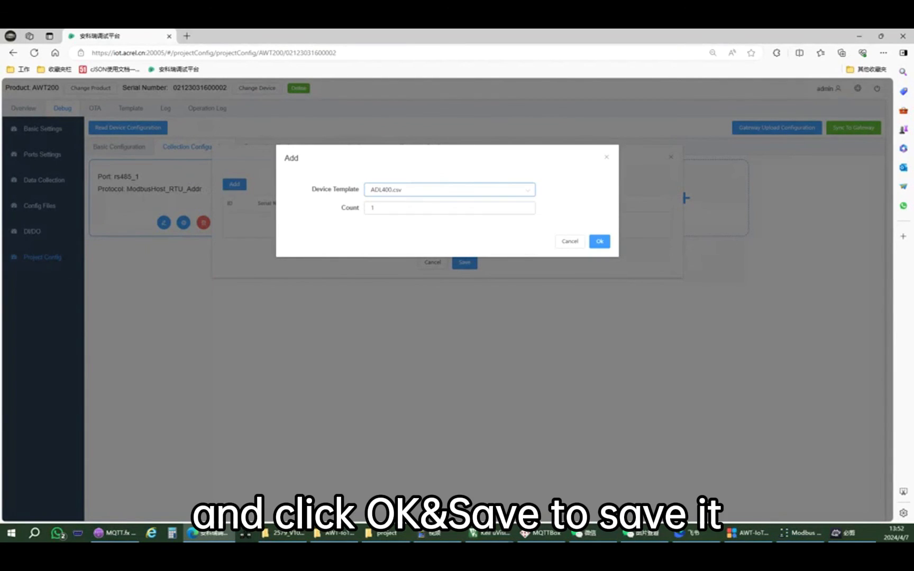
click(599, 241)
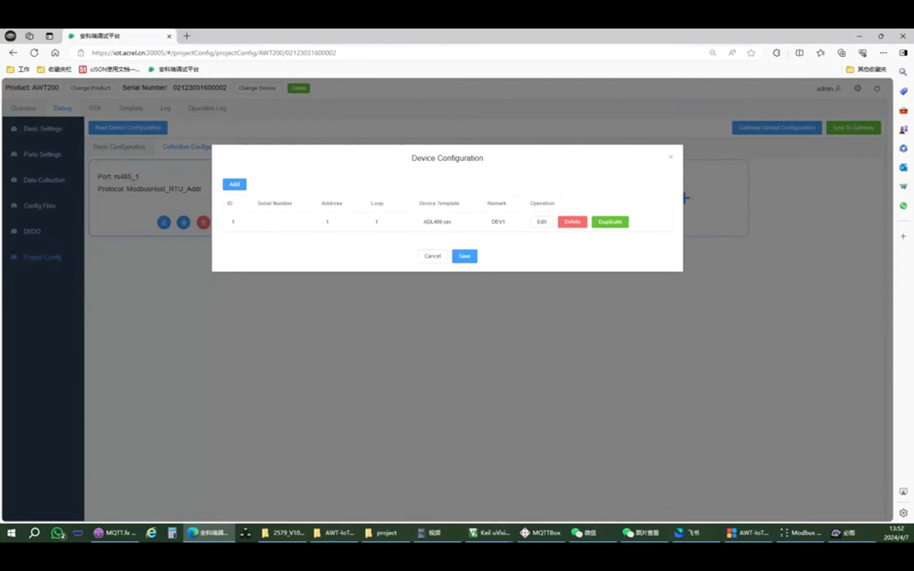
click(234, 184)
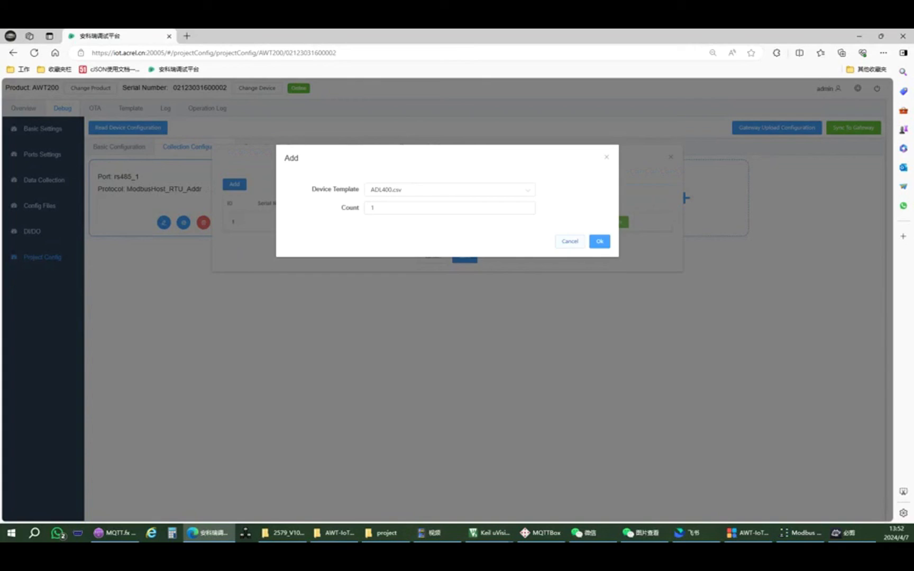
click(600, 241)
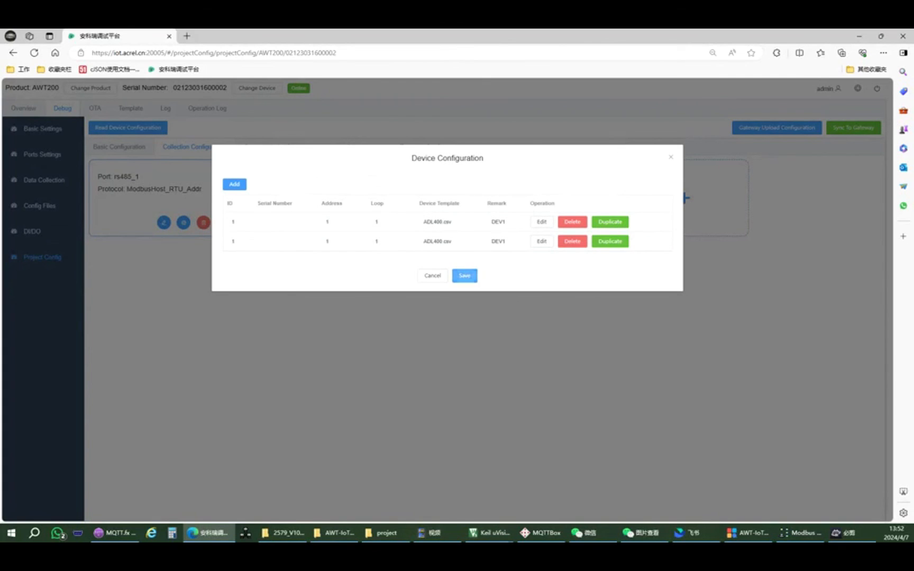
click(464, 275)
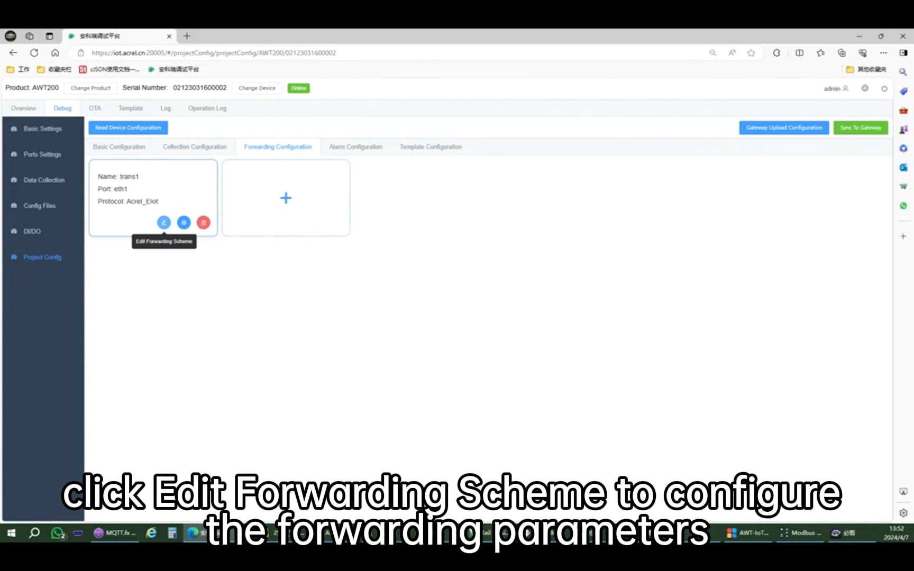
- Save the trans1 forwarding scheme parameters (eth1, Acrel_Elot)
click(164, 223)
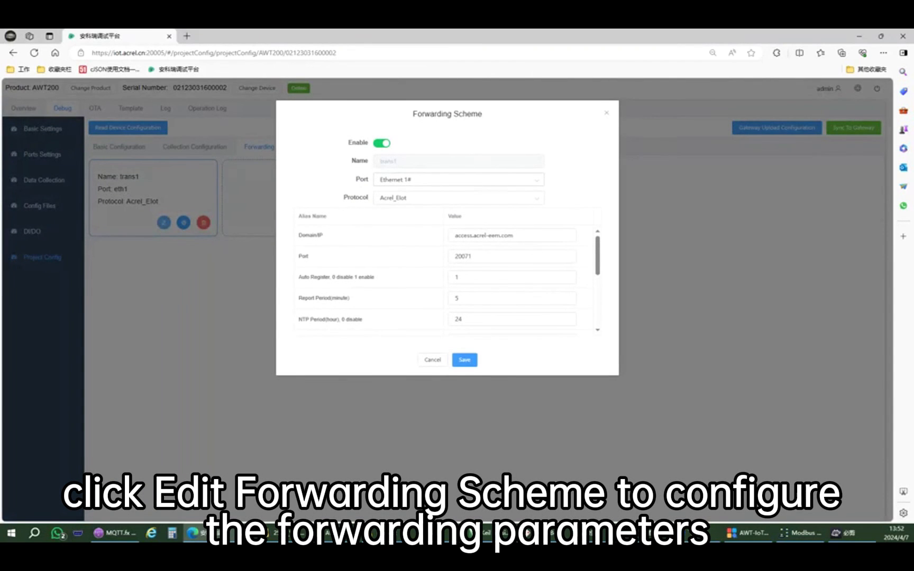
scroll(down, 3)
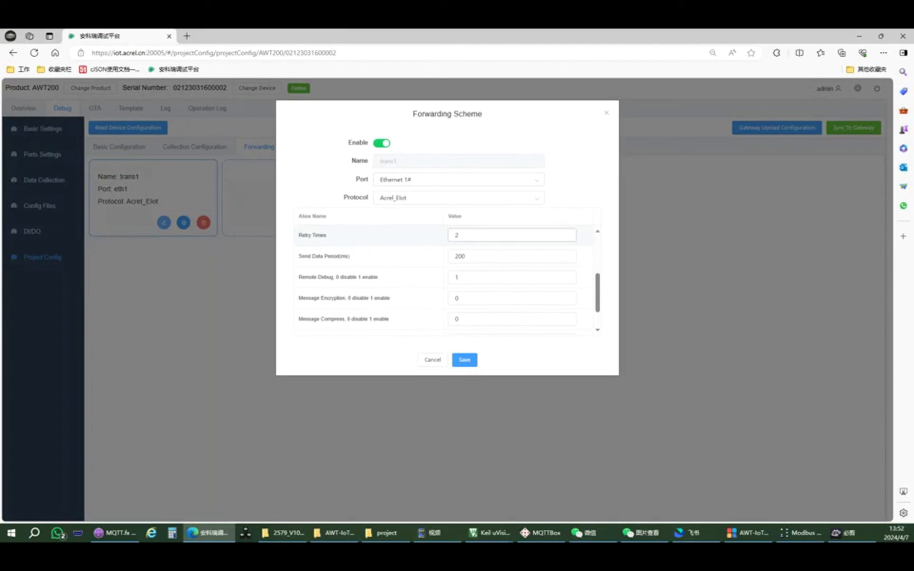
click(464, 360)
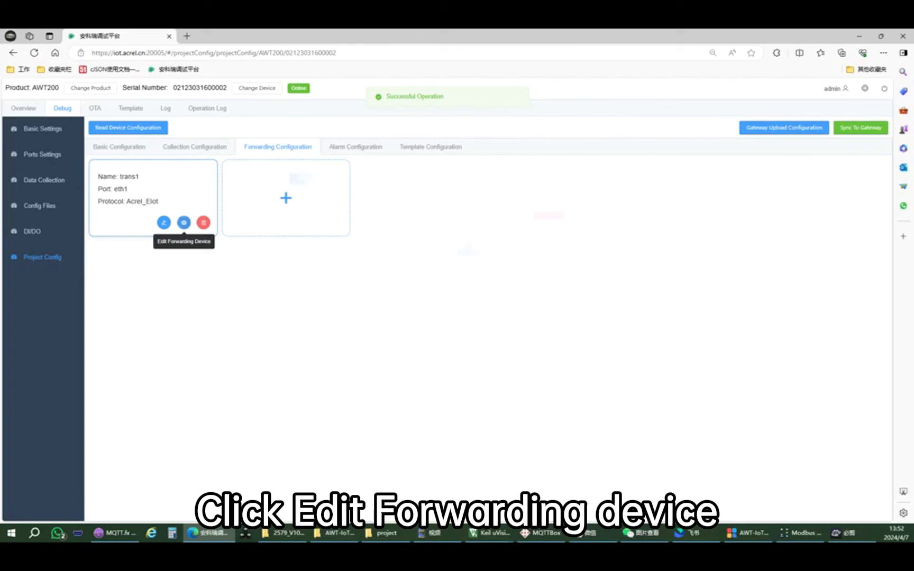
- Add both DEV1_1_1 devices to trans1's forwarded device list and save
click(184, 223)
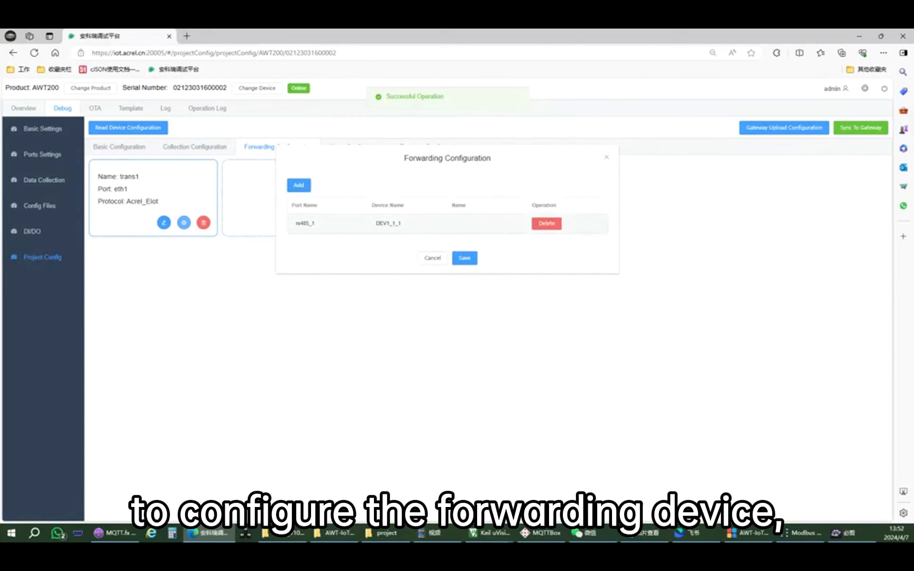
click(299, 185)
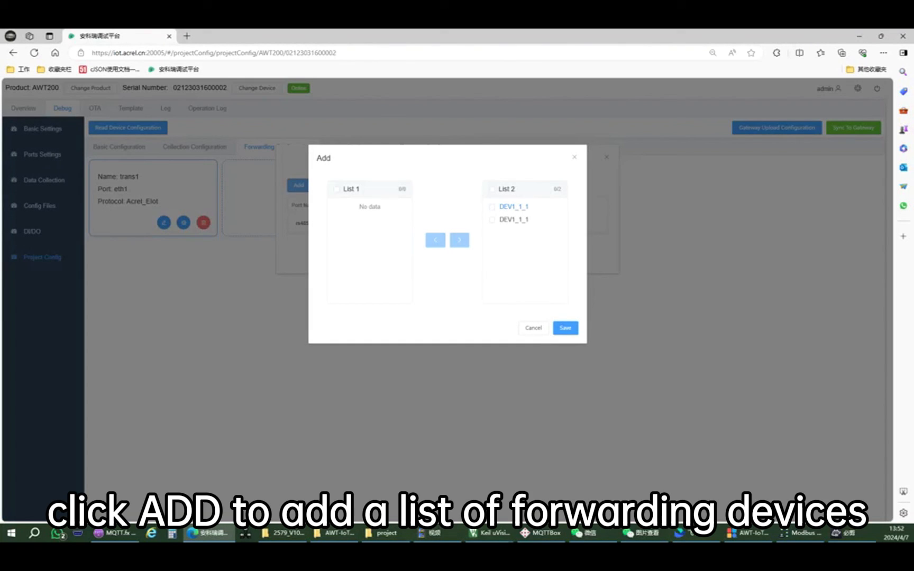
click(493, 189)
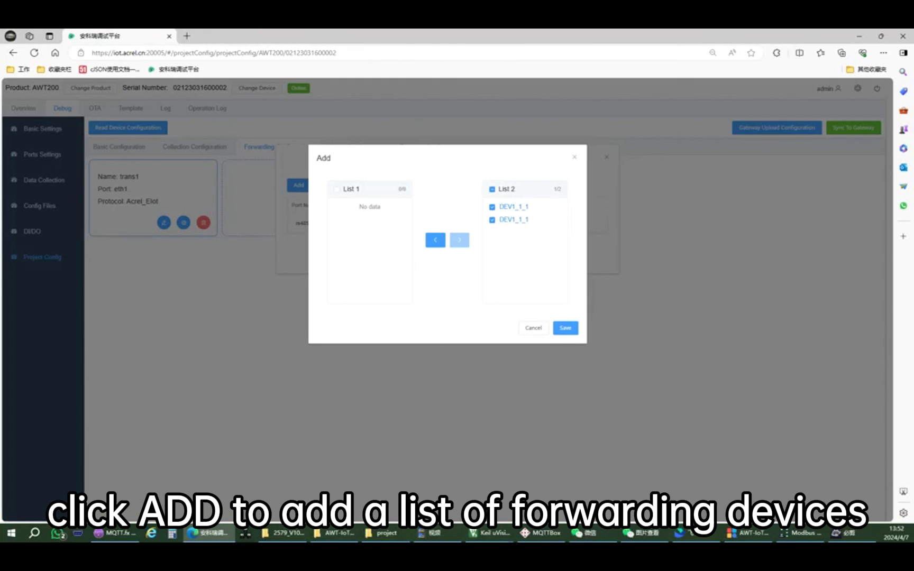
click(565, 328)
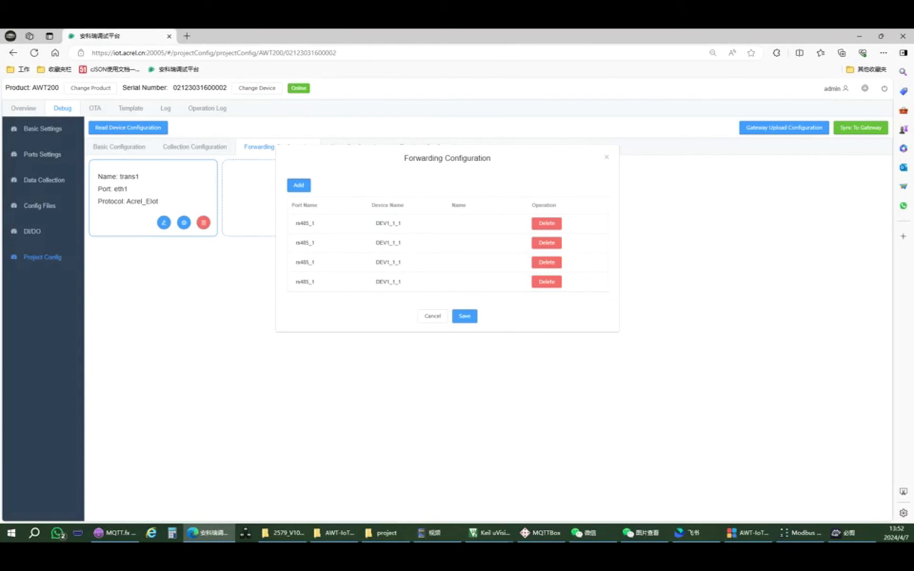
click(464, 316)
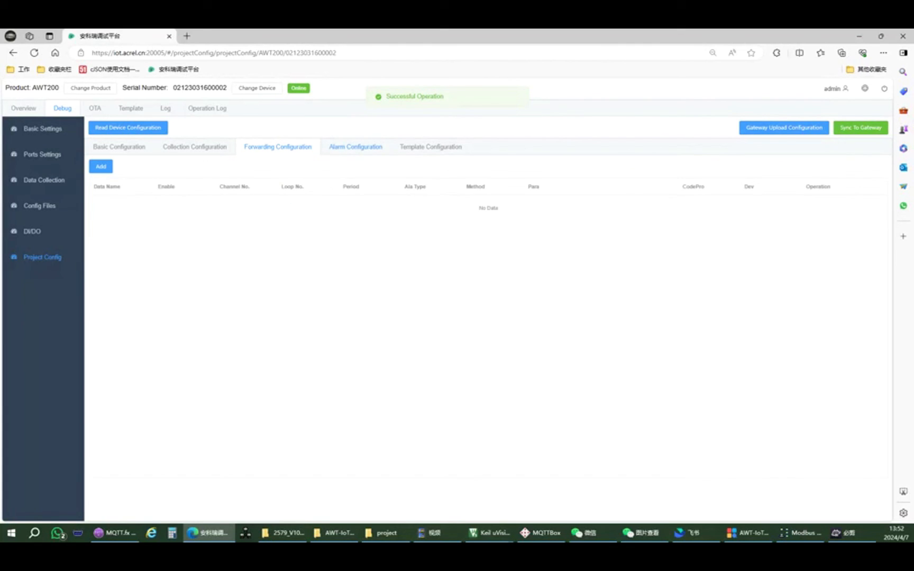
- Review the P.QUpower_per alarm rule, then view the AMC16Z-INPUT, ADF400L and ADL400 templates
click(355, 147)
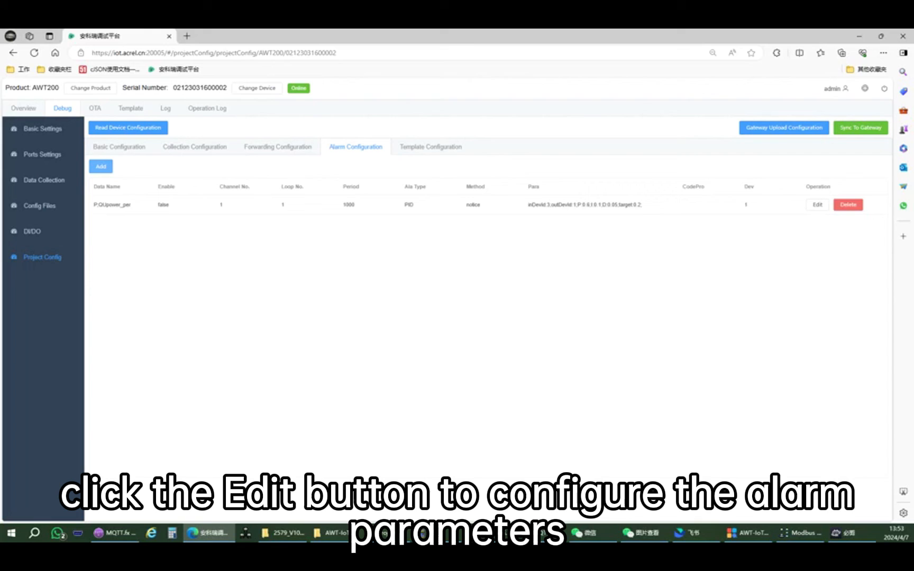
click(817, 205)
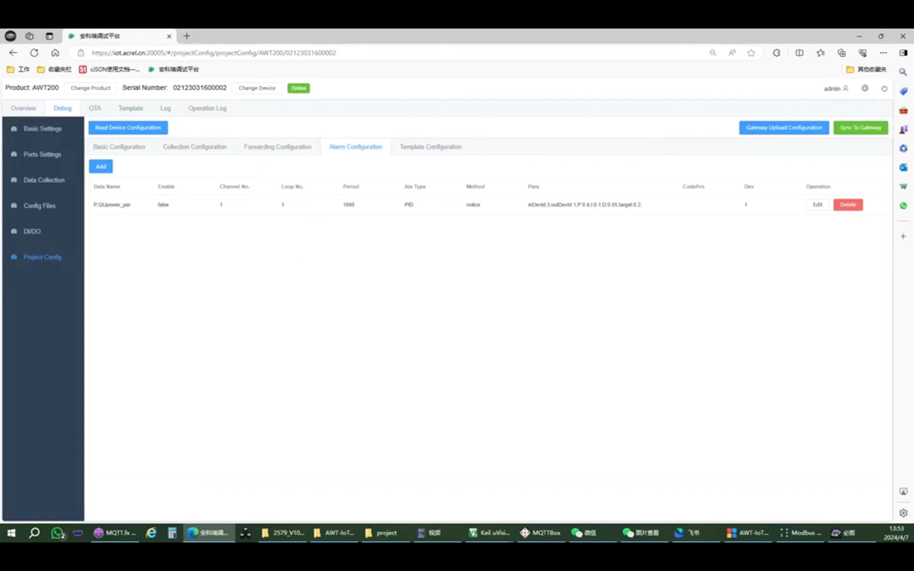
click(430, 147)
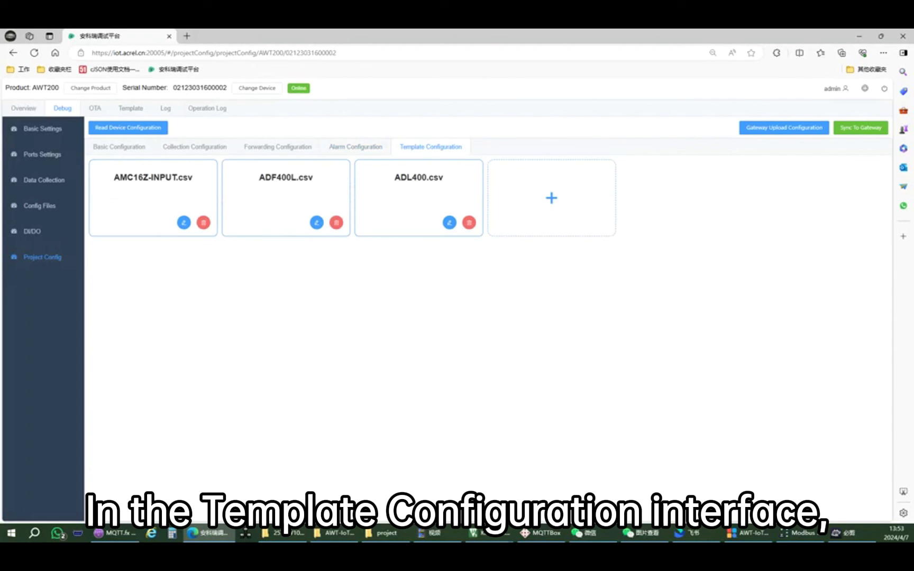
- Save an existing template's Ia–Ic register table and add the PMC-350-B1.csv template
click(183, 223)
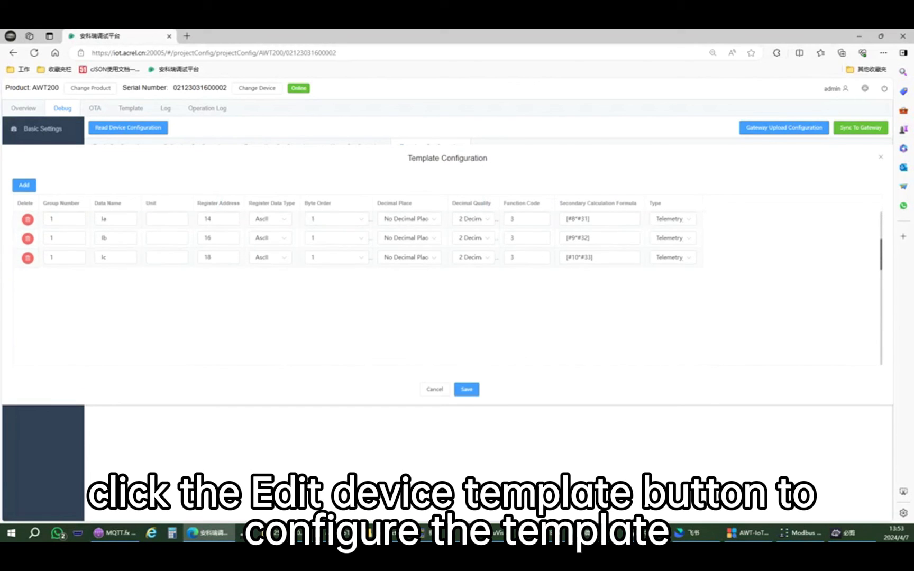
click(466, 389)
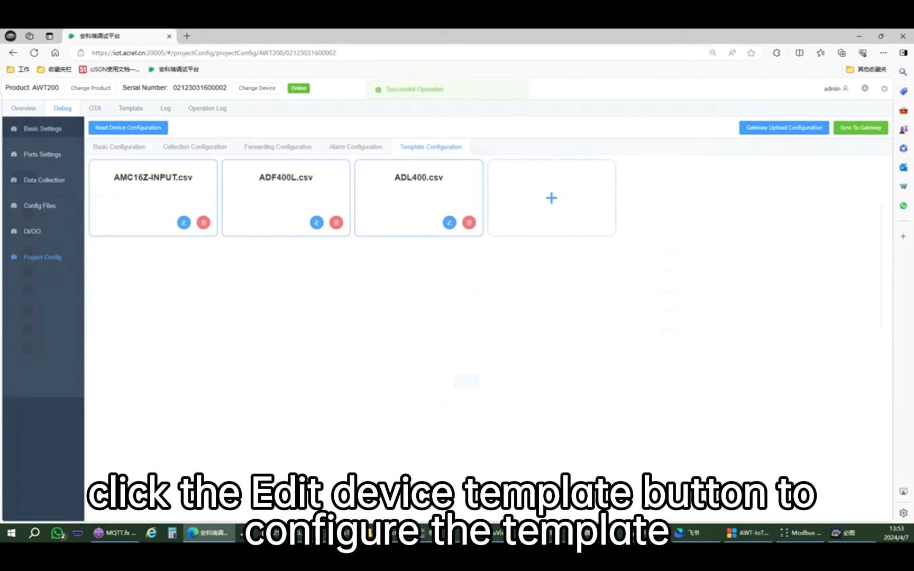
click(550, 198)
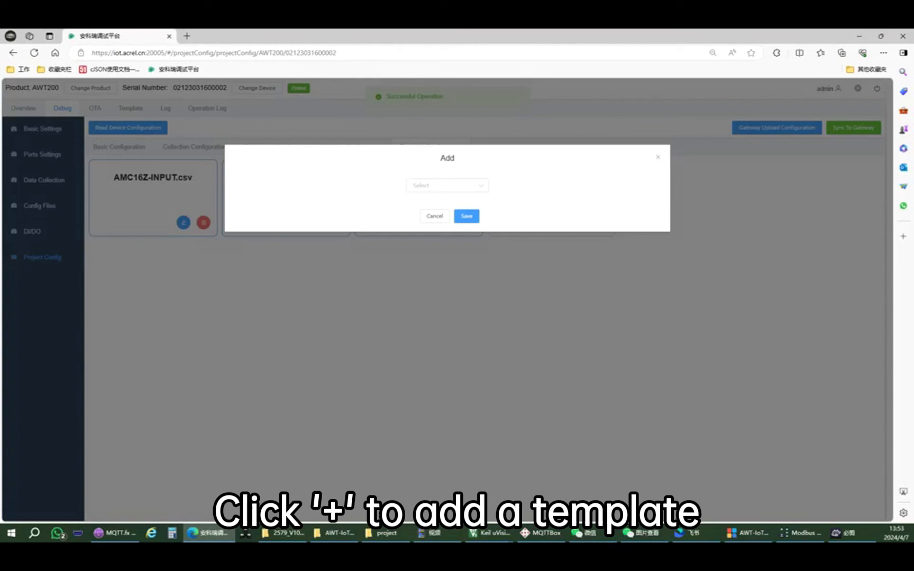
click(447, 185)
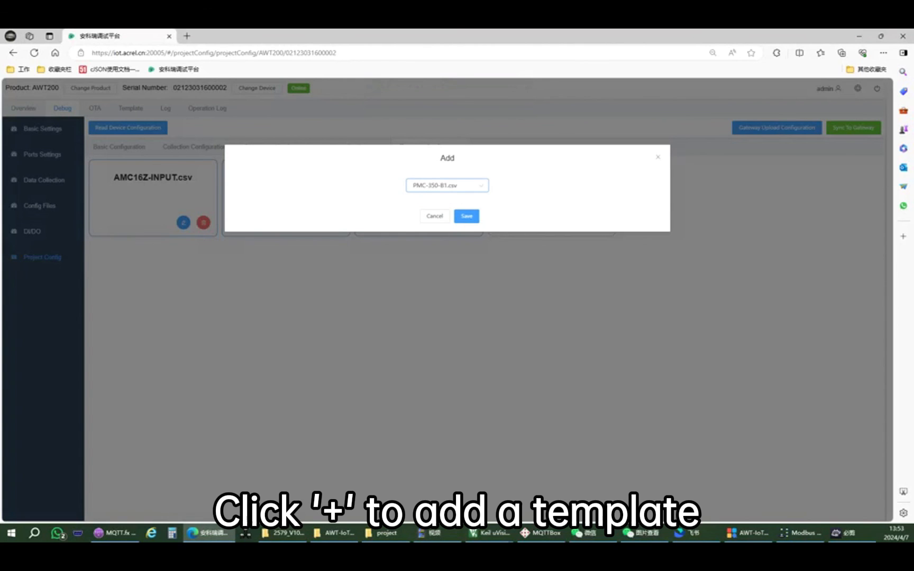
click(466, 216)
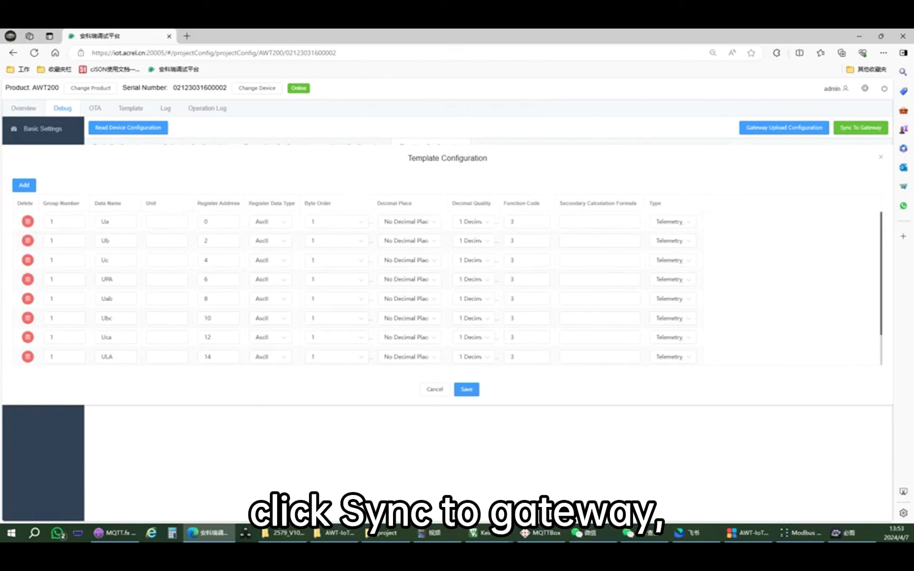
- Save the PMC-350-B1.csv register table and sync all project files to the gateway
click(466, 389)
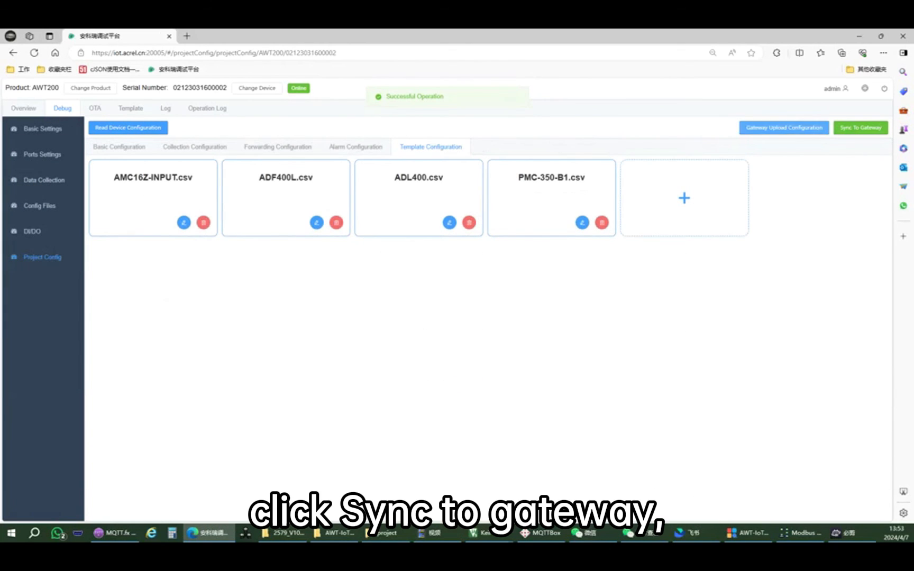
click(861, 127)
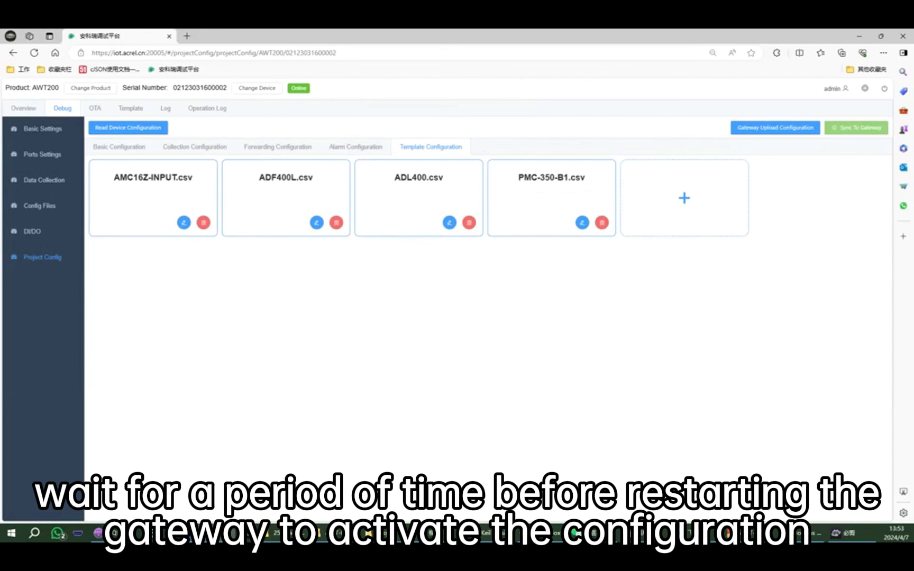
click(775, 127)
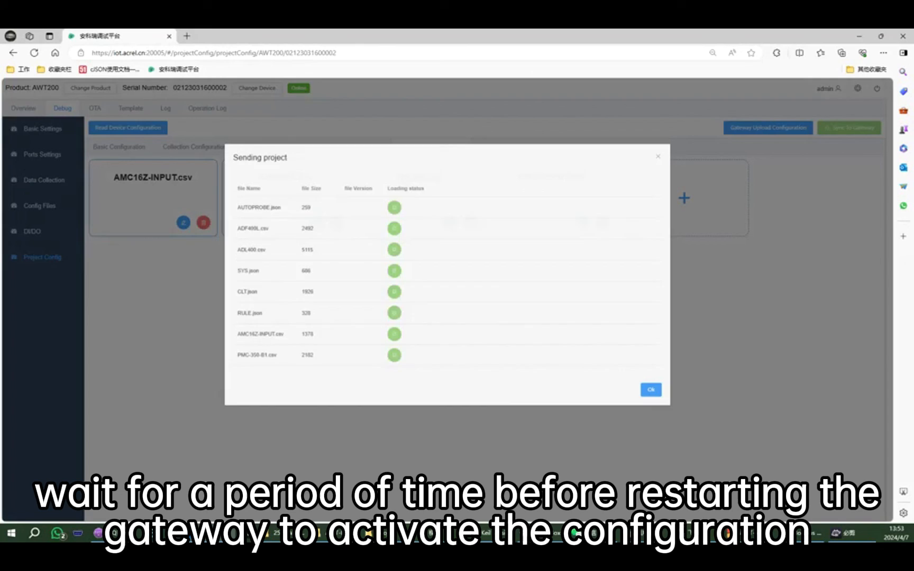